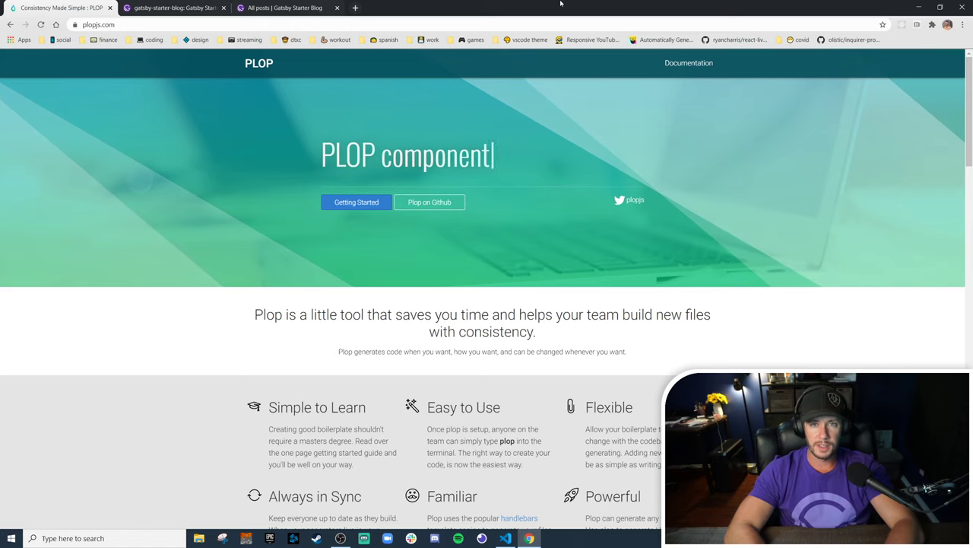
Install plop as a dev dependency with npm install --save-dev plop in the integrated terminal
type("unit test")
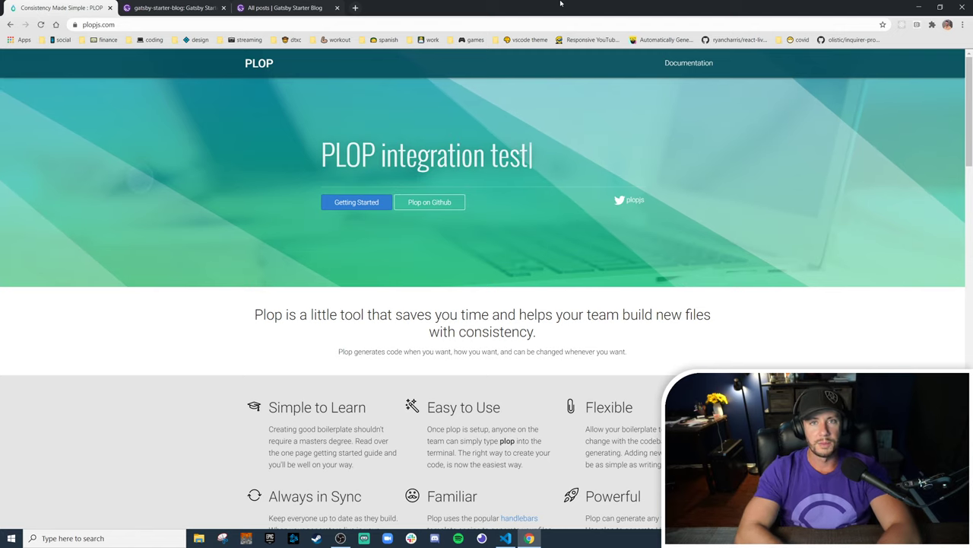
type("anythi")
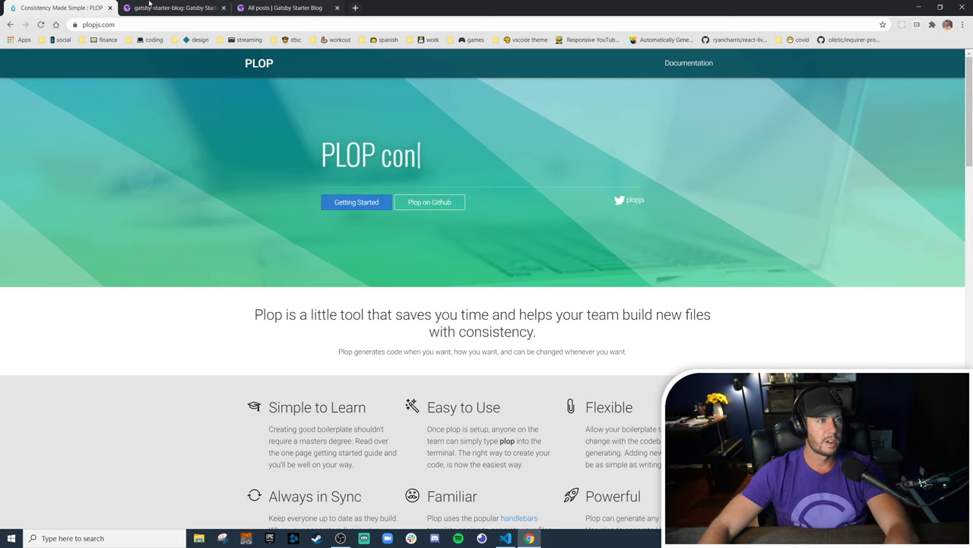
left_click(286, 8)
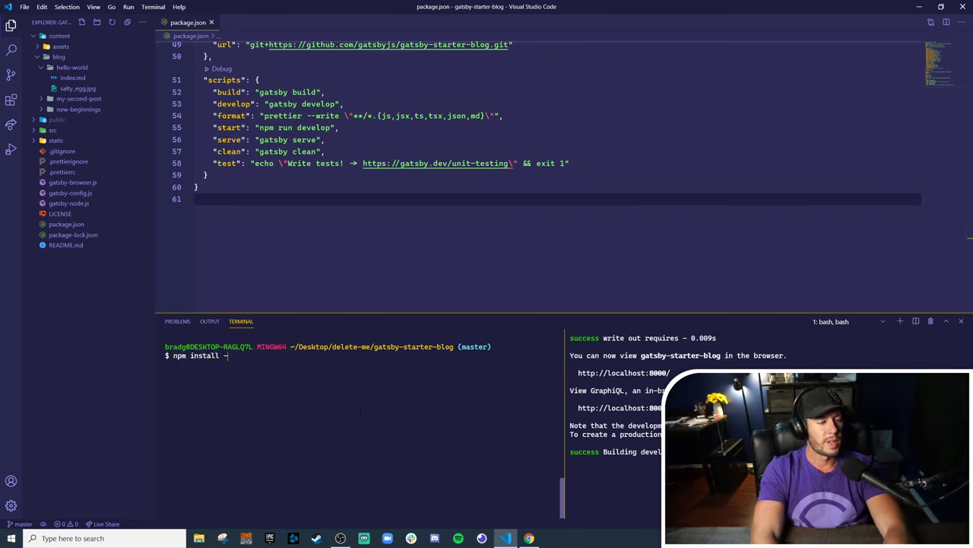
type("--save-dev plo")
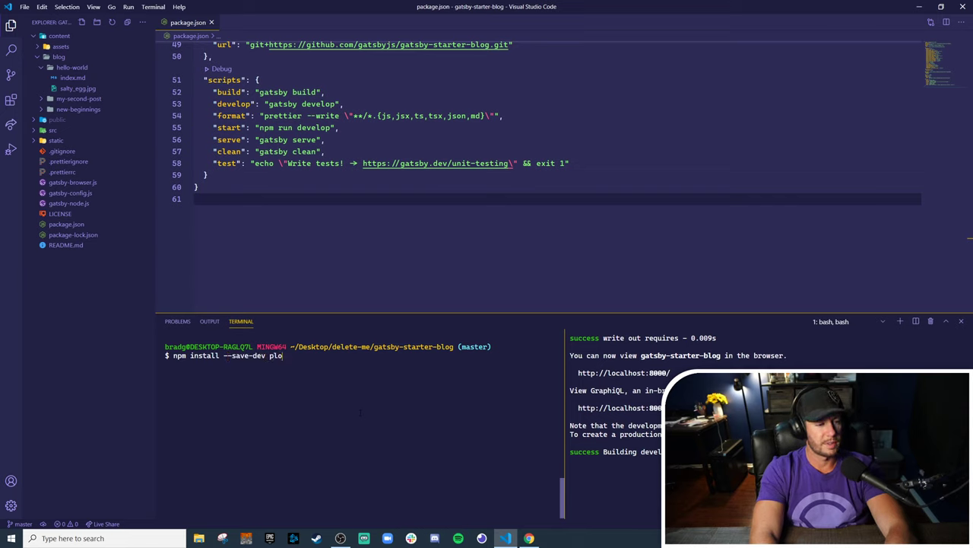
key("Return")
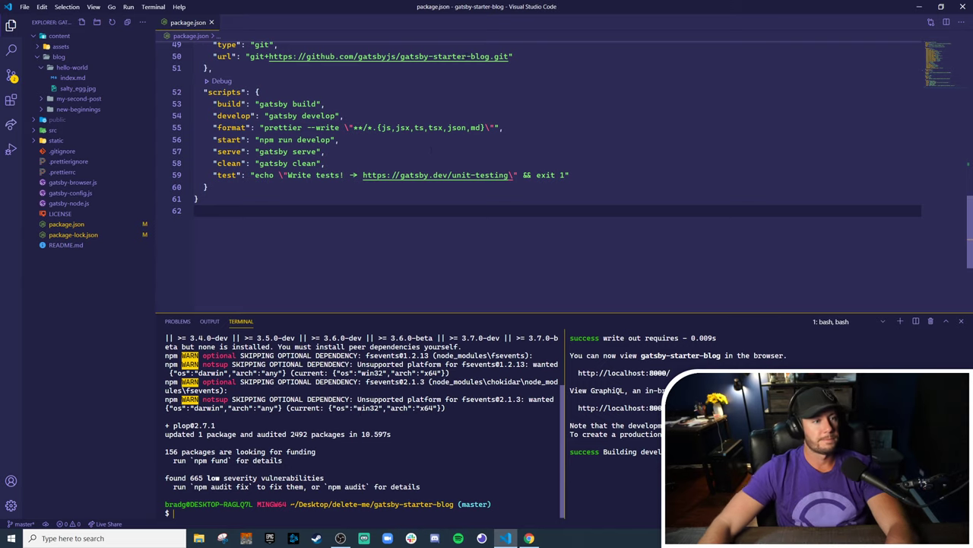
left_click(569, 175)
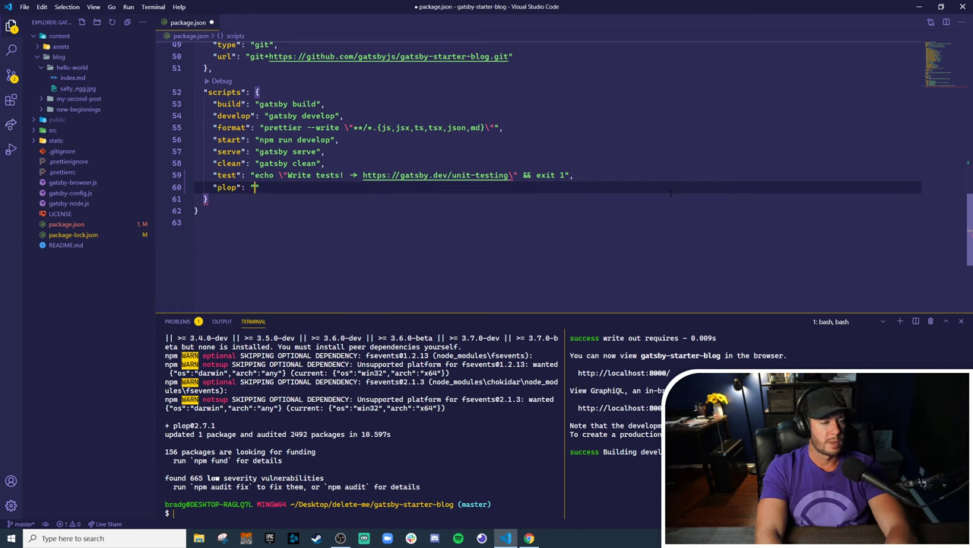
Add a "plop": "plop" script to package.json and run npm run plop, which finds no plopfile
type("plop")
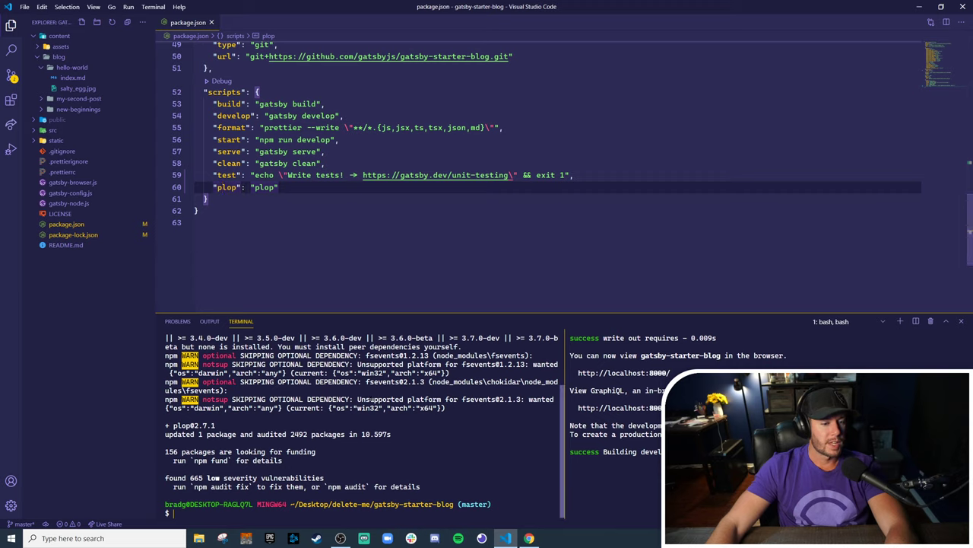
type("npm ru")
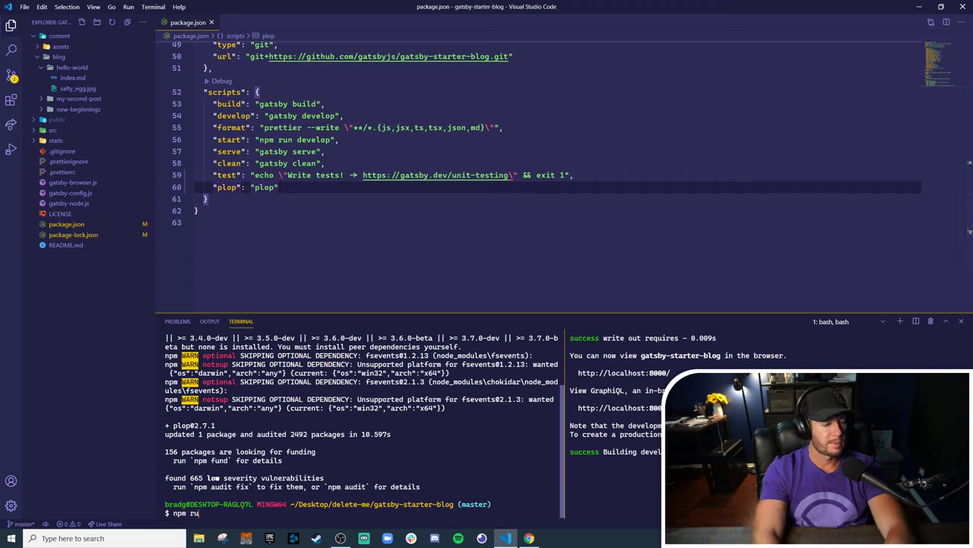
type("n plop")
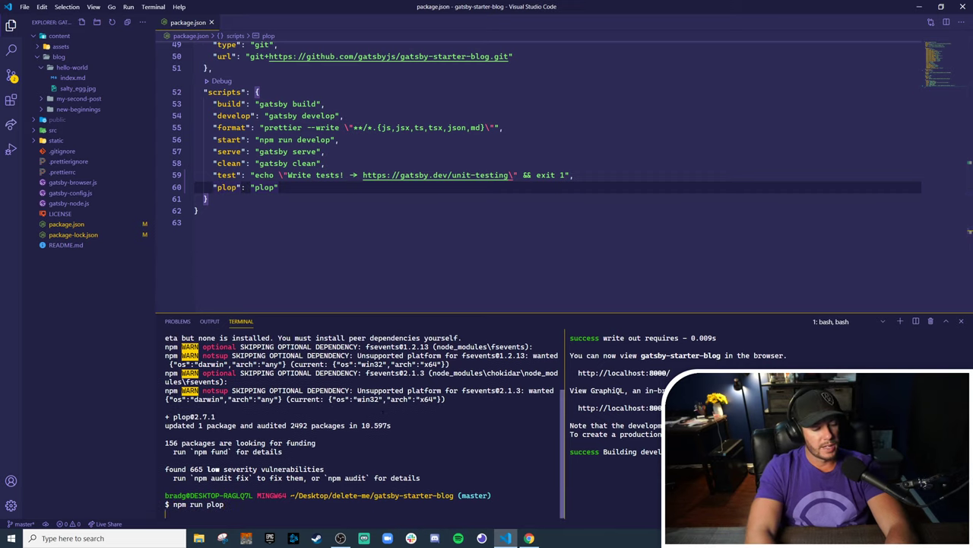
key("Return")
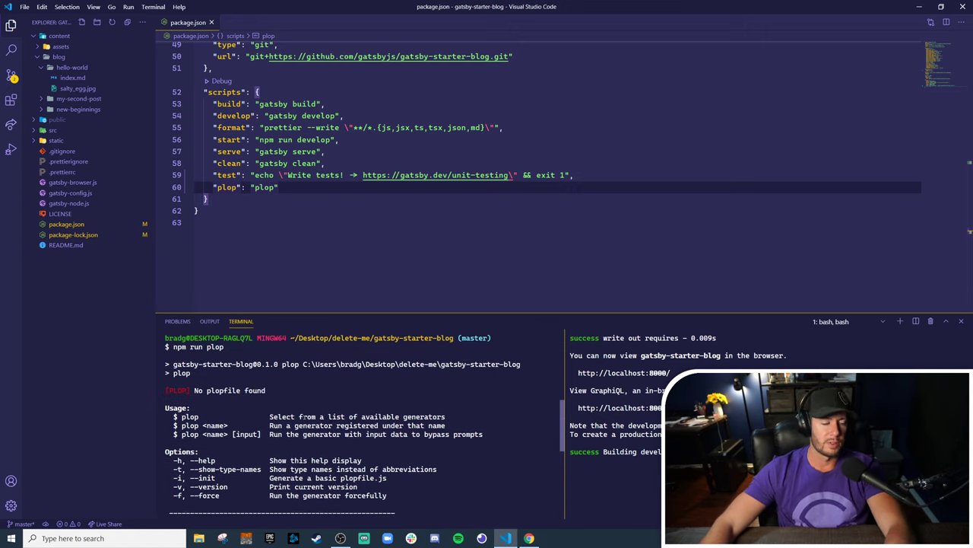
mouse_move(106, 274)
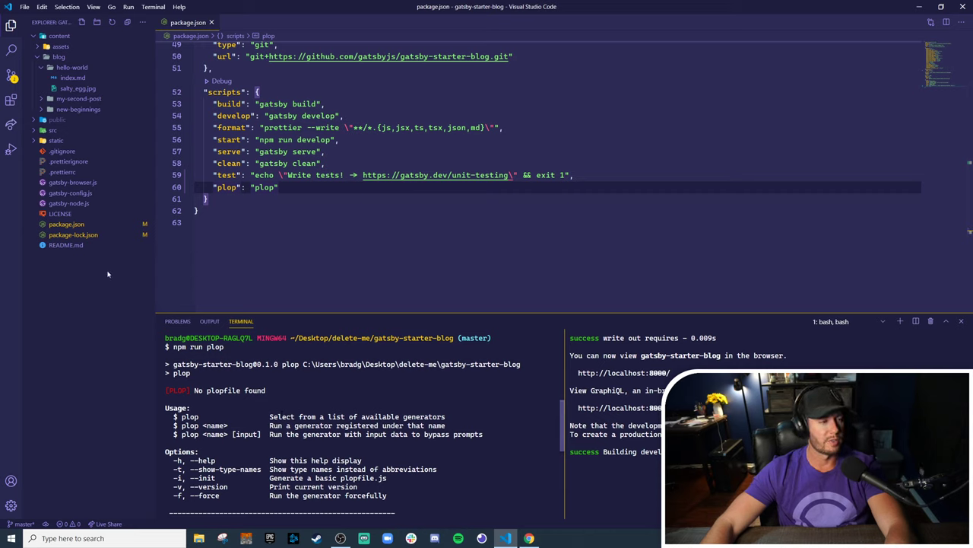
Create plopfile.js exporting a config function that calls plop.setGenerator("post") and save it
left_click(82, 36)
type("plopfile.js")
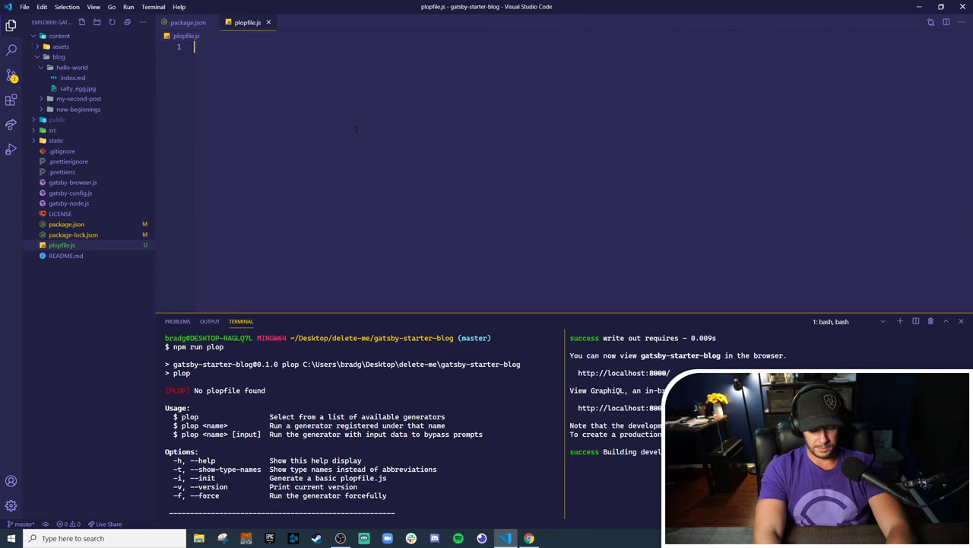
type("module.export")
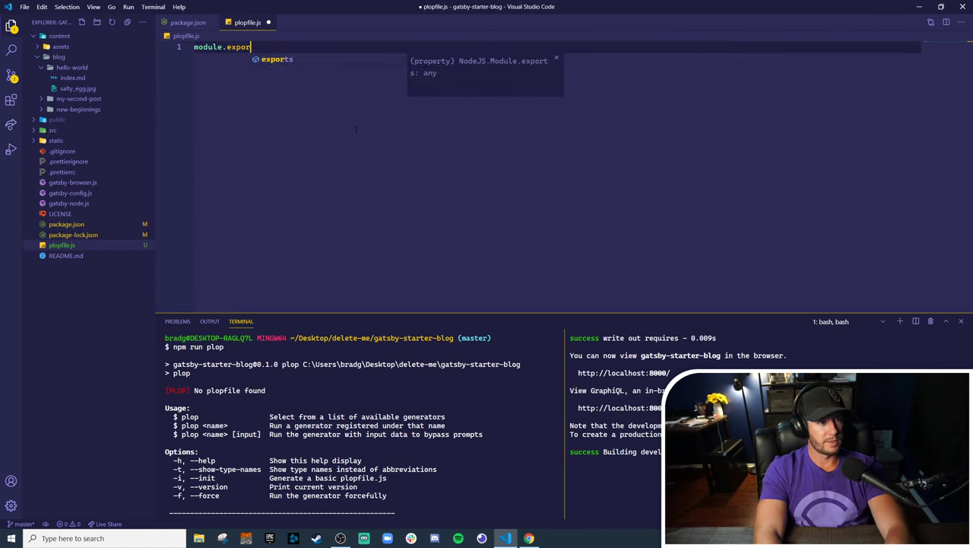
type("s = config")
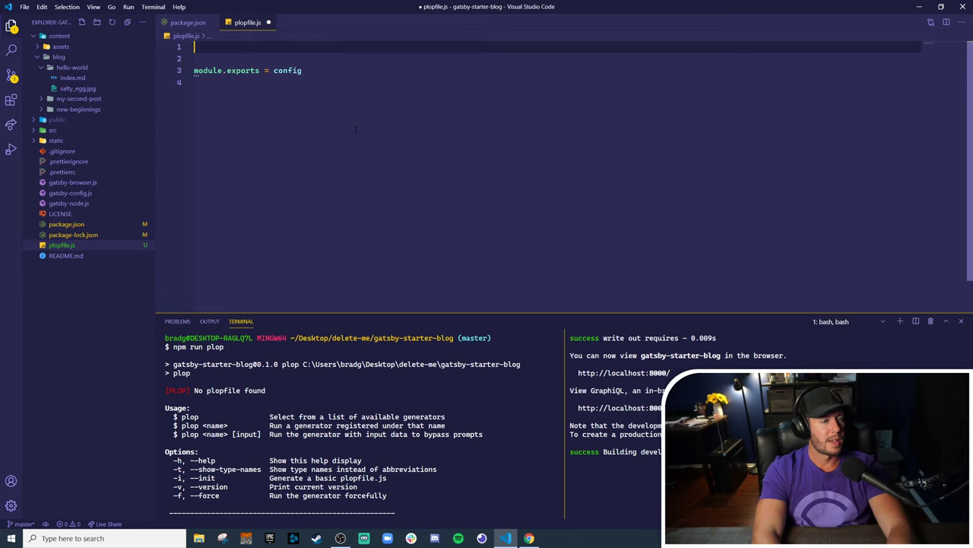
type("const co = () => {}")
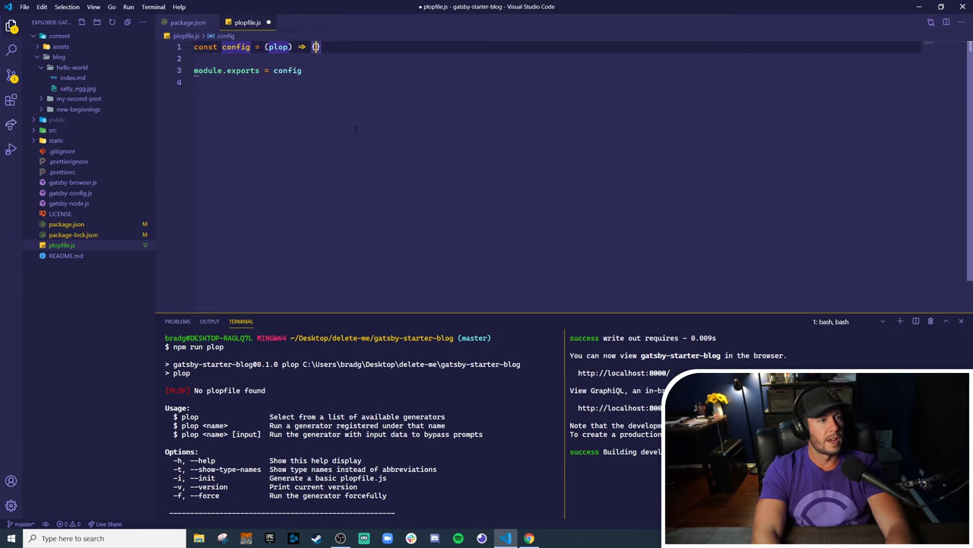
key("Backspace")
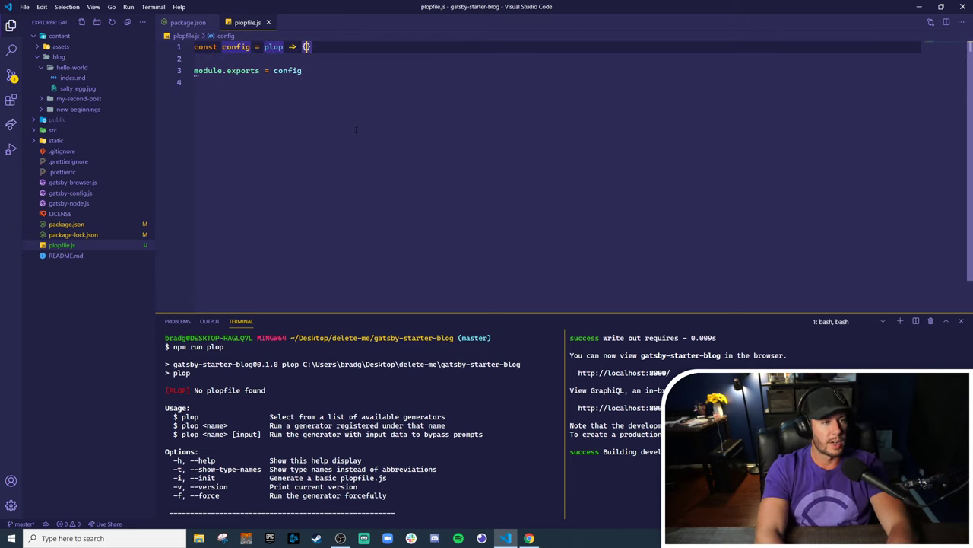
key("Enter")
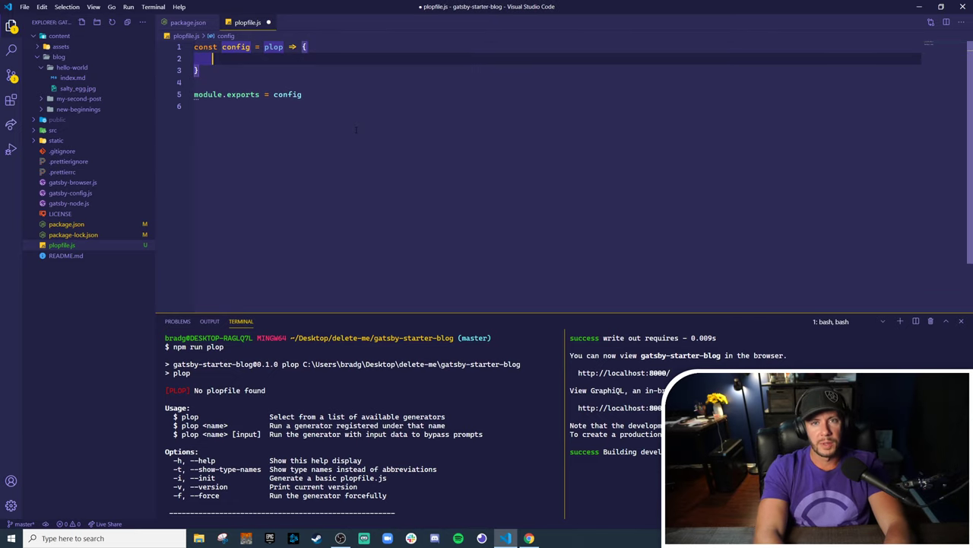
type("plop.setGenerator(\"")
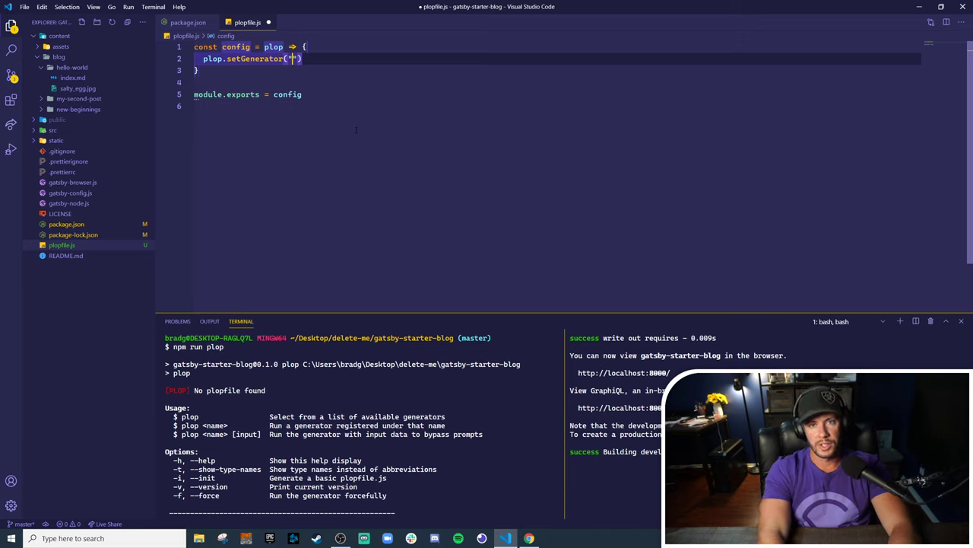
type("post")
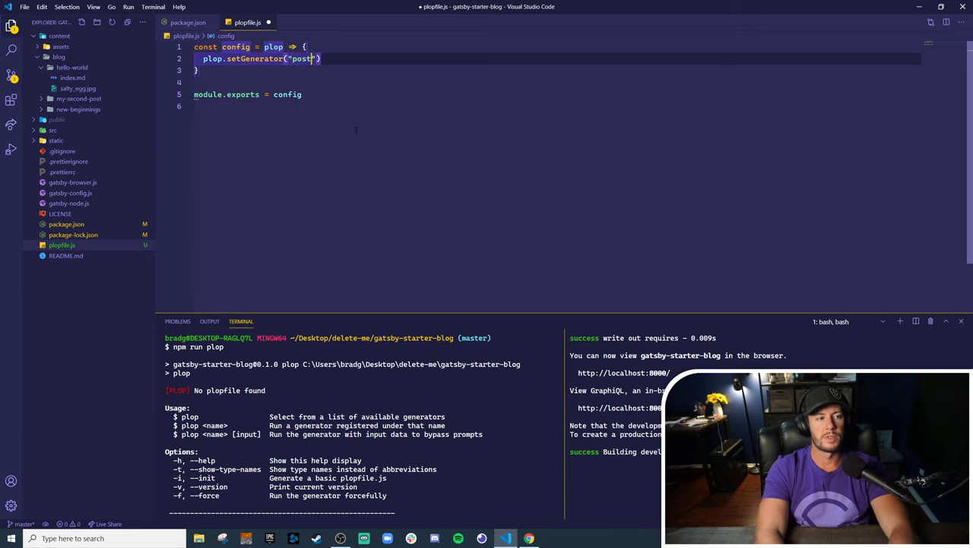
key("ctrl+s")
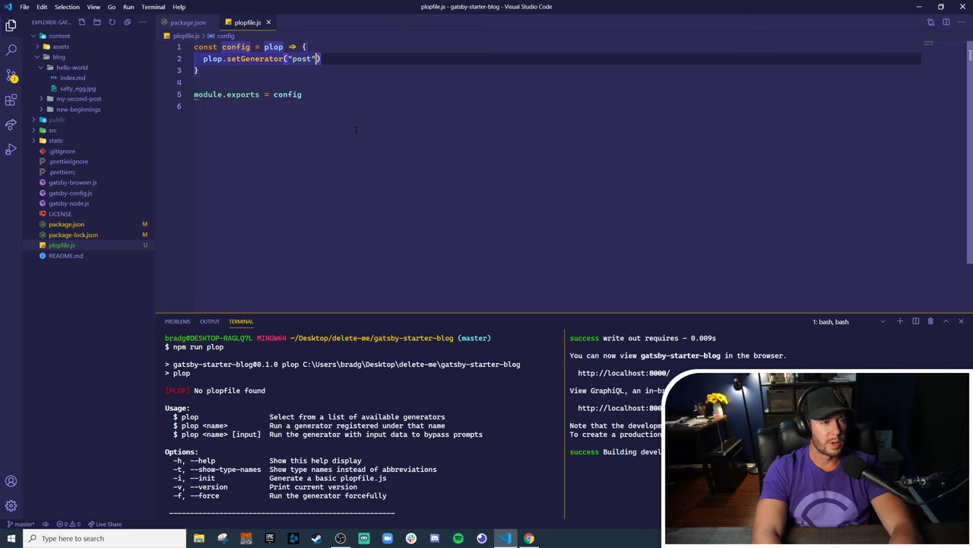
Give the post generator an options object with description, prompts: [] and actions: []
type(", {}")
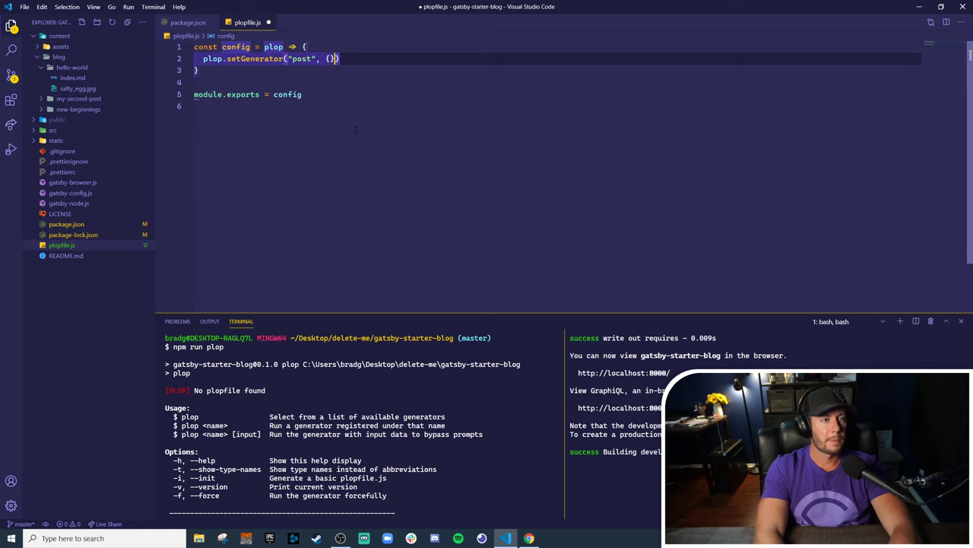
key("Enter")
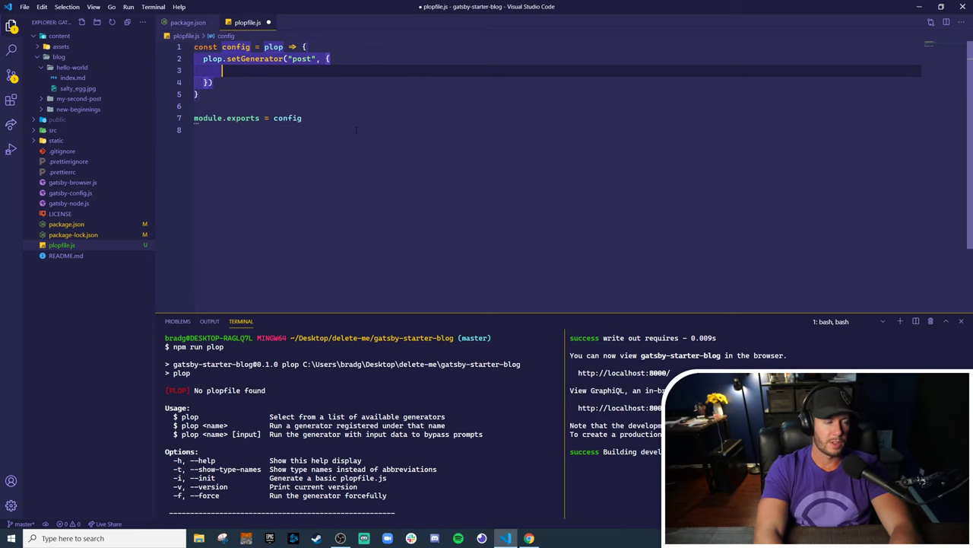
type("description: ,")
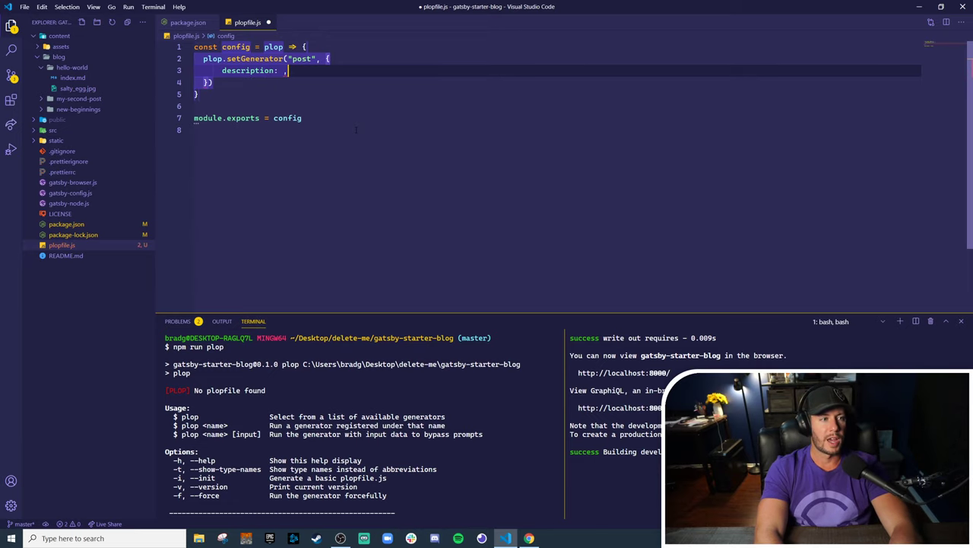
key("Enter")
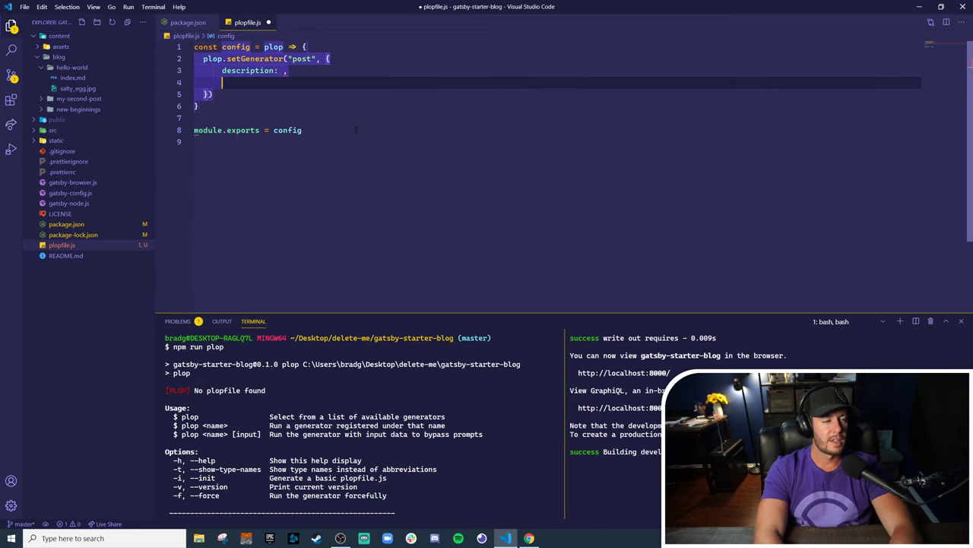
type("prompts:")
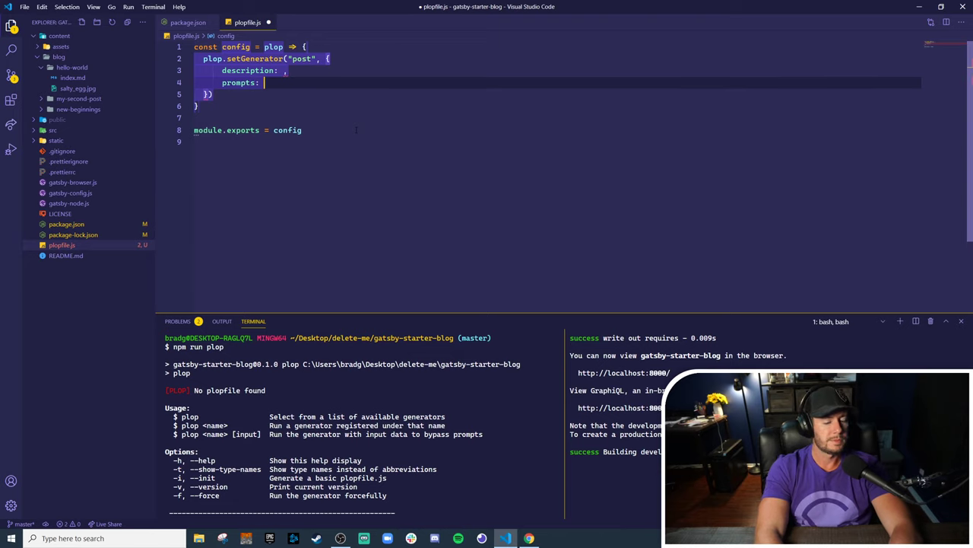
type("[],")
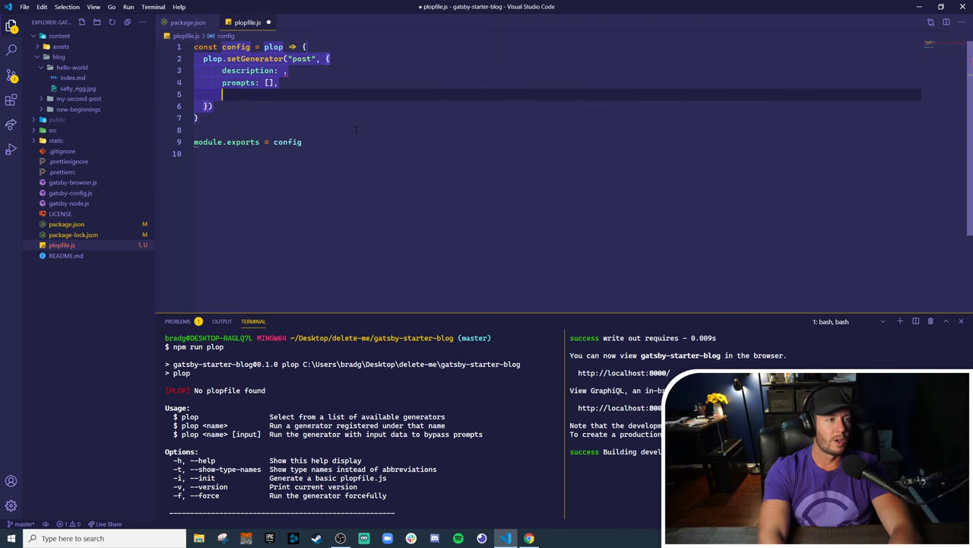
type("actions:")
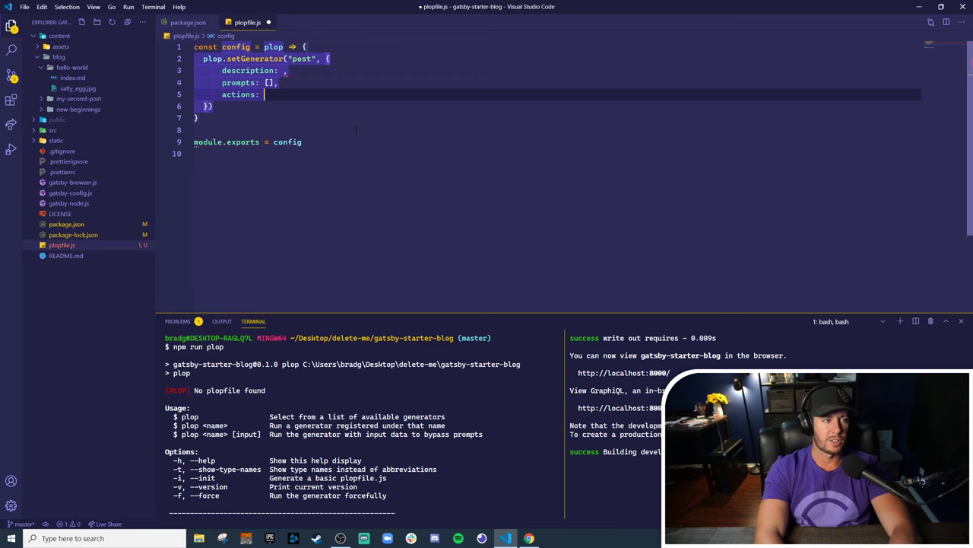
type("[],")
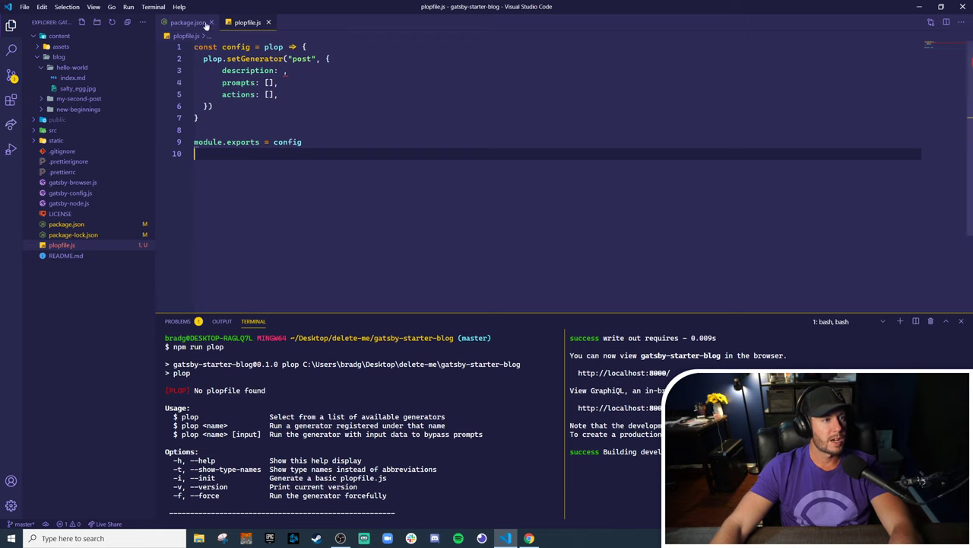
left_click(211, 22)
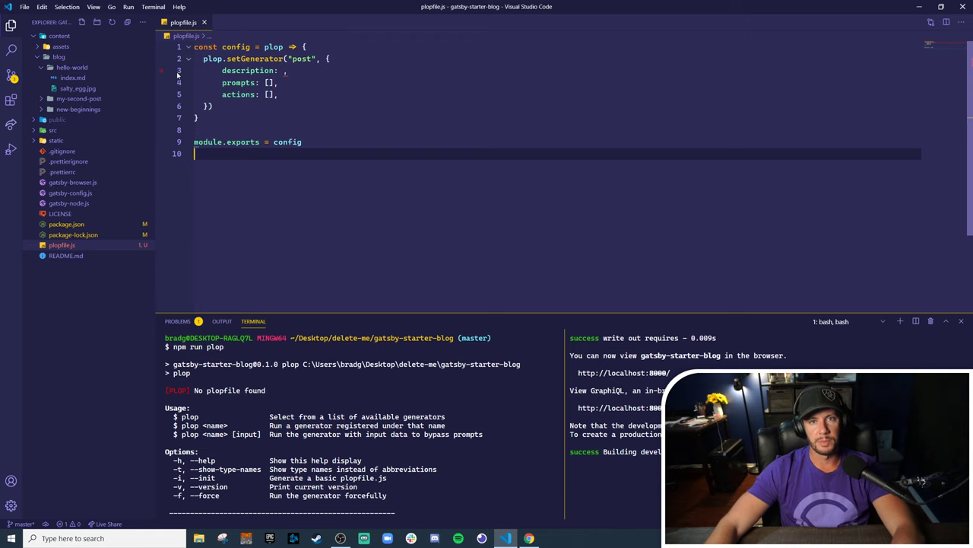
left_click(73, 78)
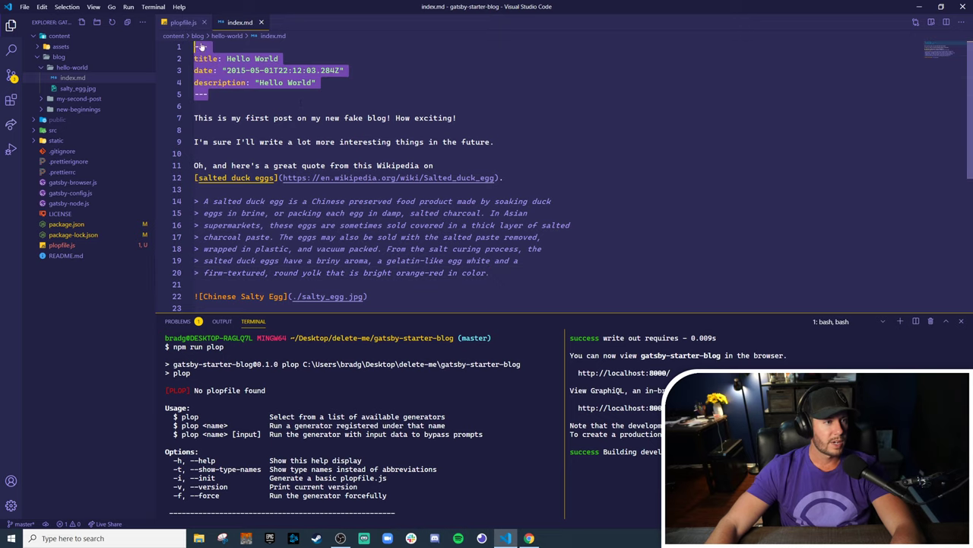
left_click(206, 94)
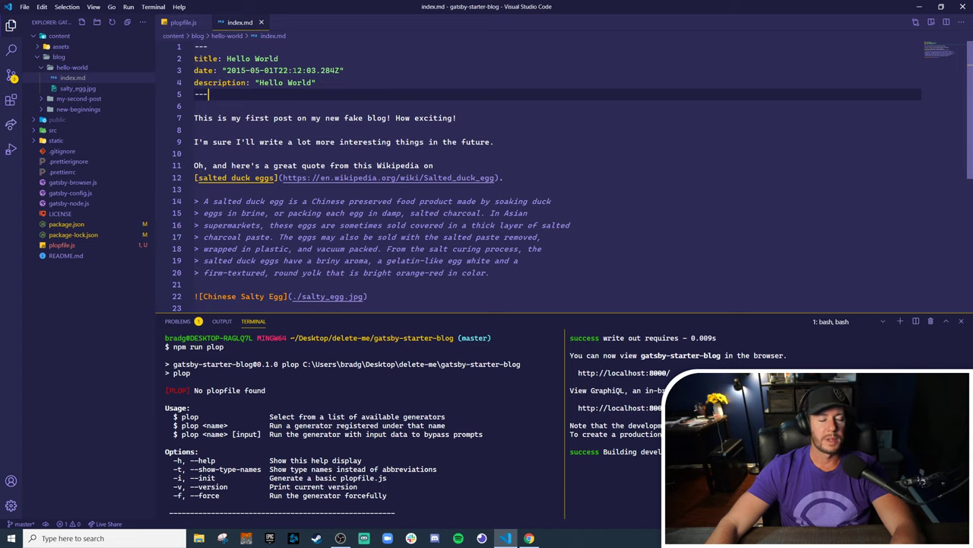
left_click(182, 23)
type("description: \"Generate \",")
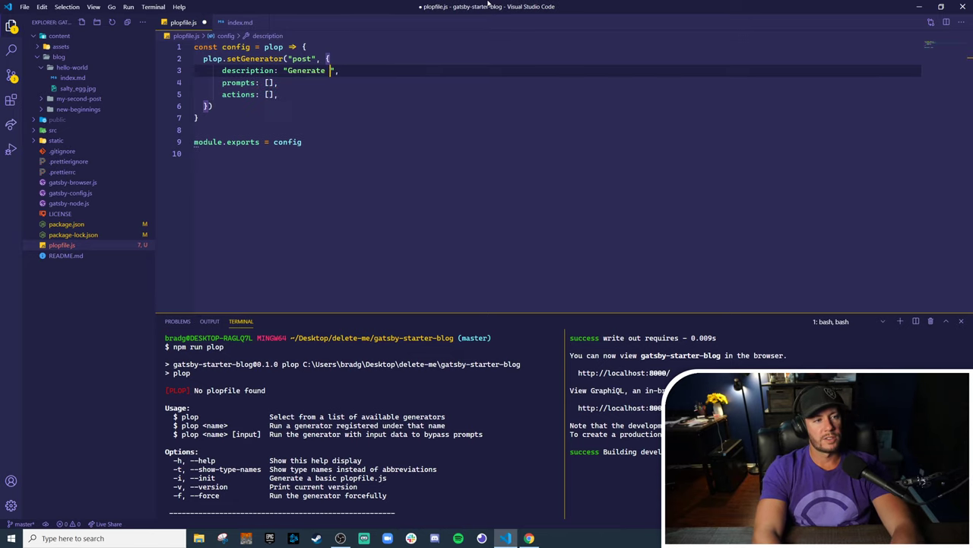
Set description to "Generate a gatsby starter blog post." and add an input prompt named title
type("a gatsby starter blog post.")
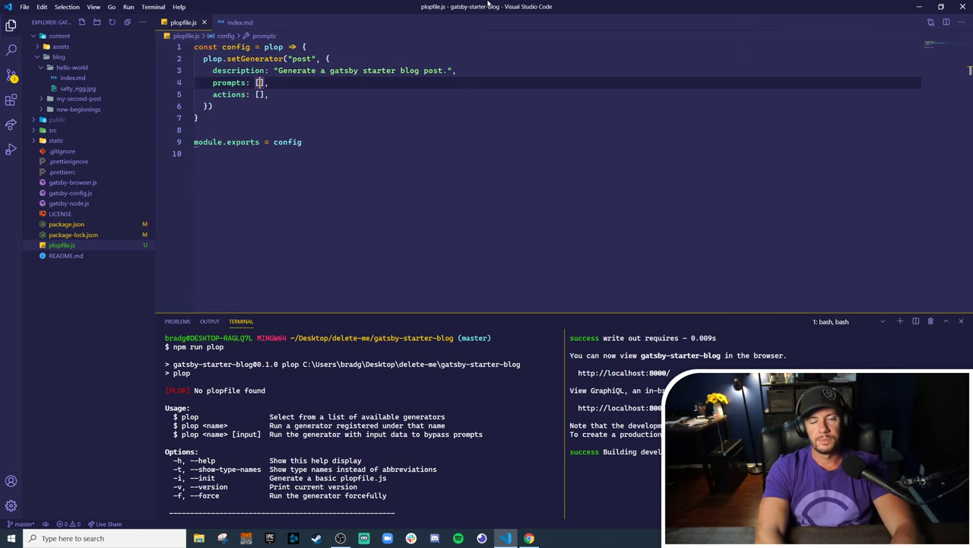
left_click(240, 23)
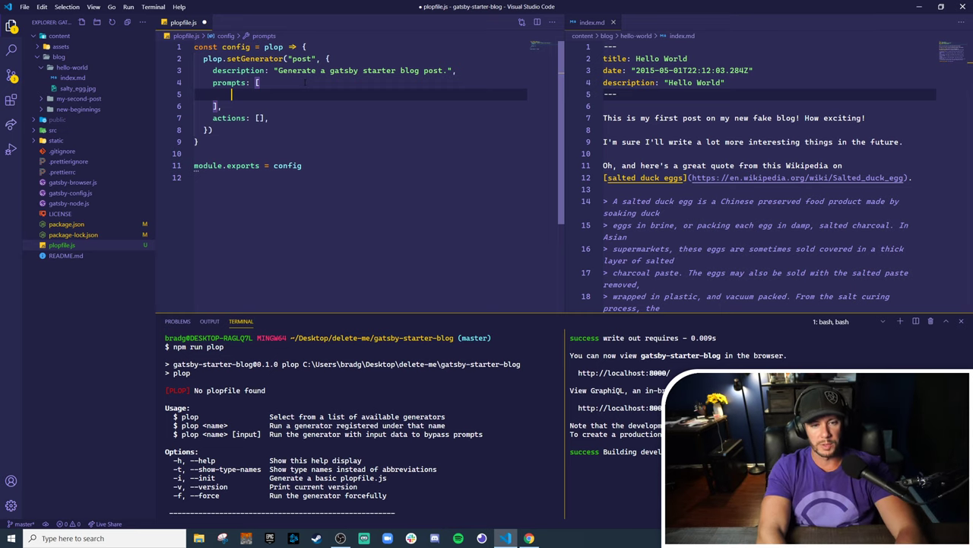
type("{")
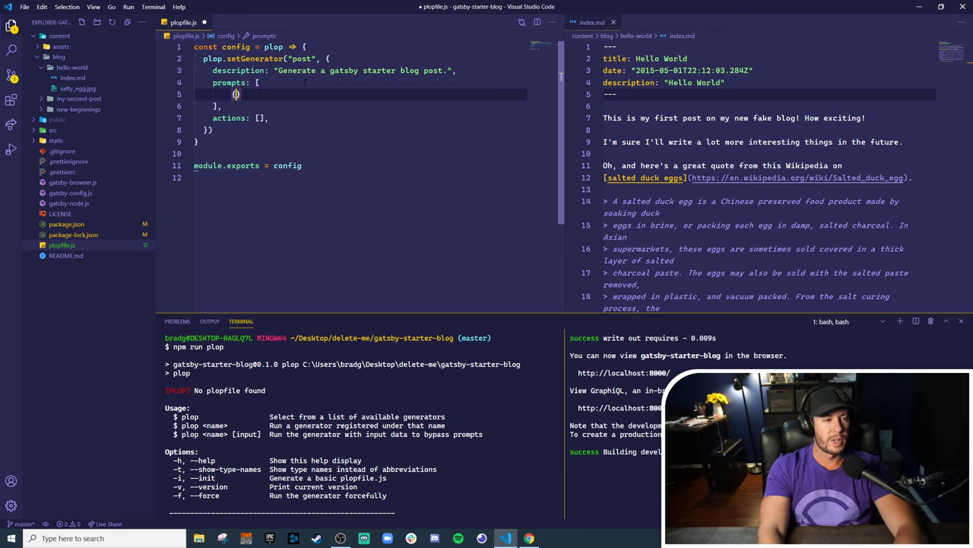
type("type:")
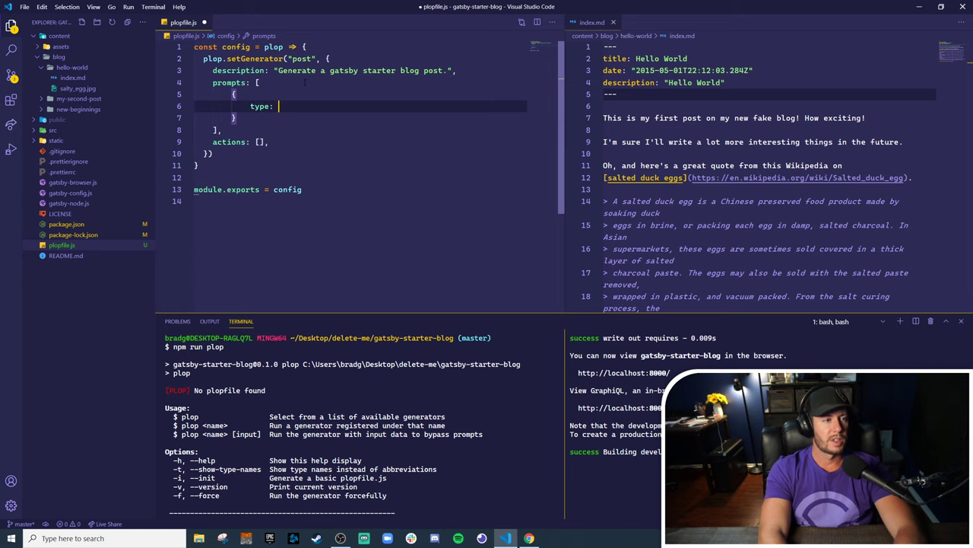
type("\"")
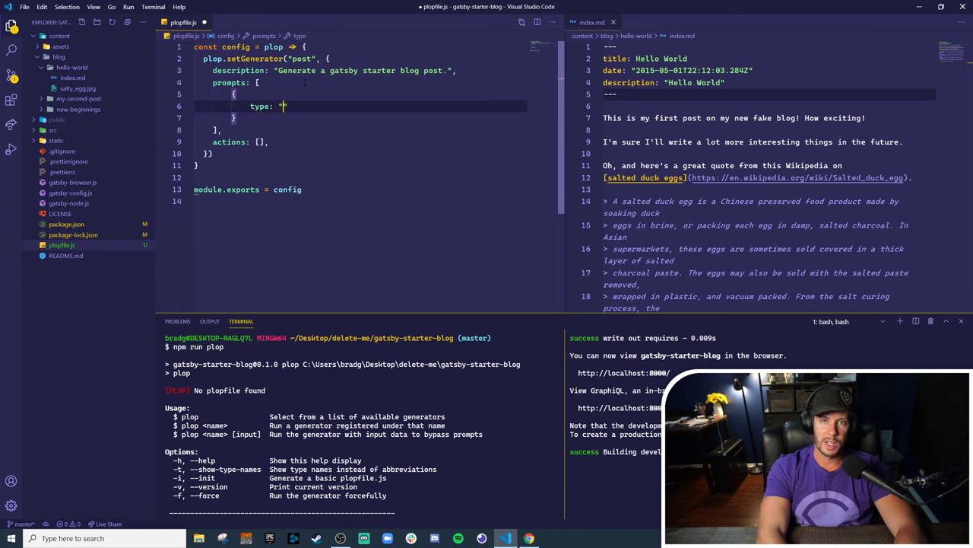
type("input\",")
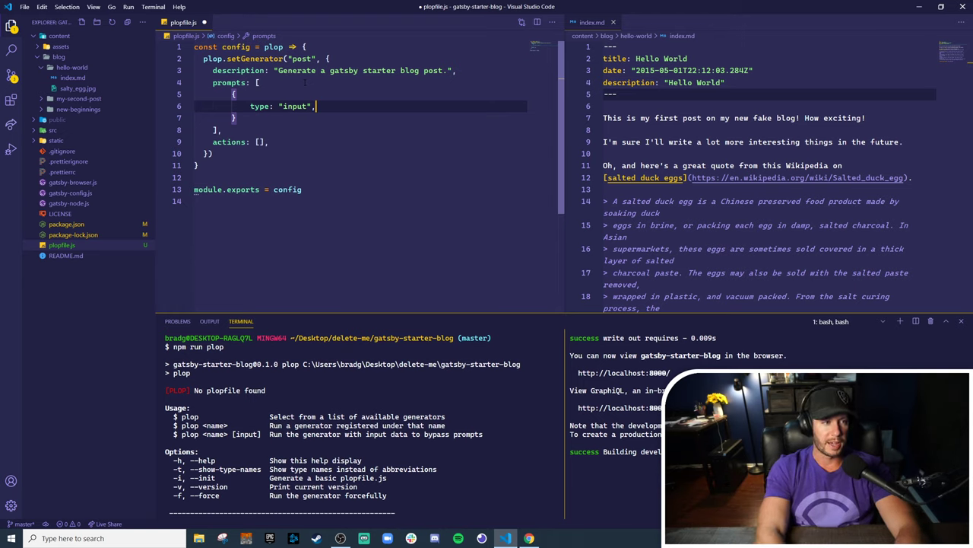
key("Enter")
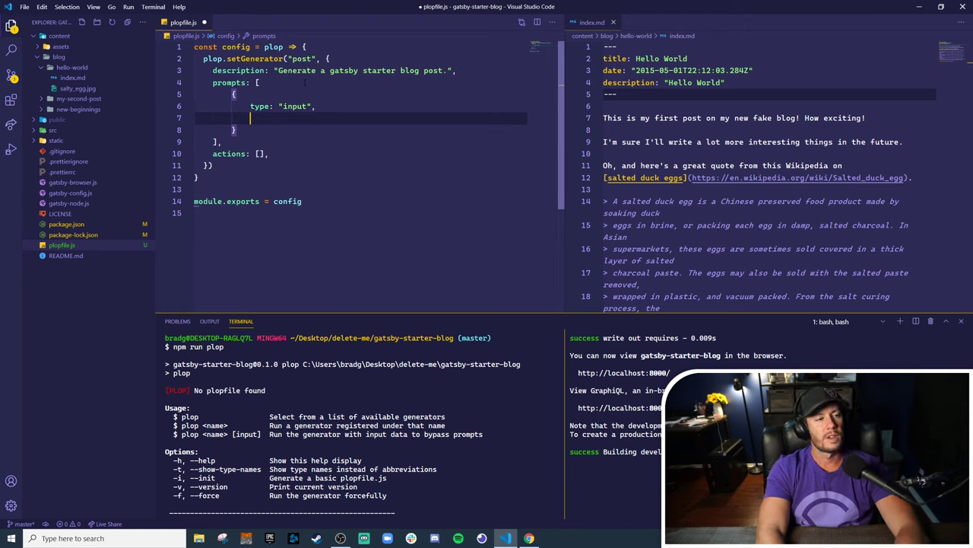
type("name: \"")
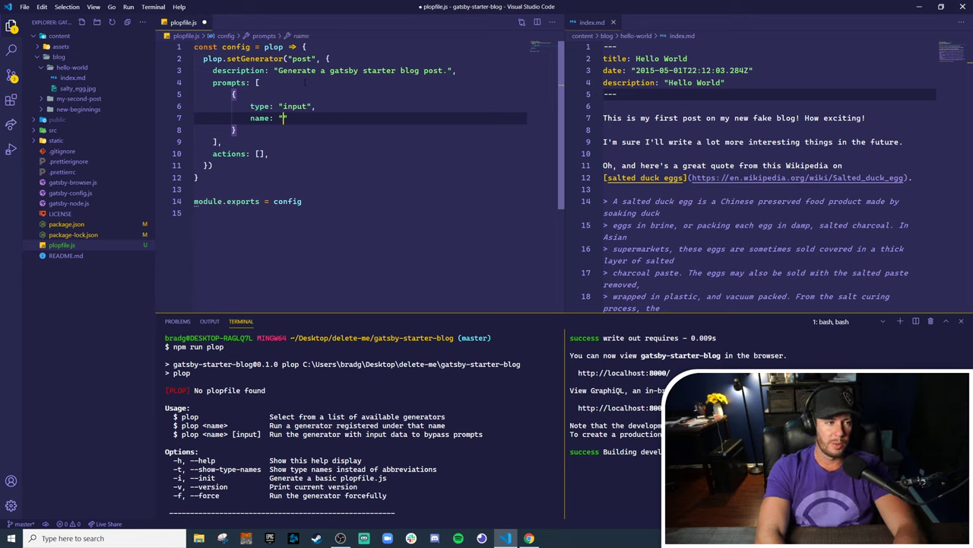
type("title\",")
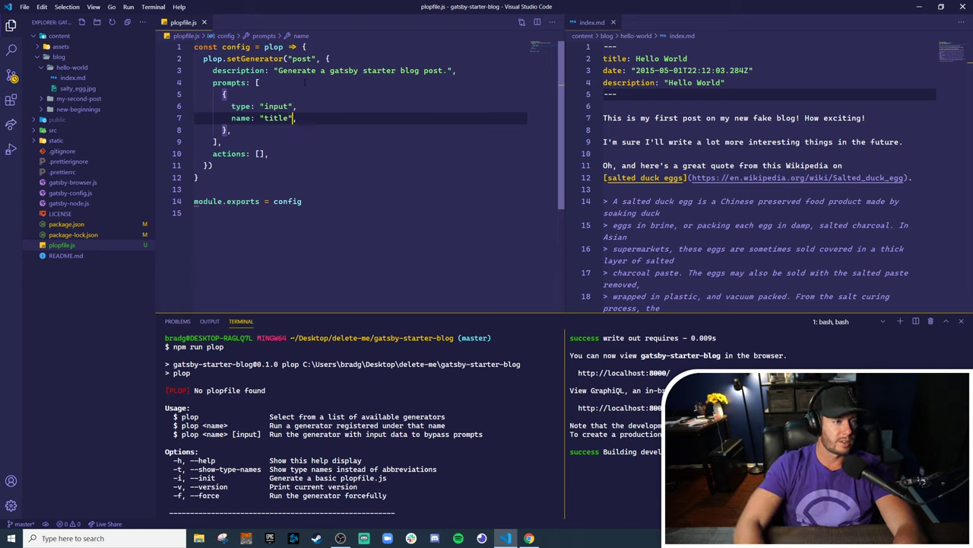
Give the title prompt the message "What do you want to title this post?" and duplicate it for a description prompt
key("Enter")
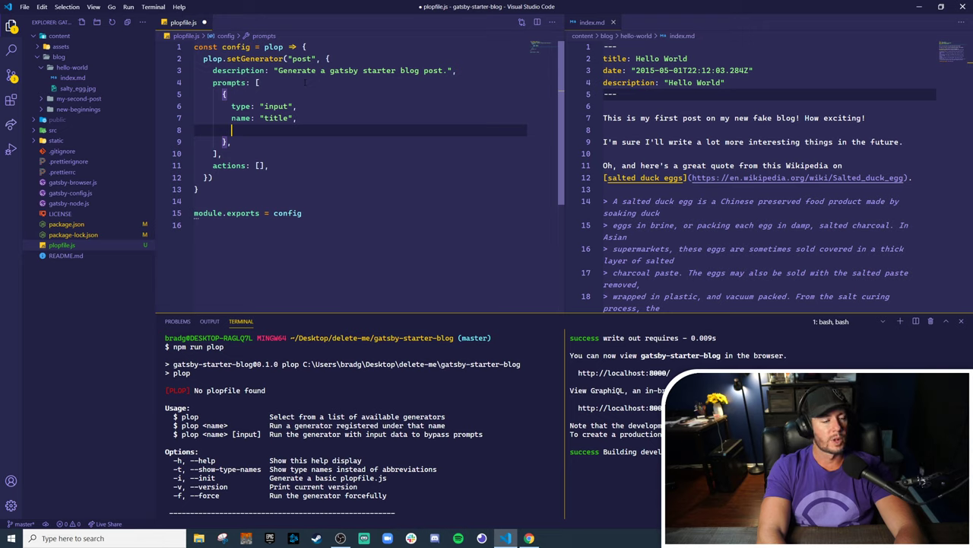
type("messag")
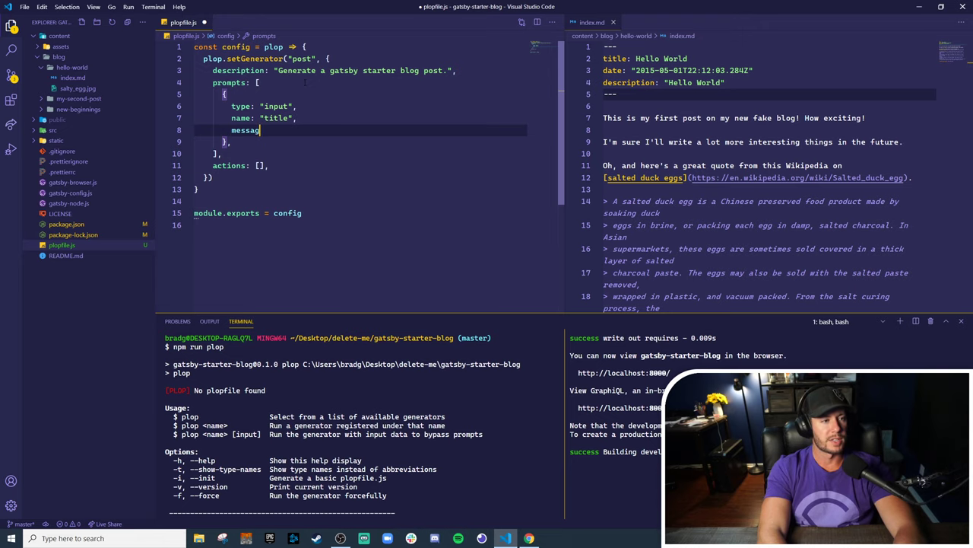
type("e: \"")
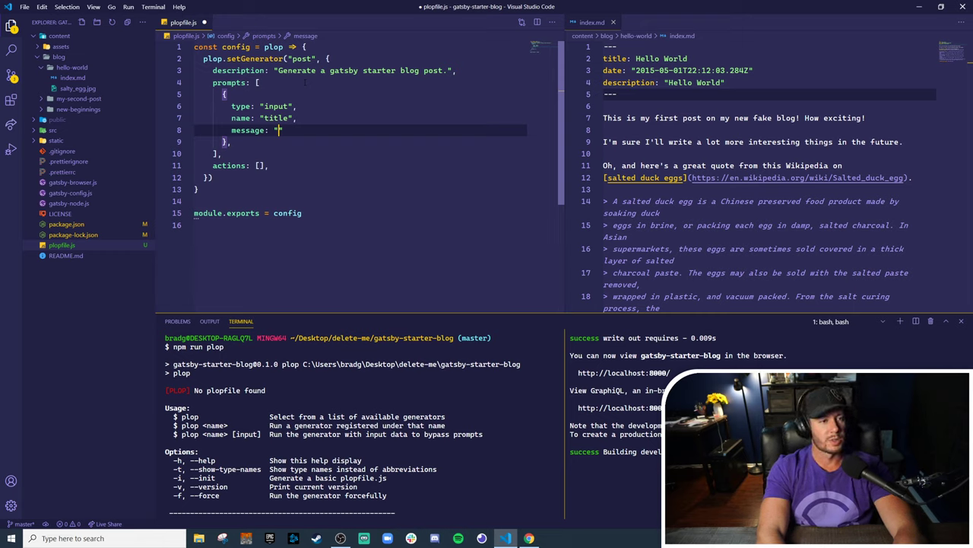
type("What do you want t")
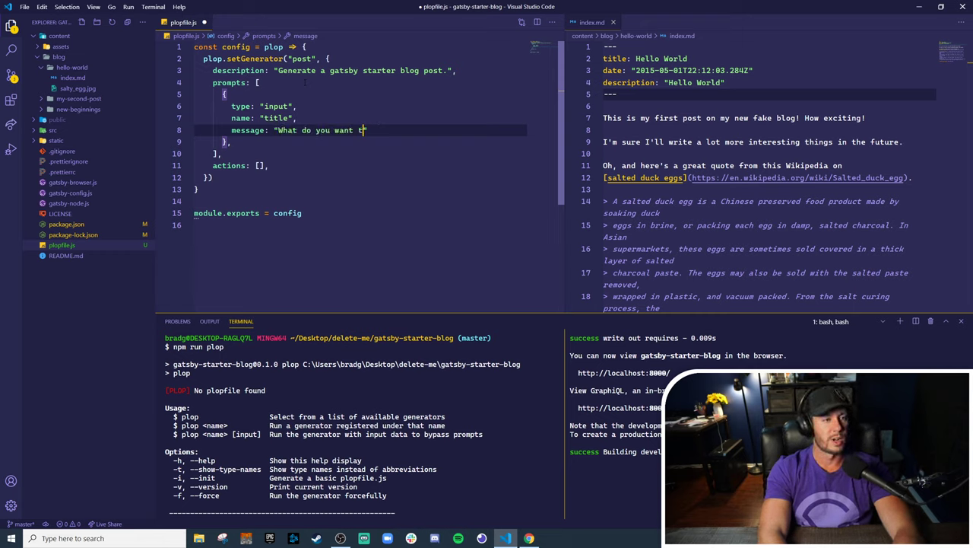
type("to title")
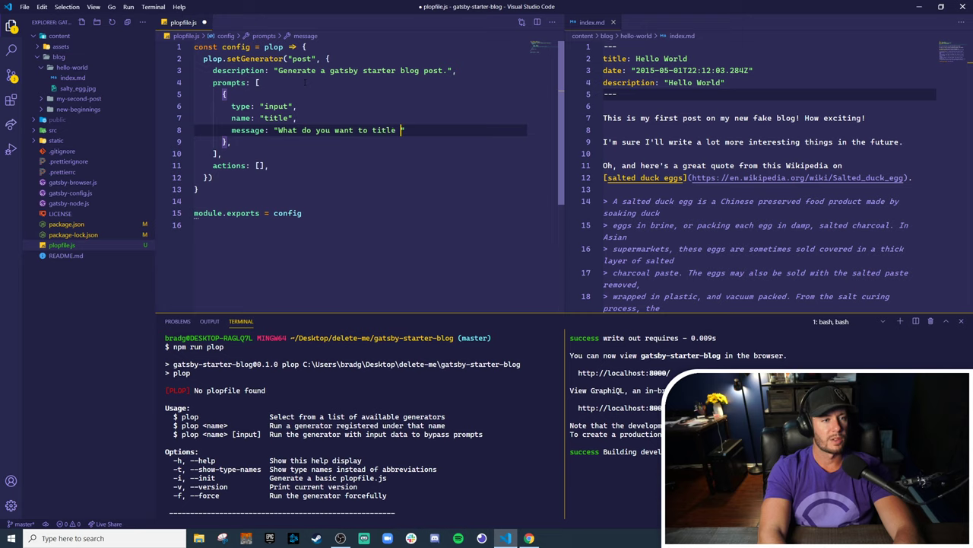
type("this post?")
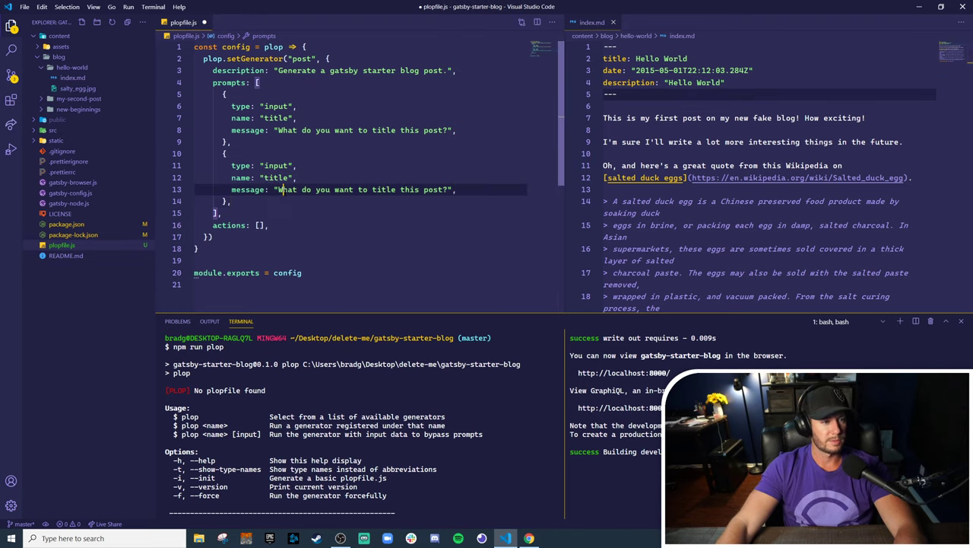
double_click(275, 177)
type("npm run plo")
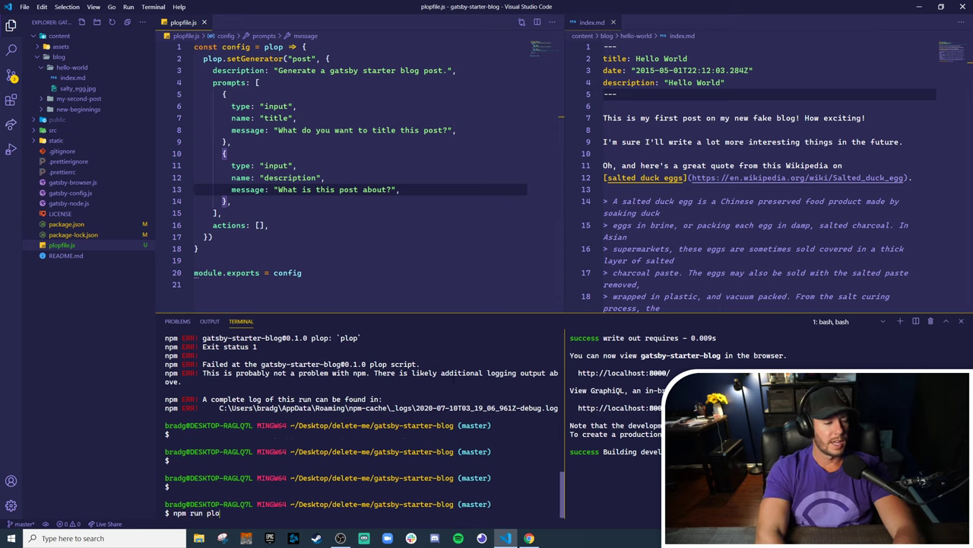
Run npm run plop and answer the prompts with My First Post and Tutorials
type("<")
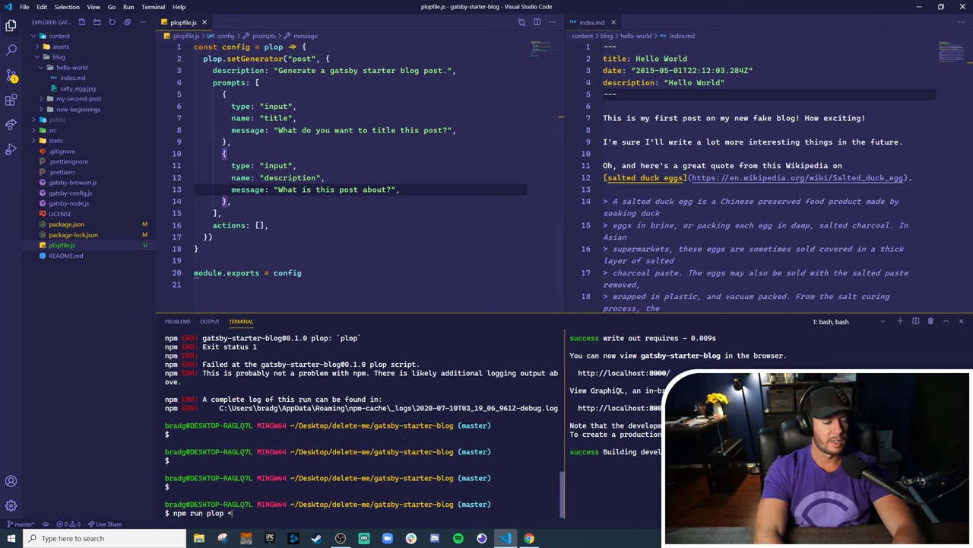
type("gne")
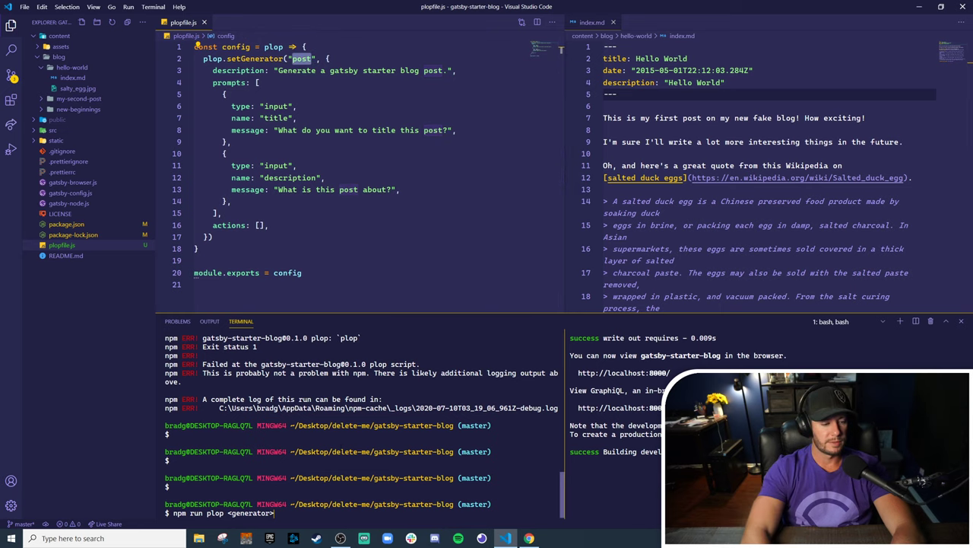
key("Return")
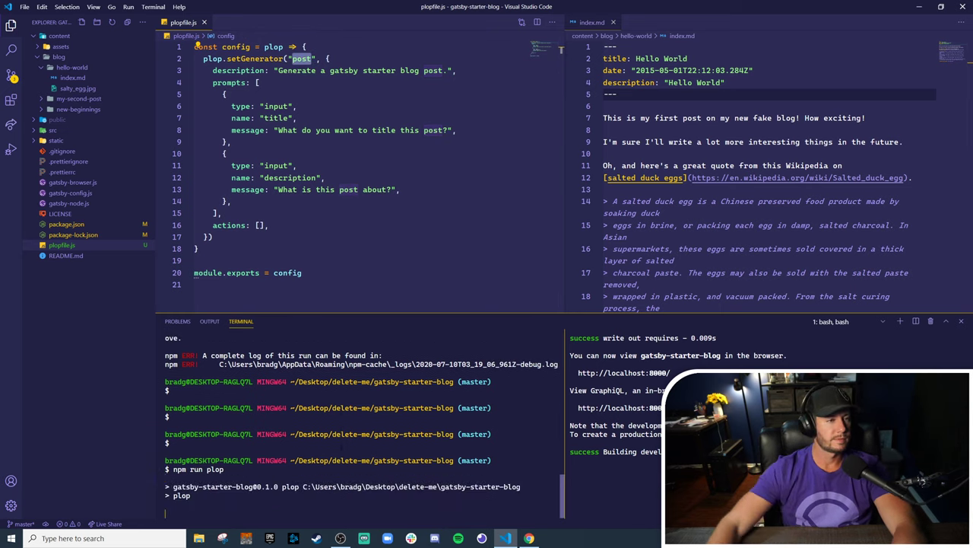
key("Return")
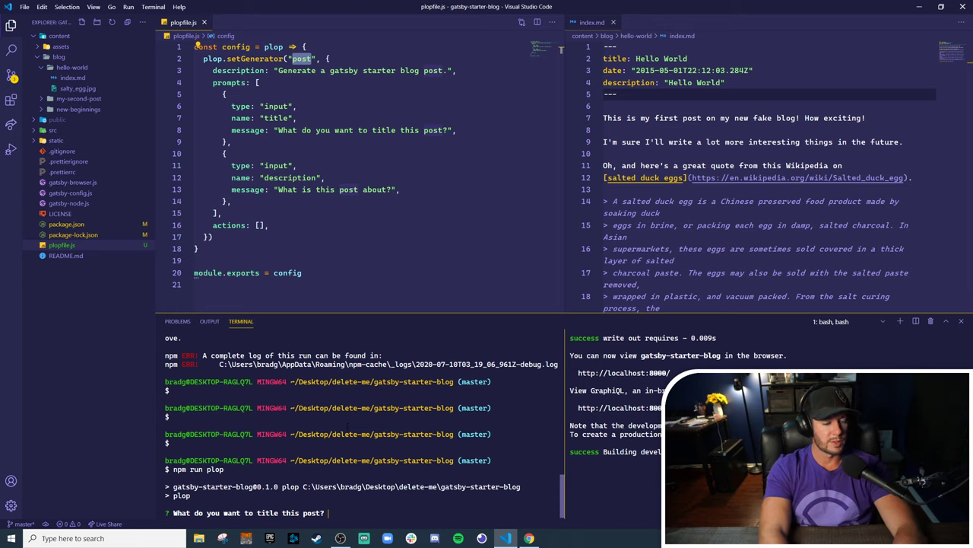
type("My First Post")
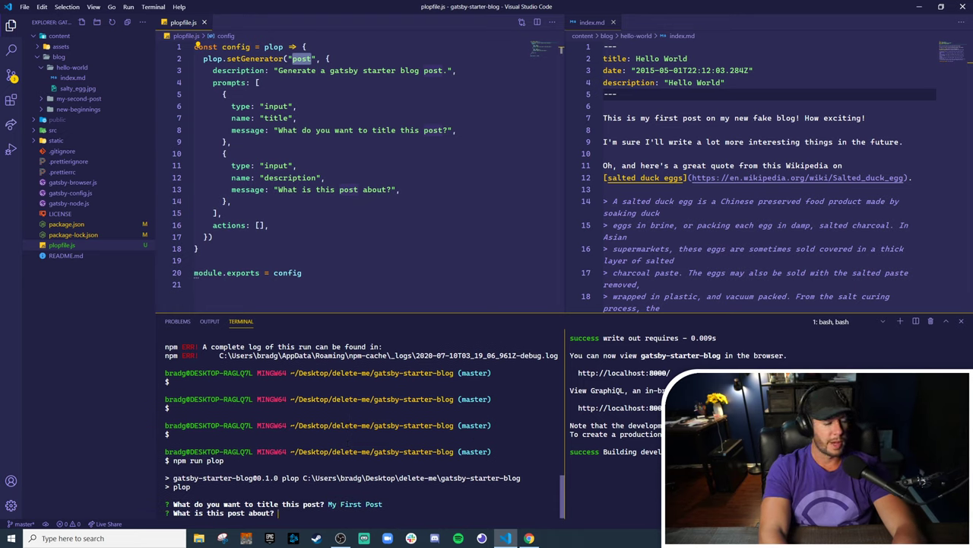
type("Tutorials.")
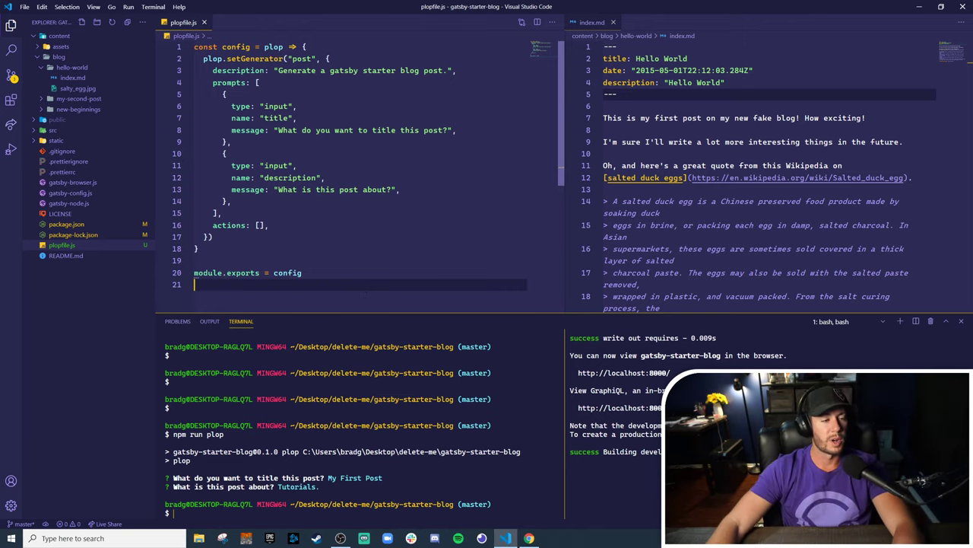
Add an action of type "add" with path "content/blog/example/index.md", checking the hello-world folder layout
key("Enter")
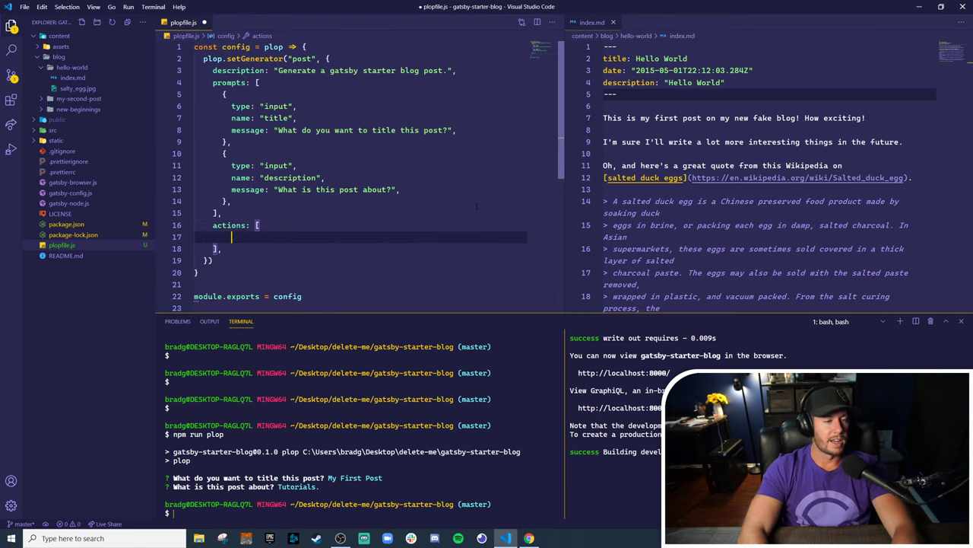
type("{},")
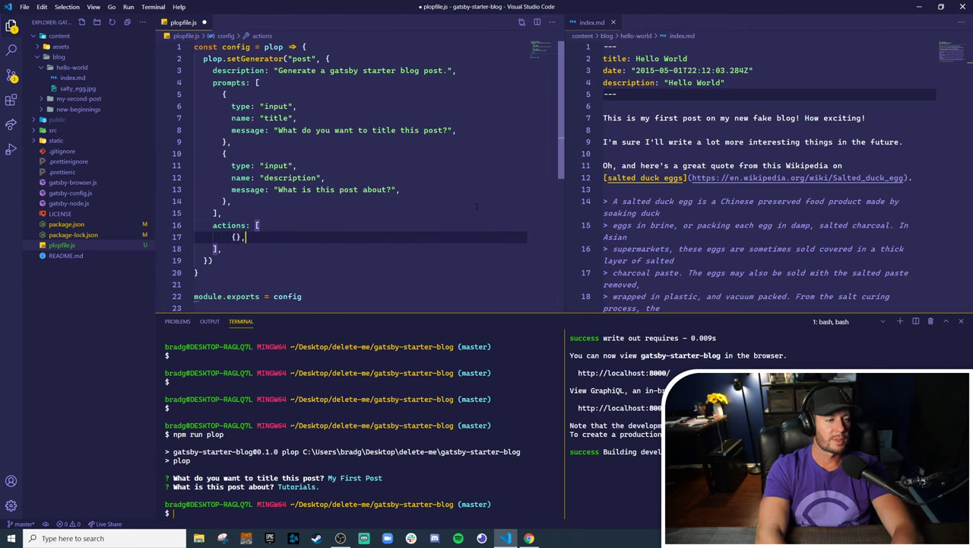
key("Enter")
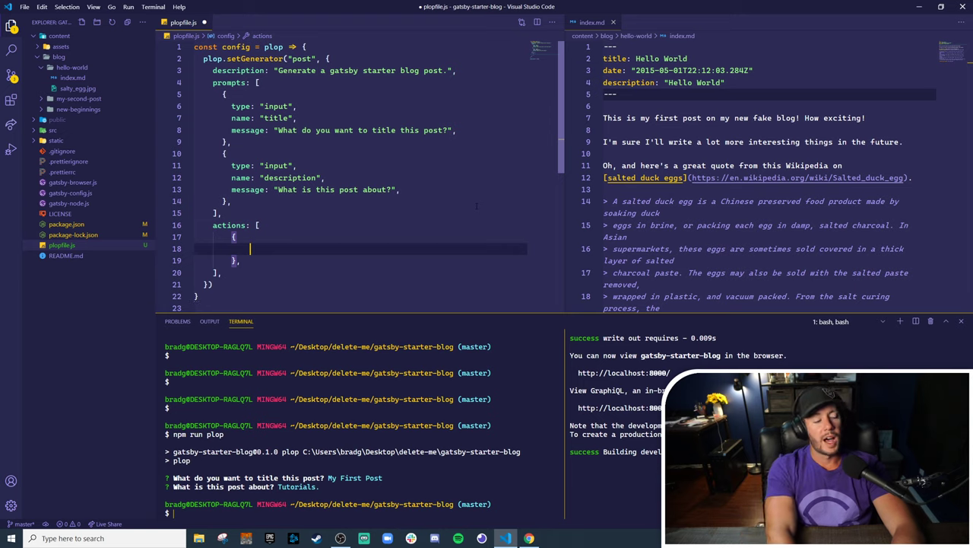
type("type: \"")
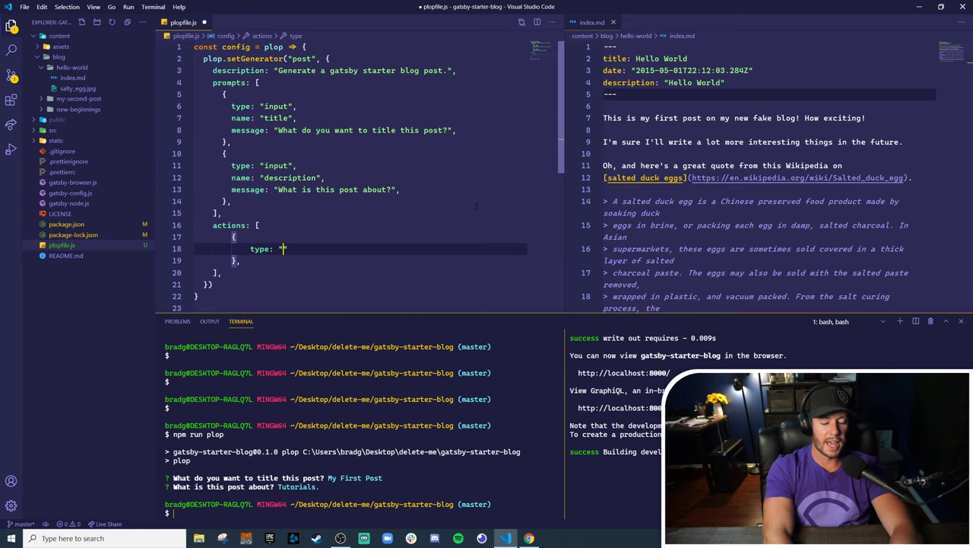
type("add\",")
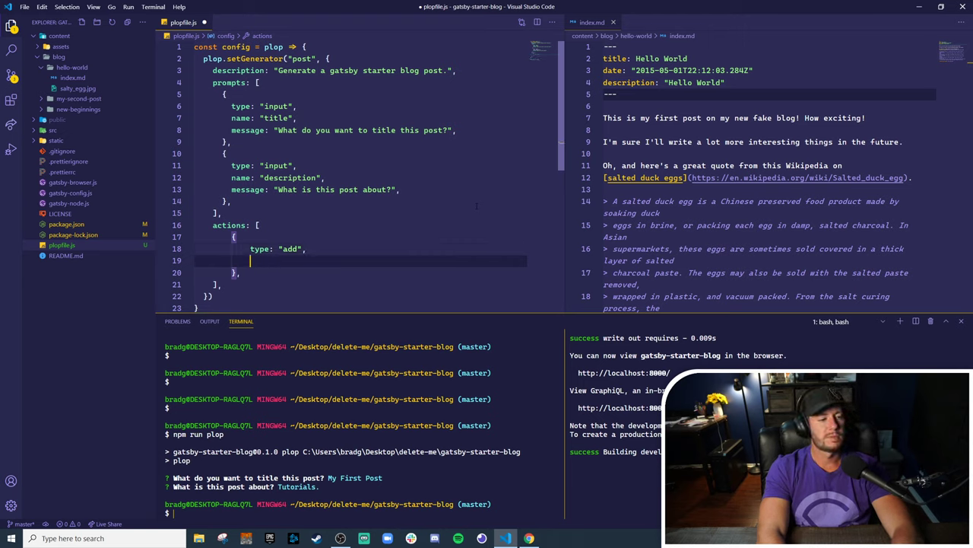
type("path: \"")
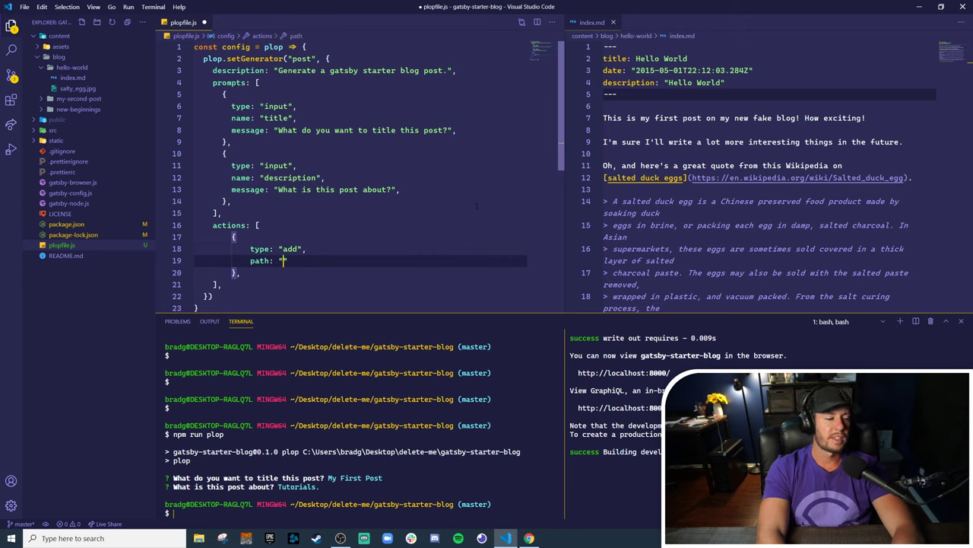
type("conte")
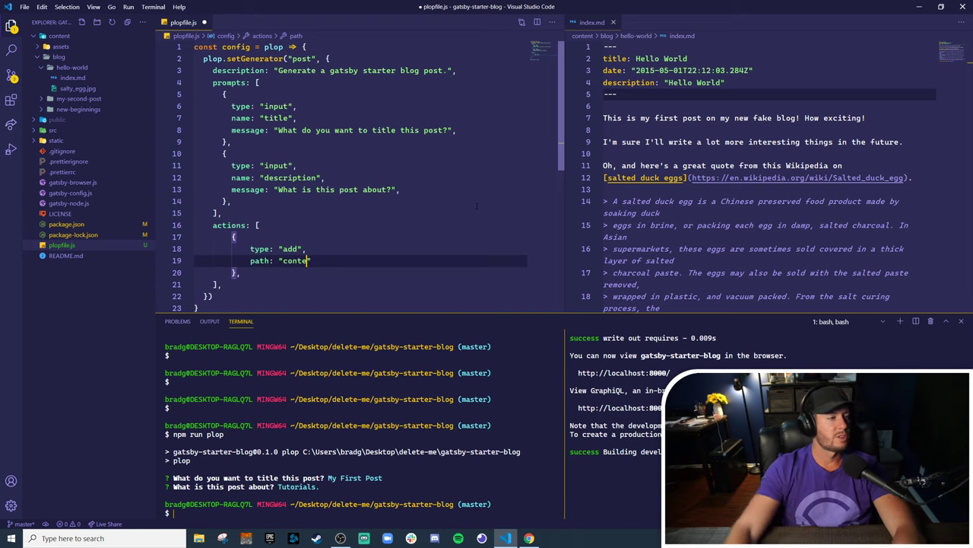
left_click(72, 67)
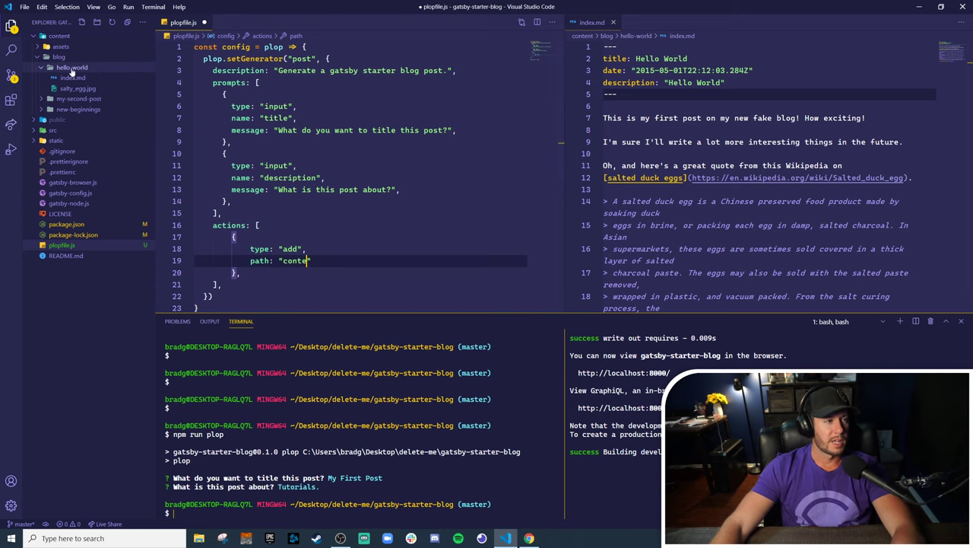
left_click(71, 67)
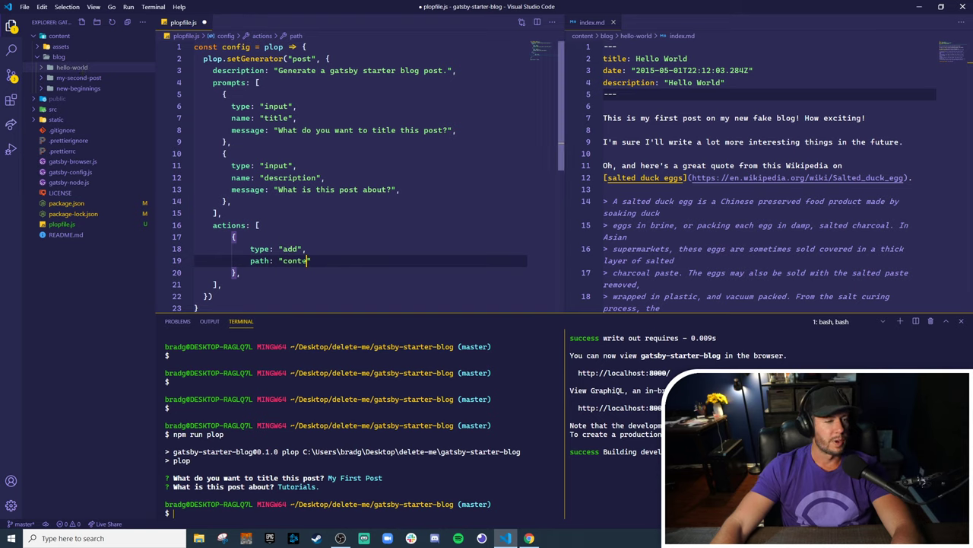
type("nt")
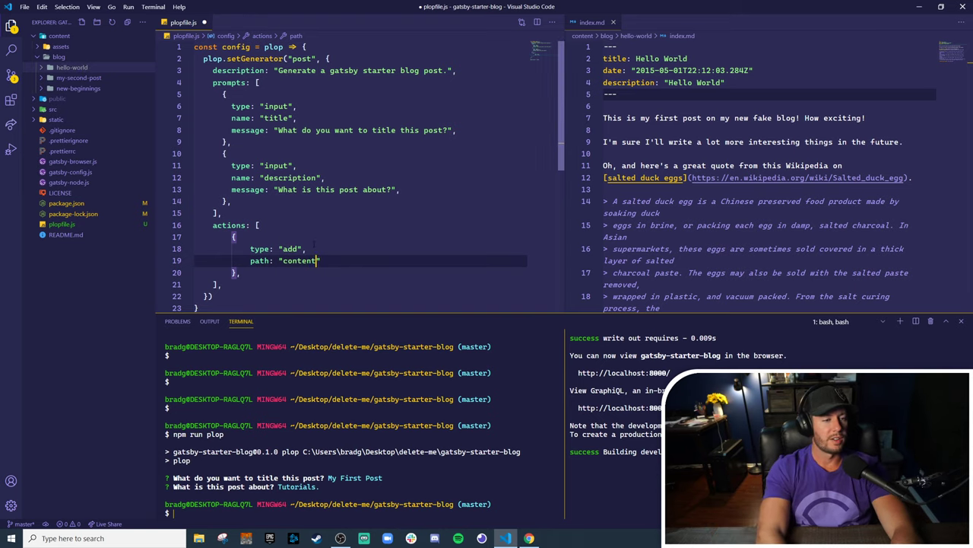
type("/blog/")
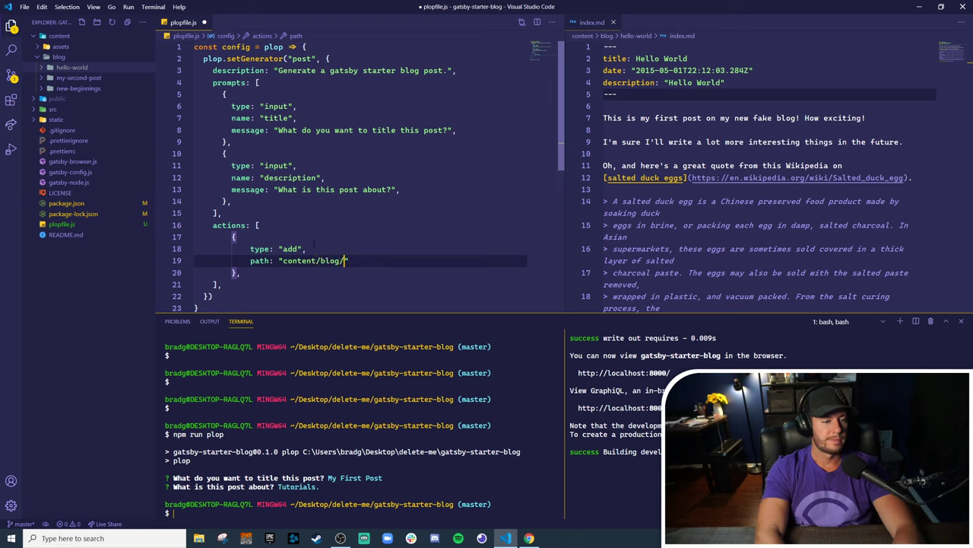
type("example/index.md")
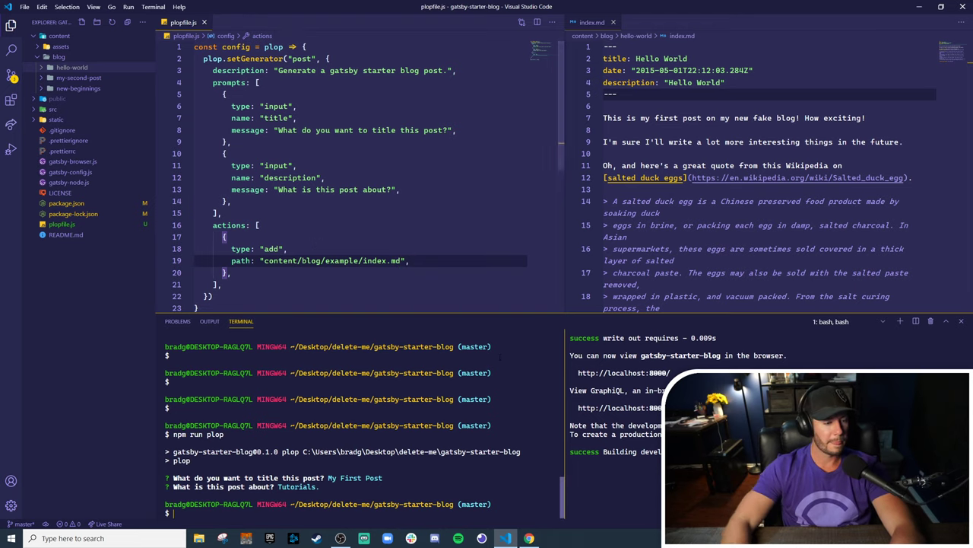
Run npm run plop with answers Foo and Bar, inspect the empty generated example/index.md and close it
type("npm run plop")
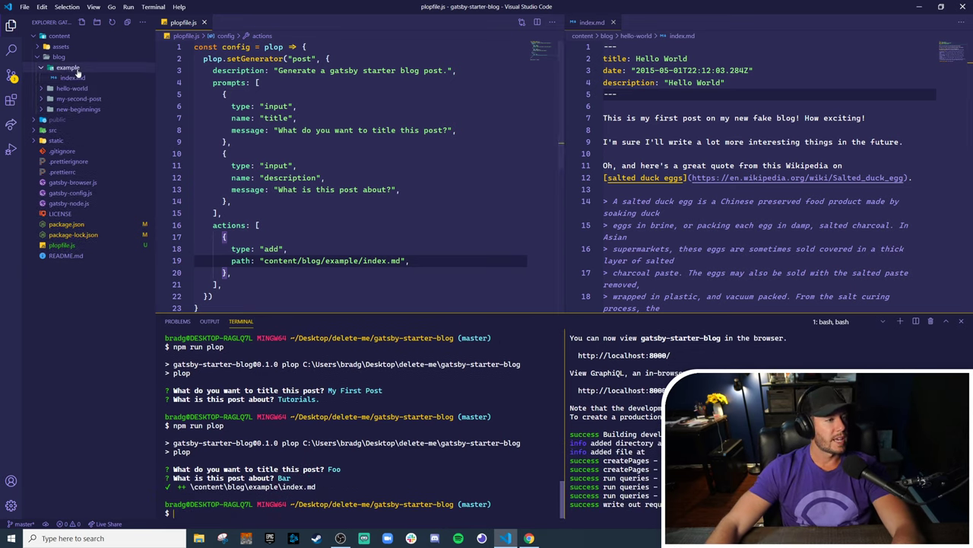
left_click(73, 76)
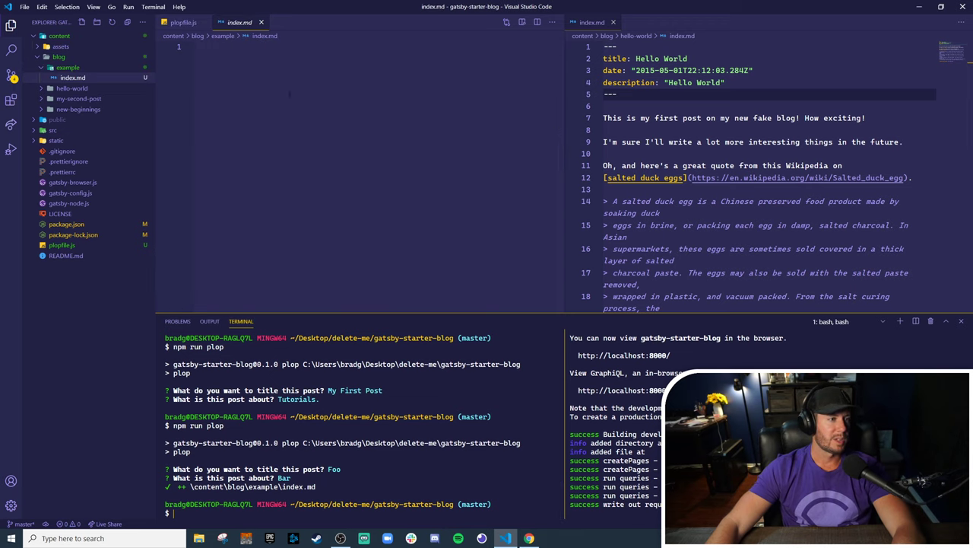
left_click(183, 23)
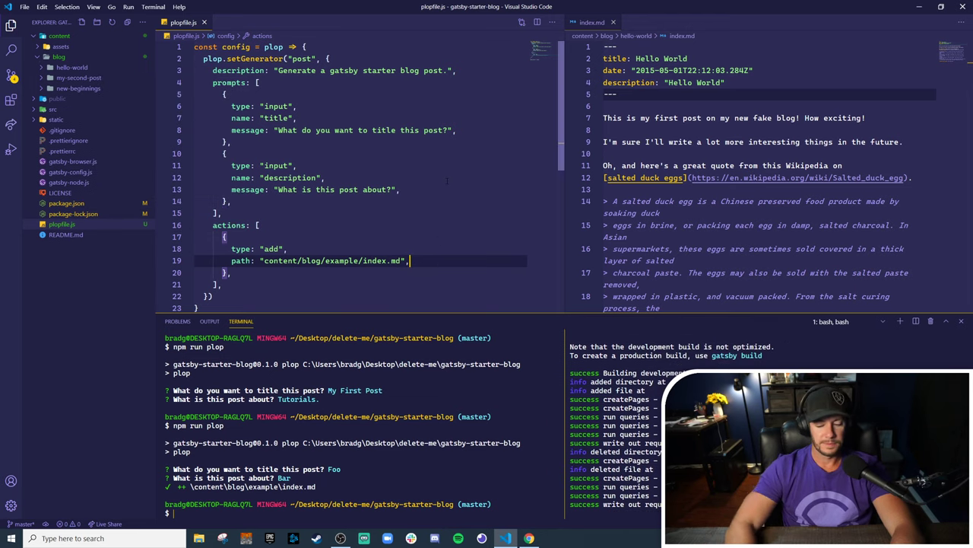
Create templates/post.md with hello-world front matter retitled My First Post, described as Isn't it great?
type("templates")
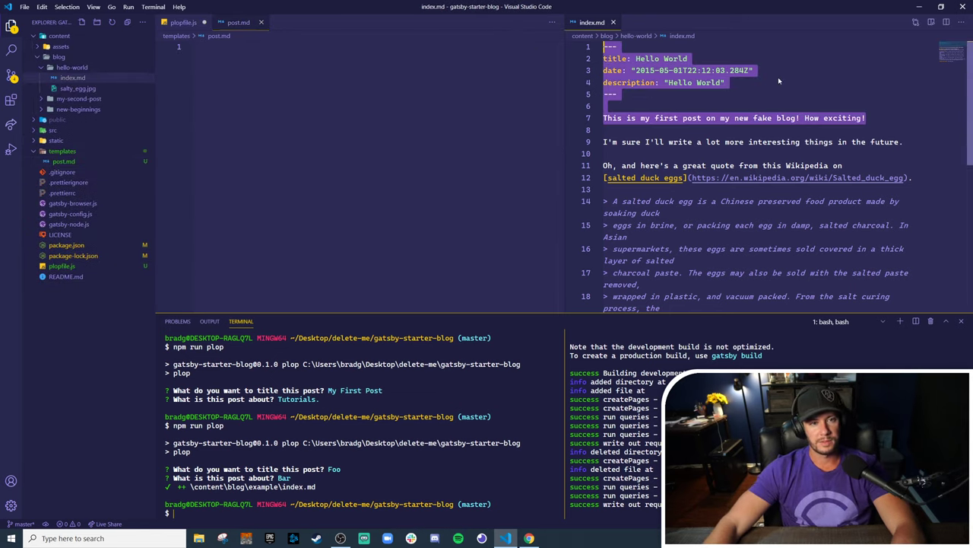
left_click(724, 82)
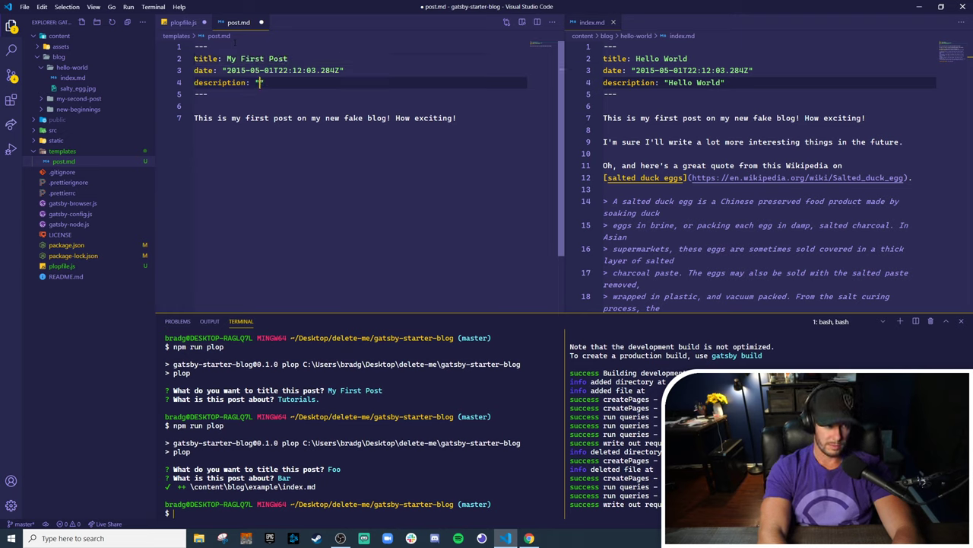
type("Isn't it great?\"")
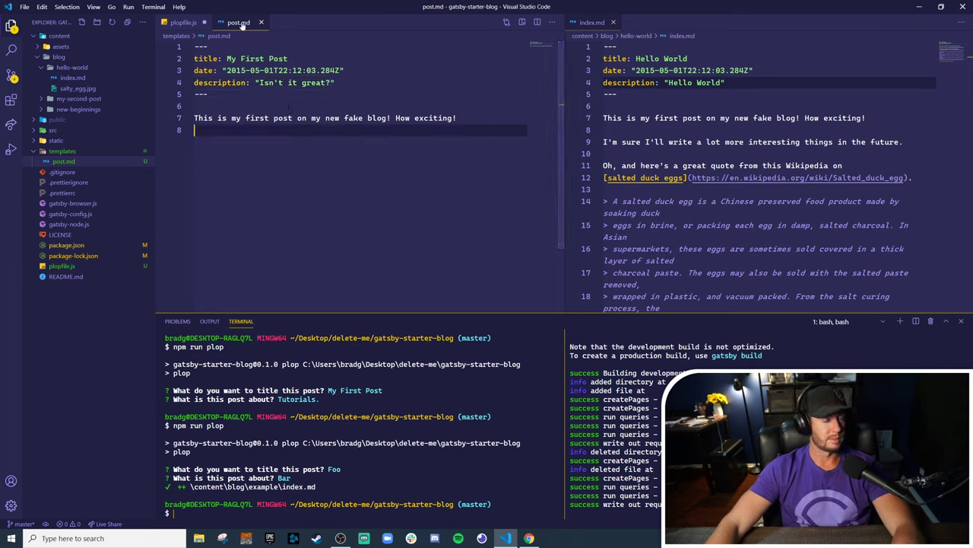
left_click(182, 23)
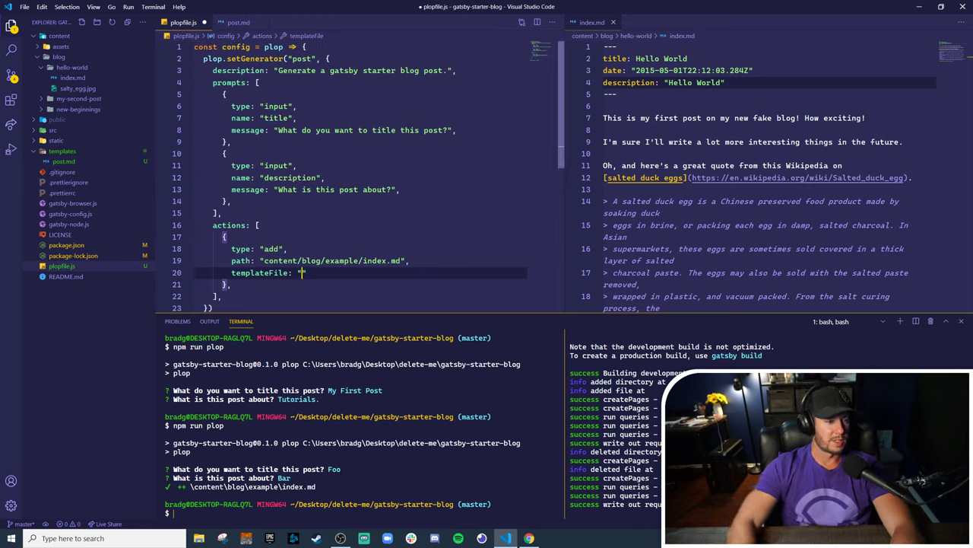
Set templateFile to "templates/post.hbs" and rename the template file to post.hbs
type("templates/")
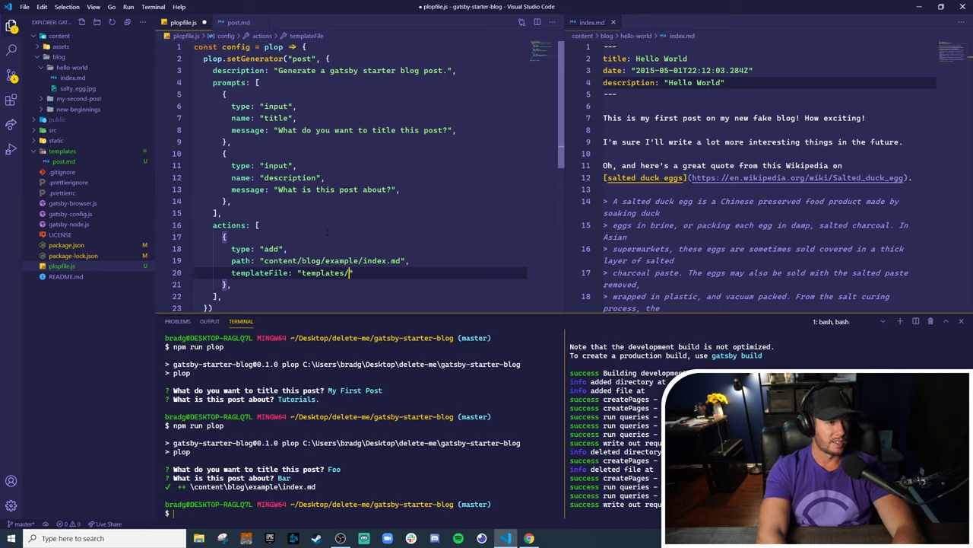
type("post.hbs")
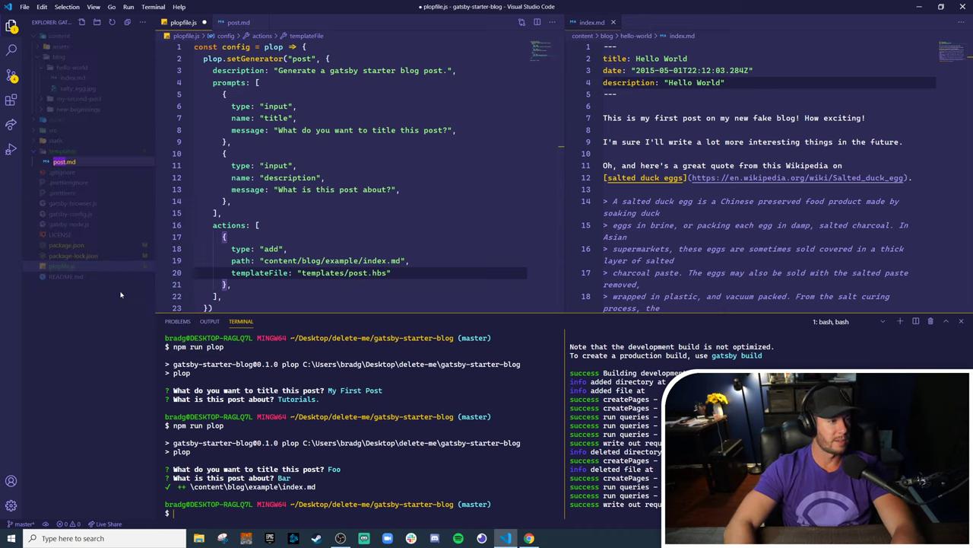
left_click(64, 161)
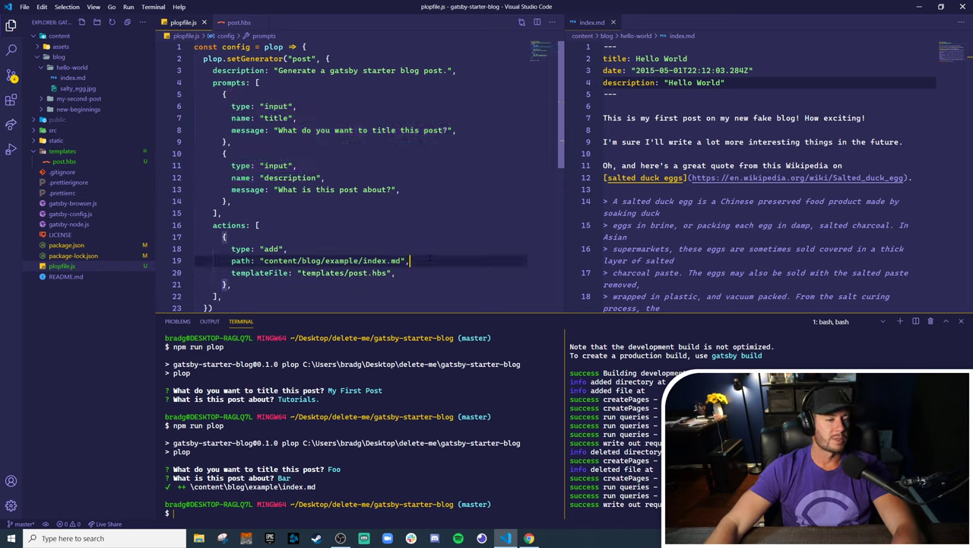
Rerun the generator, confirm the new example/index.md matches post.hbs, and keep post.hbs beside plopfile.js
left_click(237, 23)
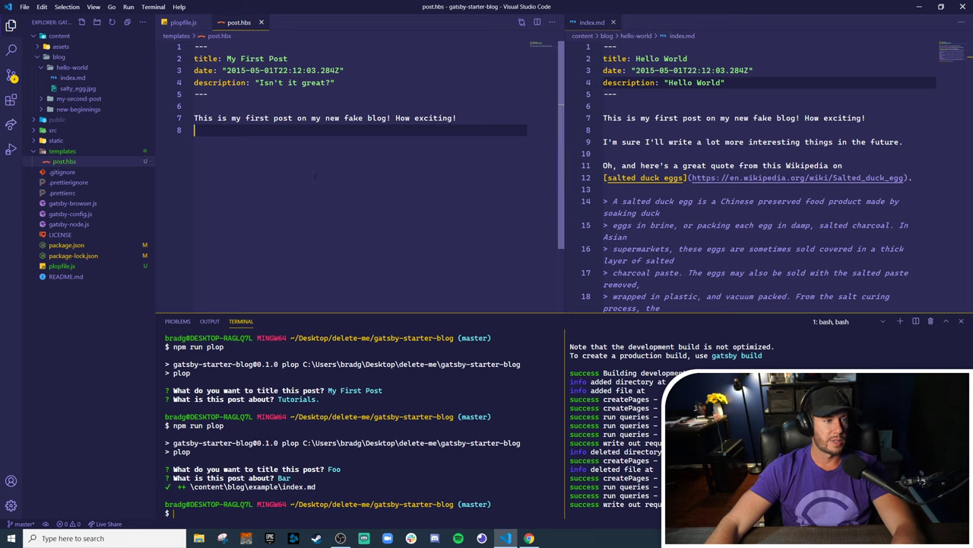
left_click(182, 23)
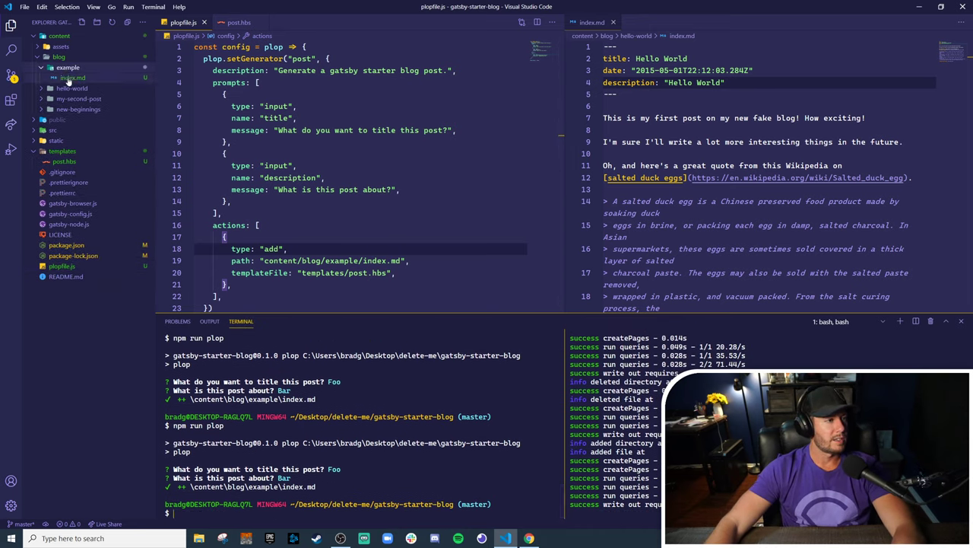
left_click(73, 78)
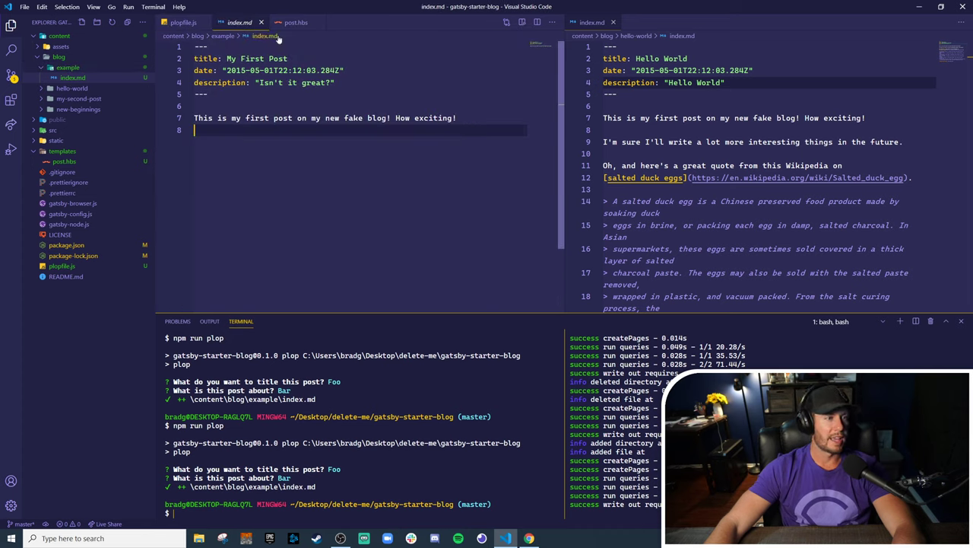
left_click(295, 22)
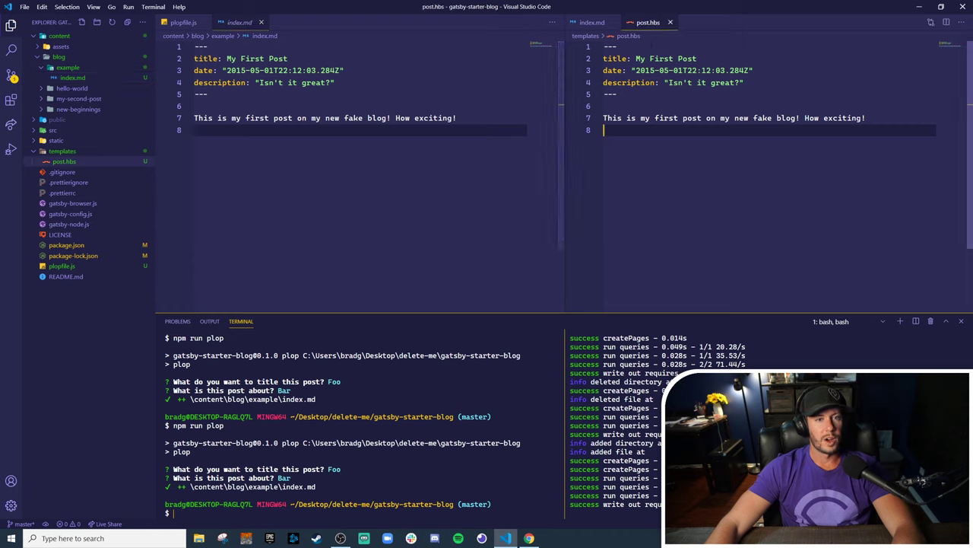
left_click(239, 23)
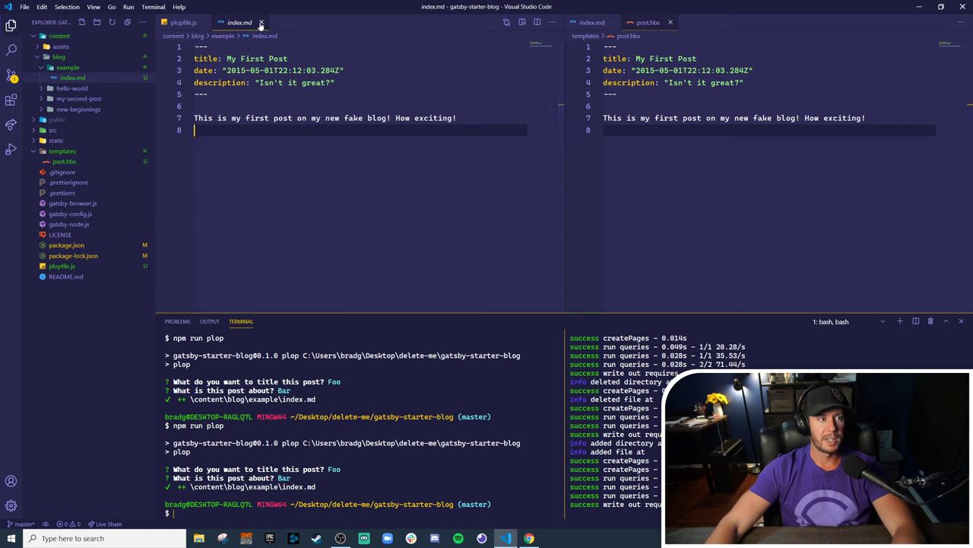
left_click(182, 22)
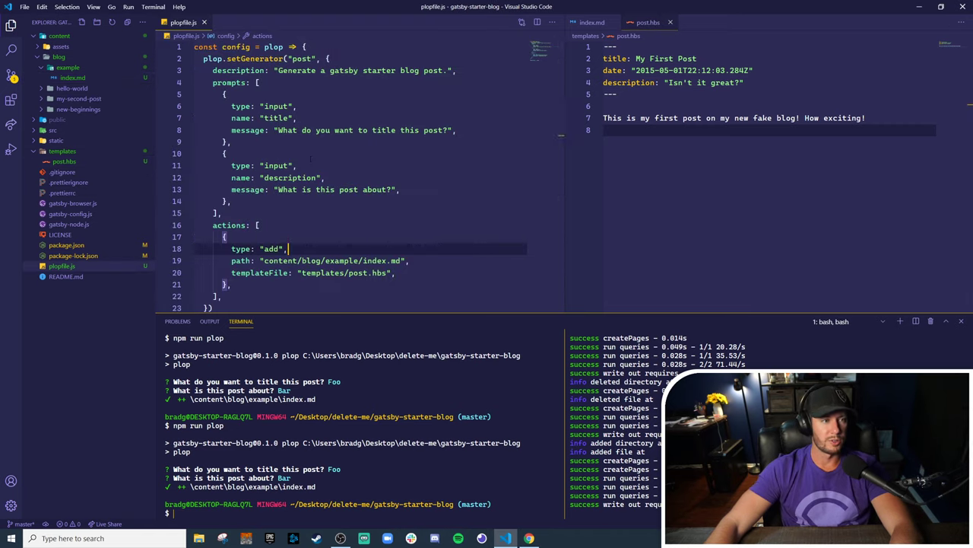
Swap the hardcoded title and description in post.hbs for {{title}} and {{description}} placeholders
left_click(232, 200)
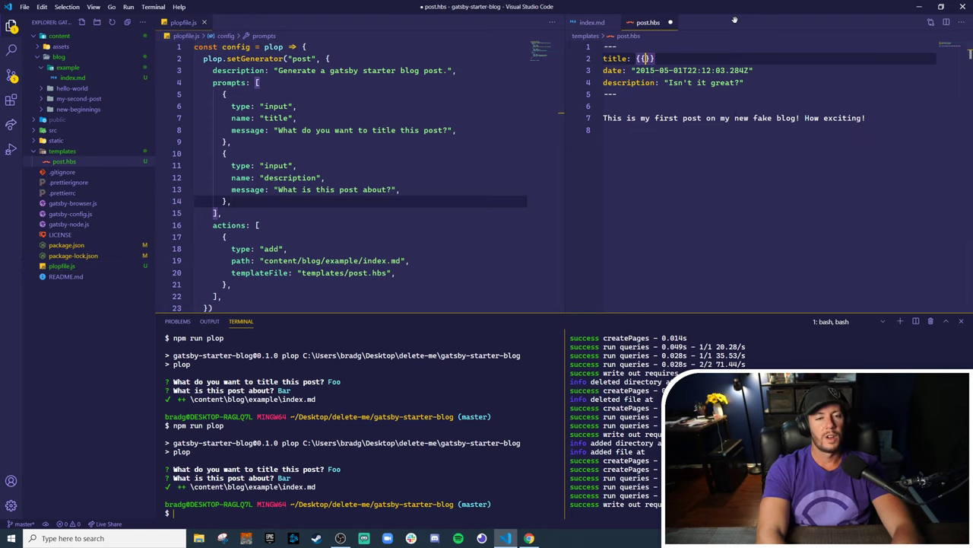
type("title")
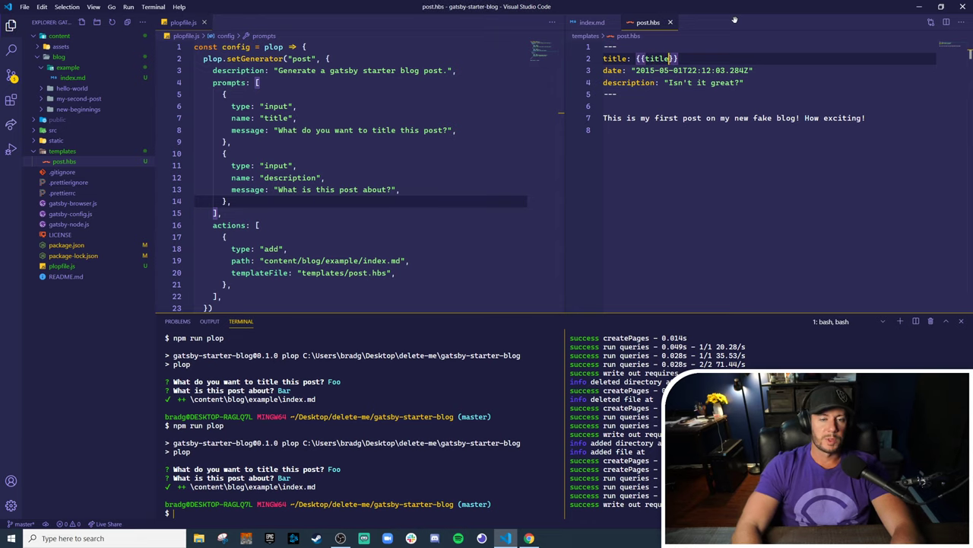
mouse_move(752, 3)
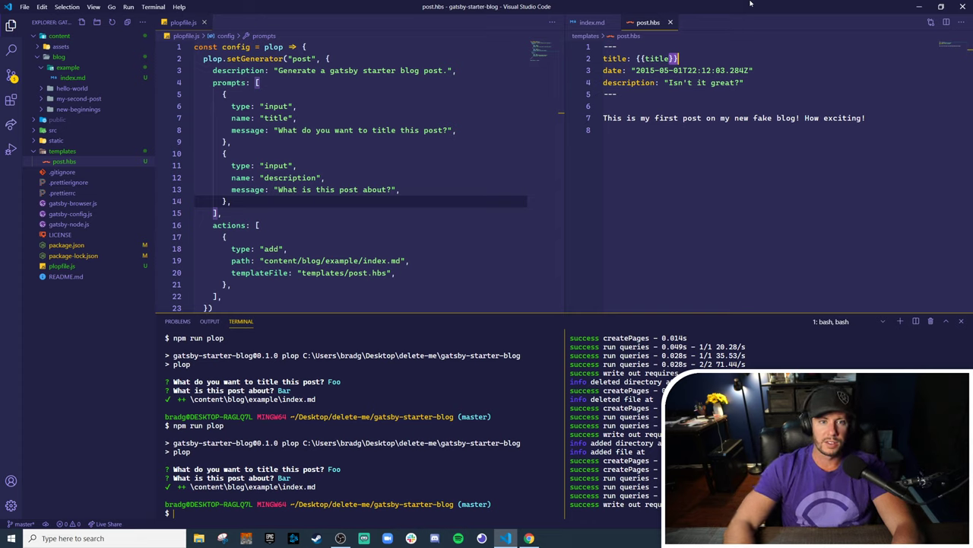
double_click(721, 82)
type("{{description}}")
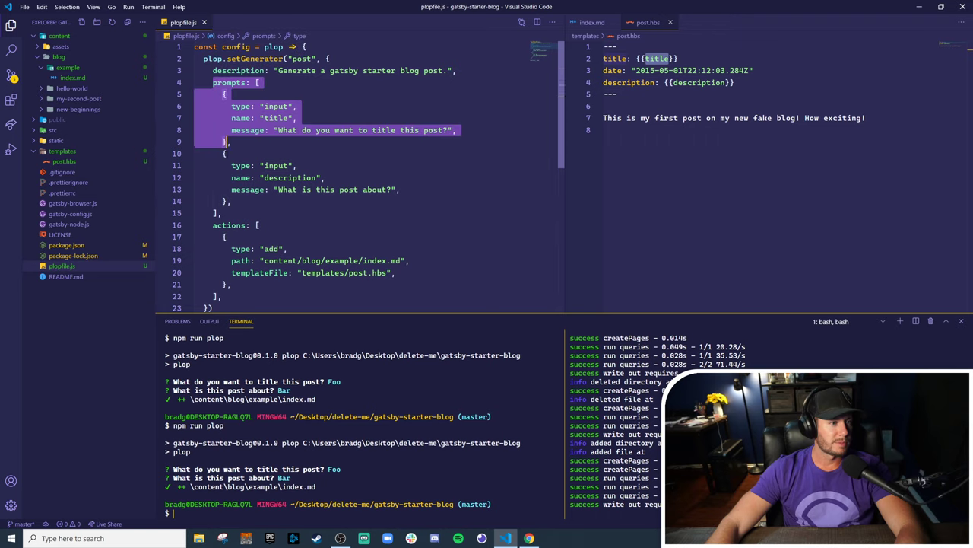
left_click(265, 119)
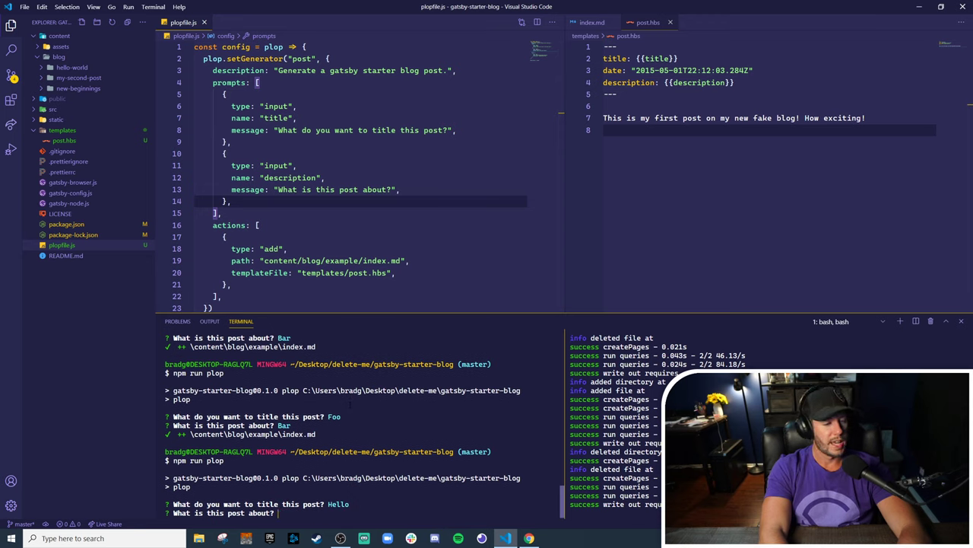
Answer the prompts with Hello and World and view the filled example index.md
type("World")
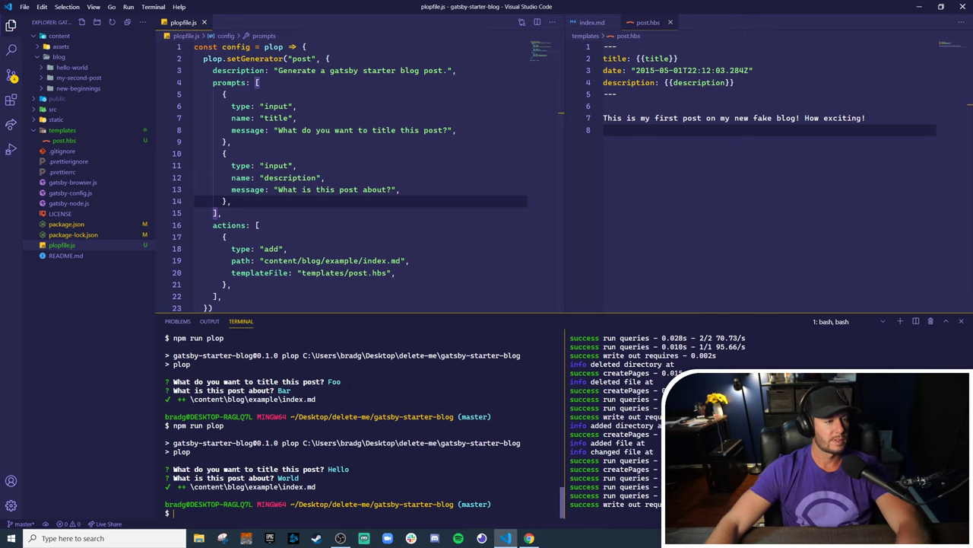
left_click(58, 67)
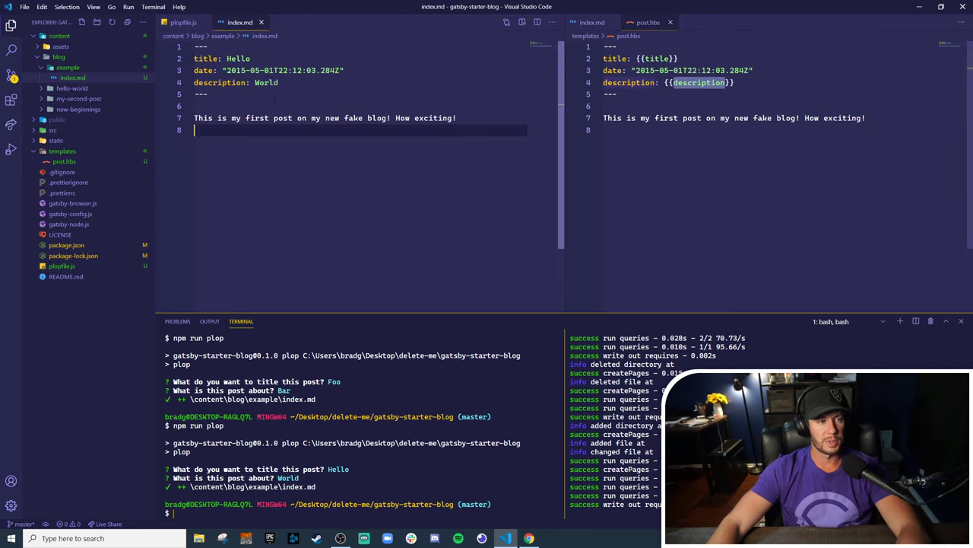
left_click(182, 23)
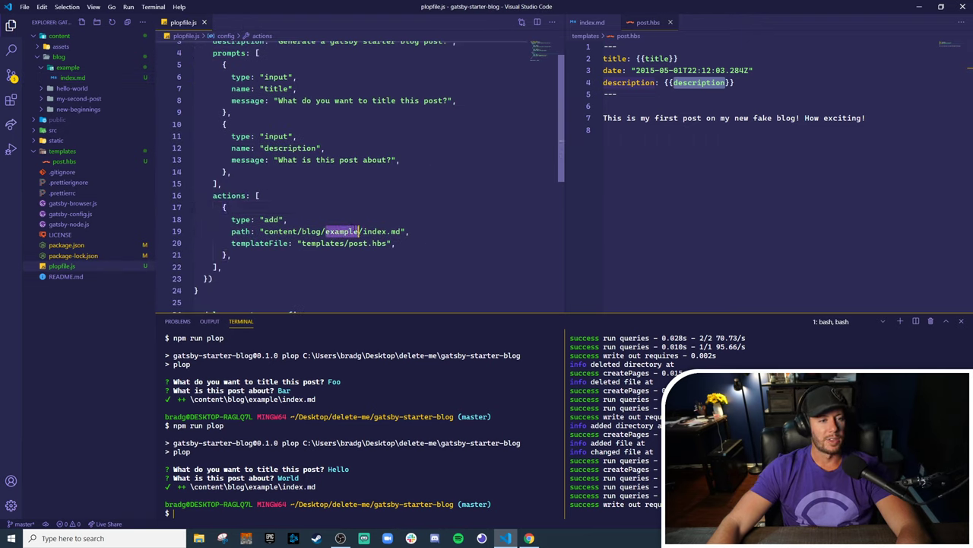
Change the add action's path to content/blog/{{title}}/index.md
left_click(347, 231)
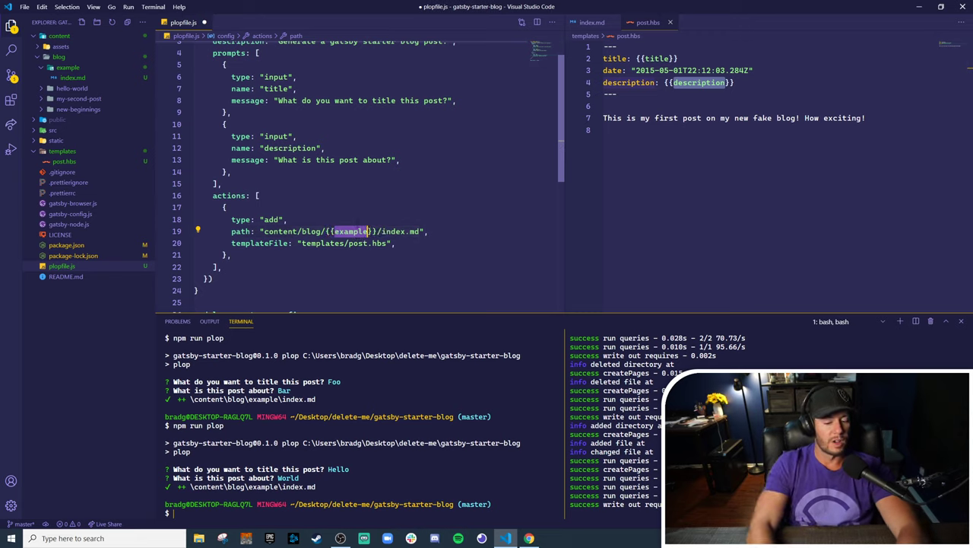
type("title")
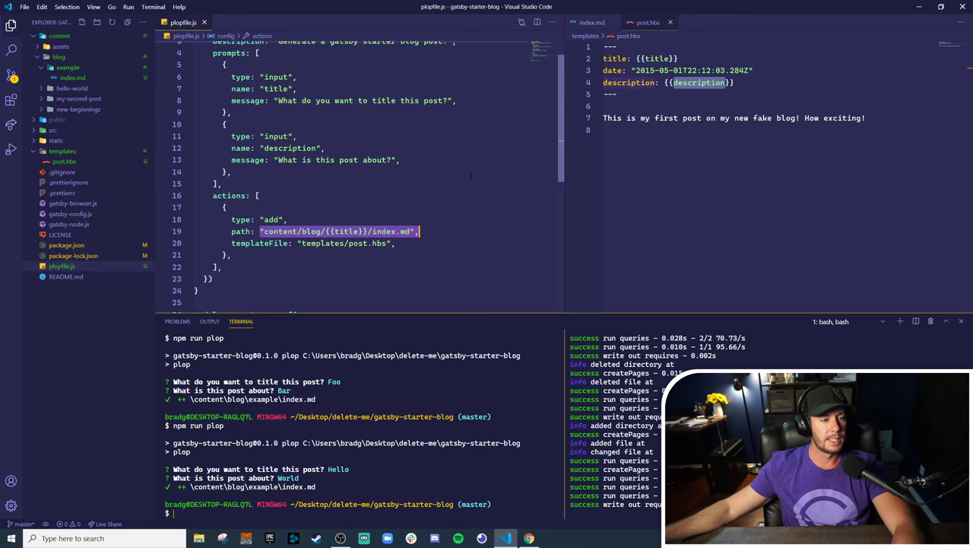
left_click(216, 278)
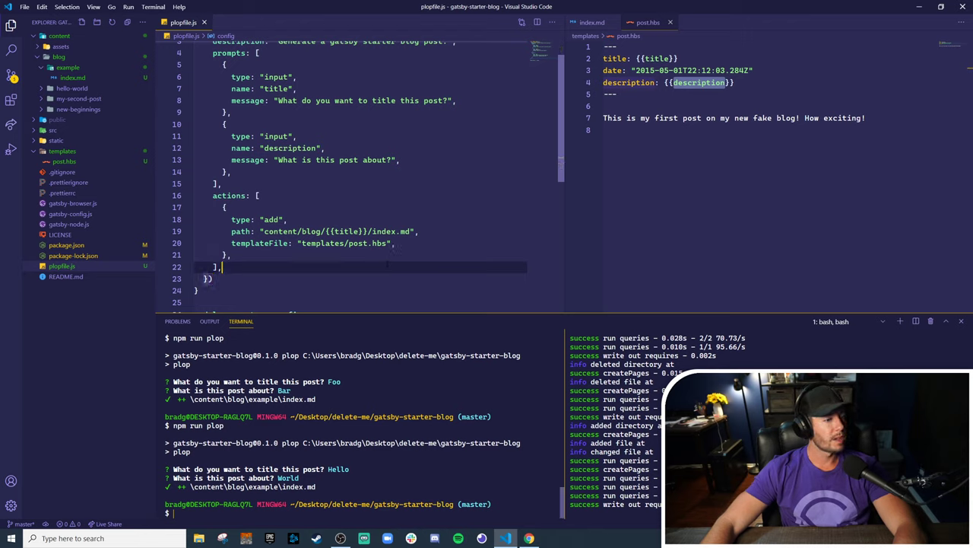
Run npm run plop "My Very Own Title" "My very own description." and view the generated index.md
type("npm run plop")
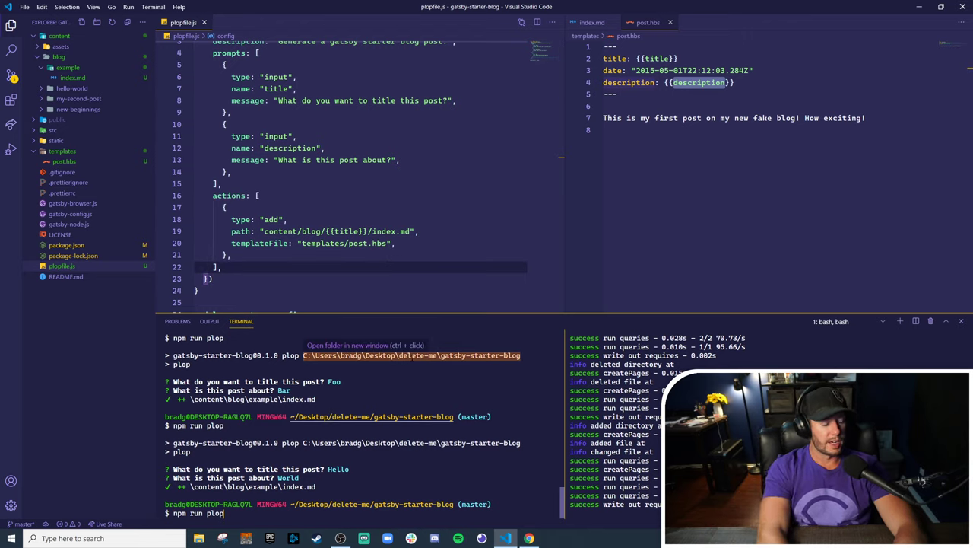
type("\"")
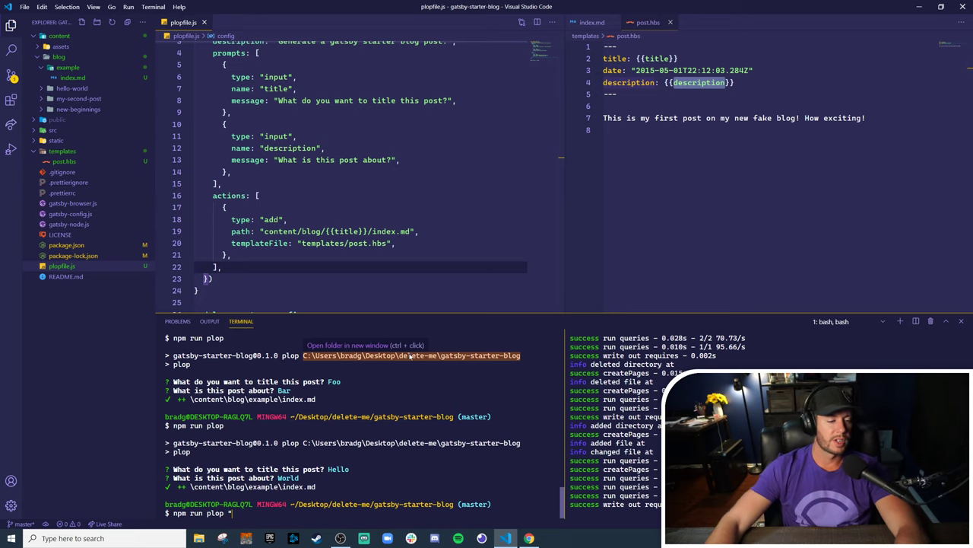
mouse_move(487, 297)
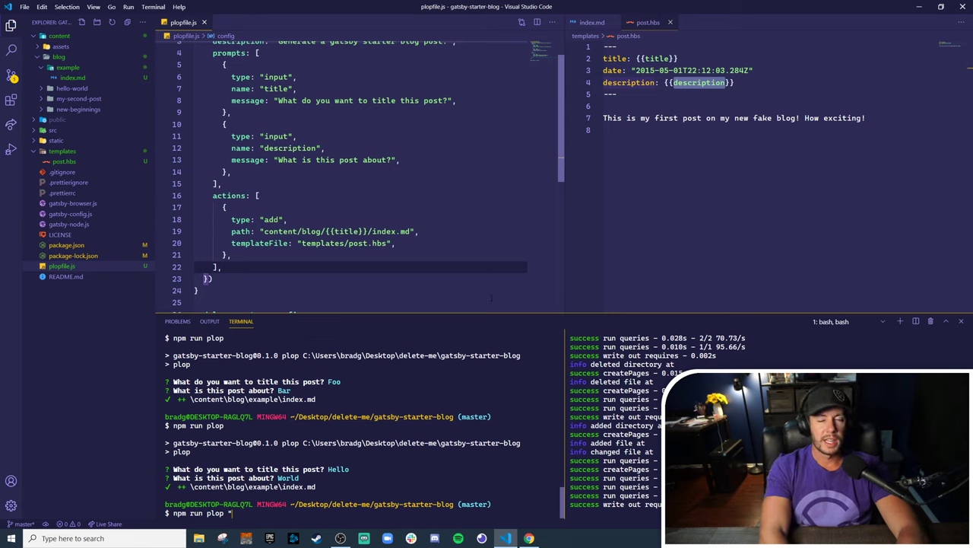
scroll("up", 3)
type("\" \"")
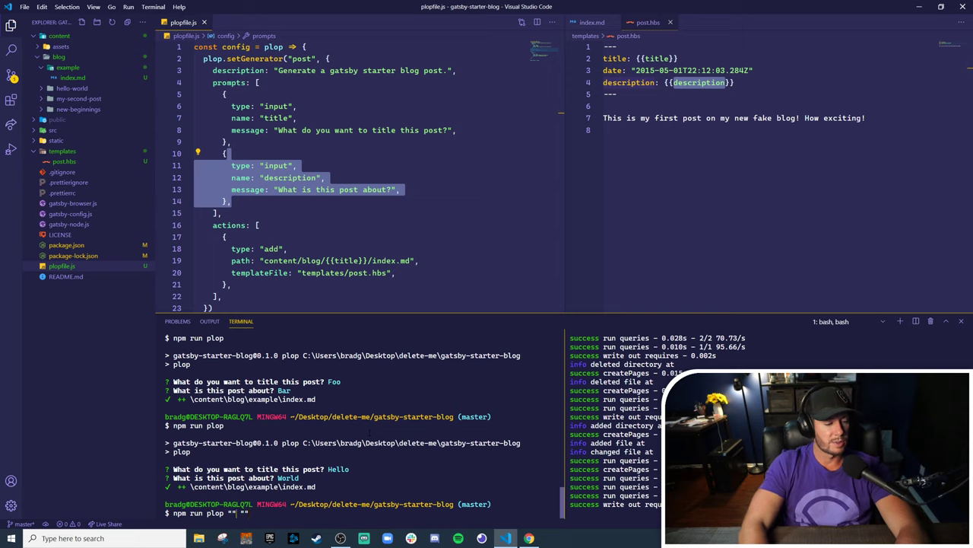
type("My Very Own Title")
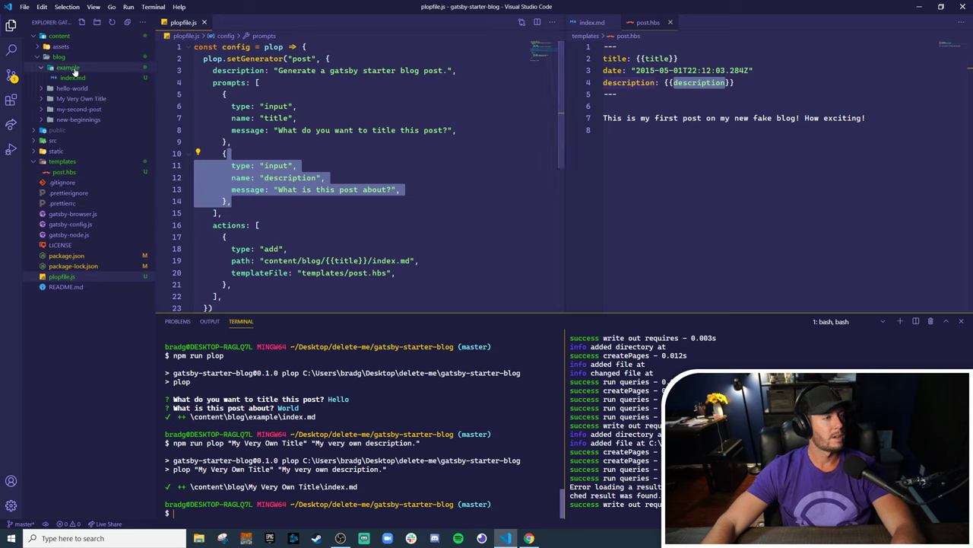
right_click(67, 67)
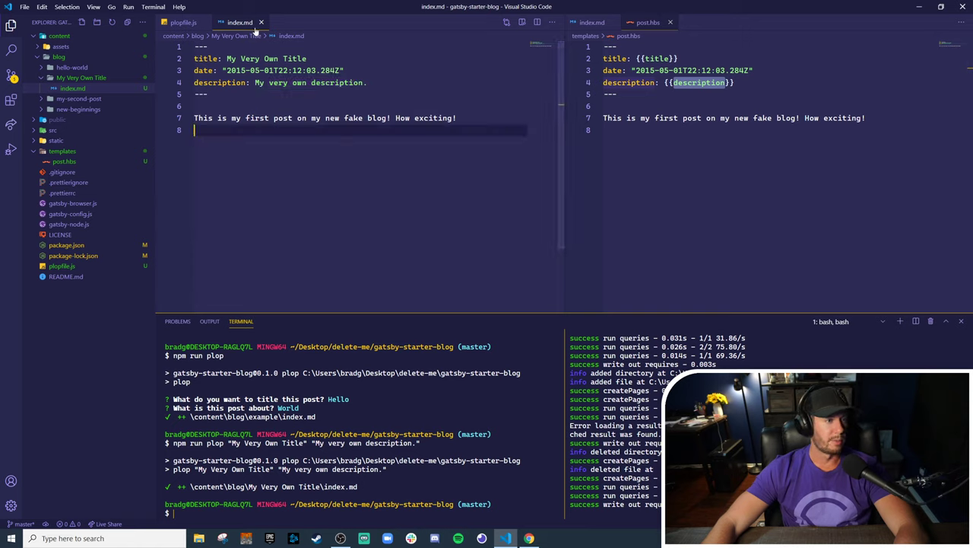
left_click(181, 21)
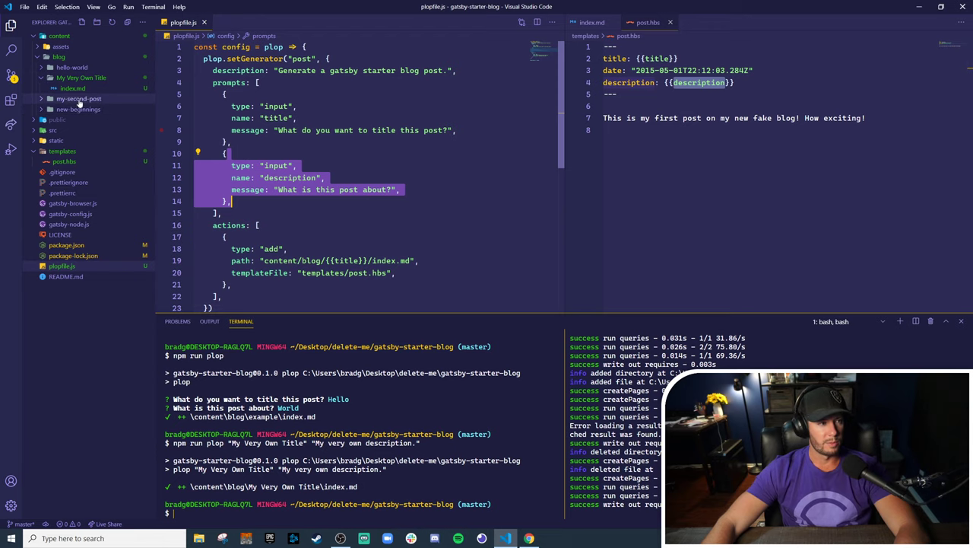
mouse_move(77, 109)
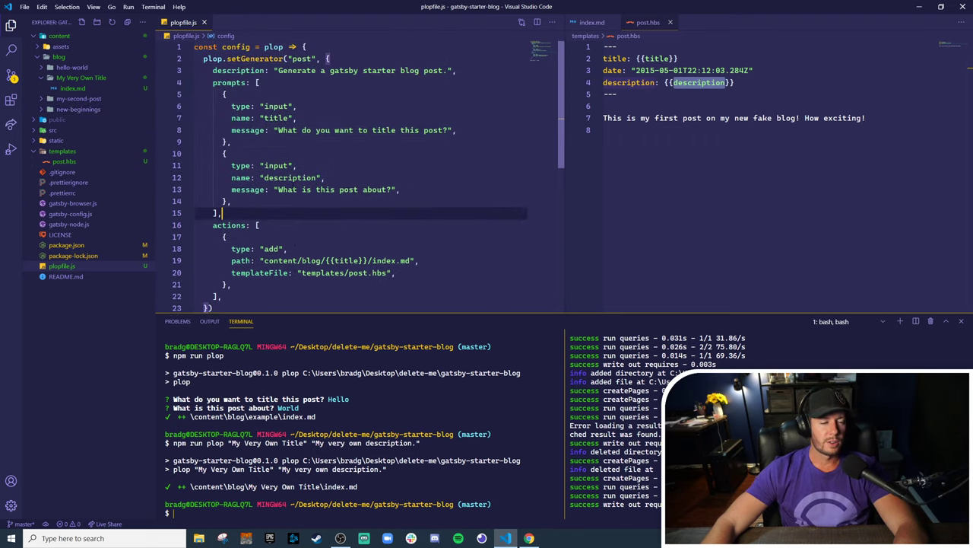
Change the path placeholder to {{dashCase title}} so folders get dash-cased names
scroll("down", 3)
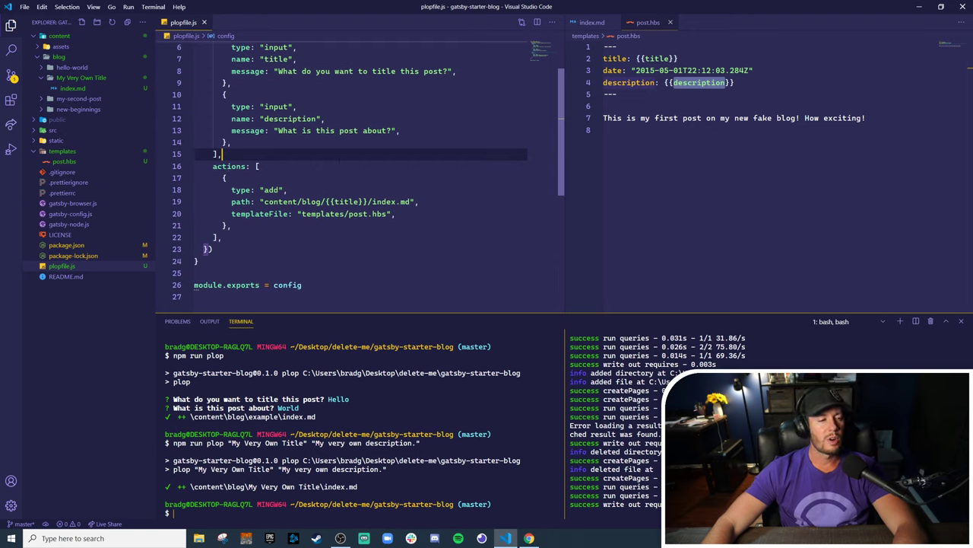
left_click(333, 201)
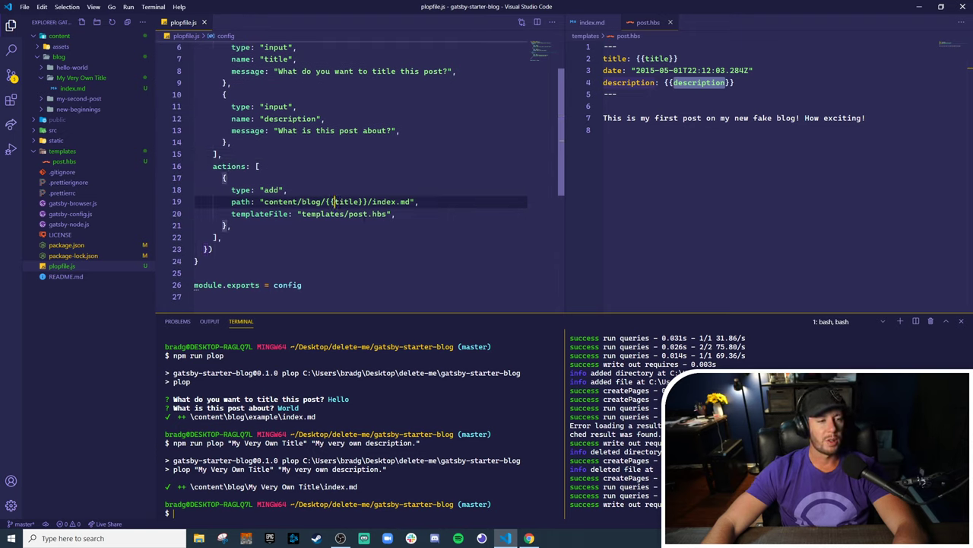
left_click(334, 201)
type("dashCase ")
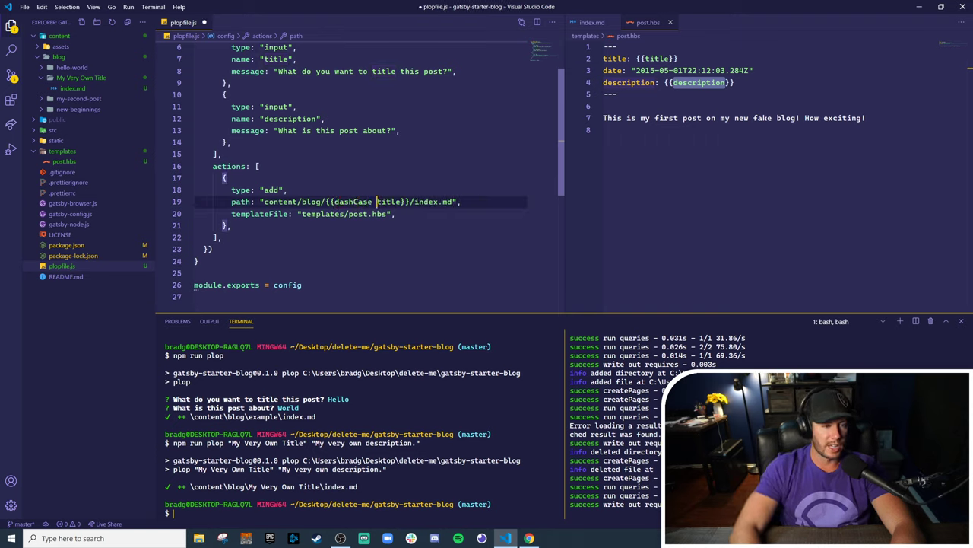
double_click(353, 201)
type("//")
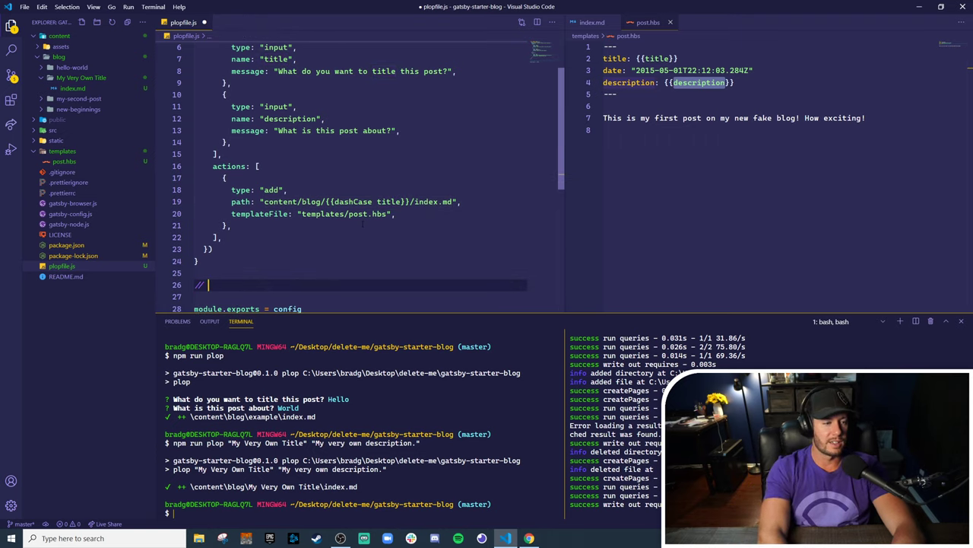
Write the comment // const dashCase = title => {...} sketching the helper
type("const")
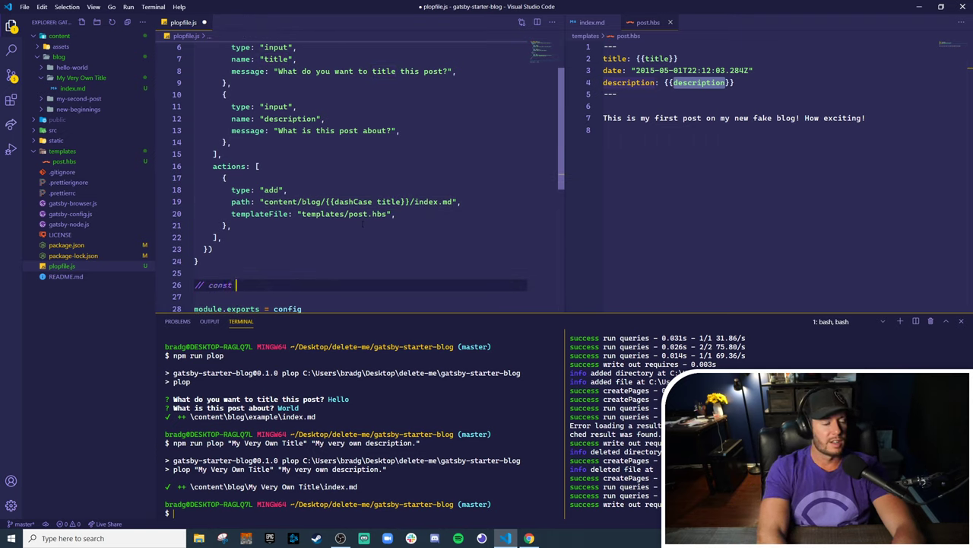
key("BackSpace")
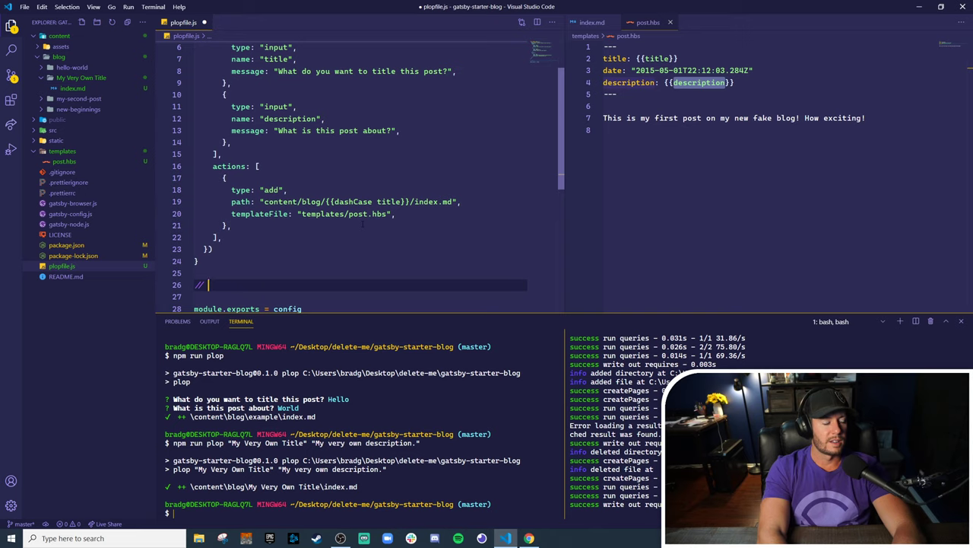
type("const da")
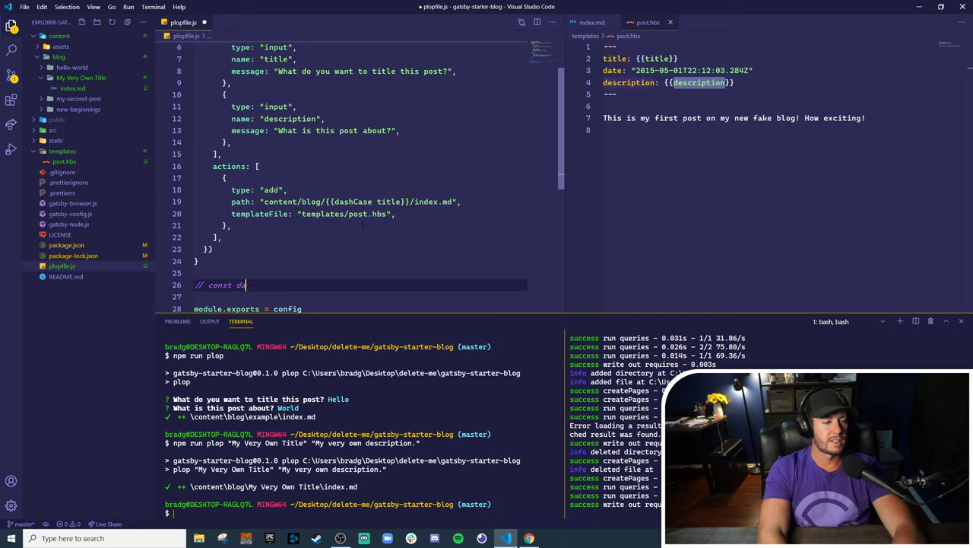
type("dashCase -")
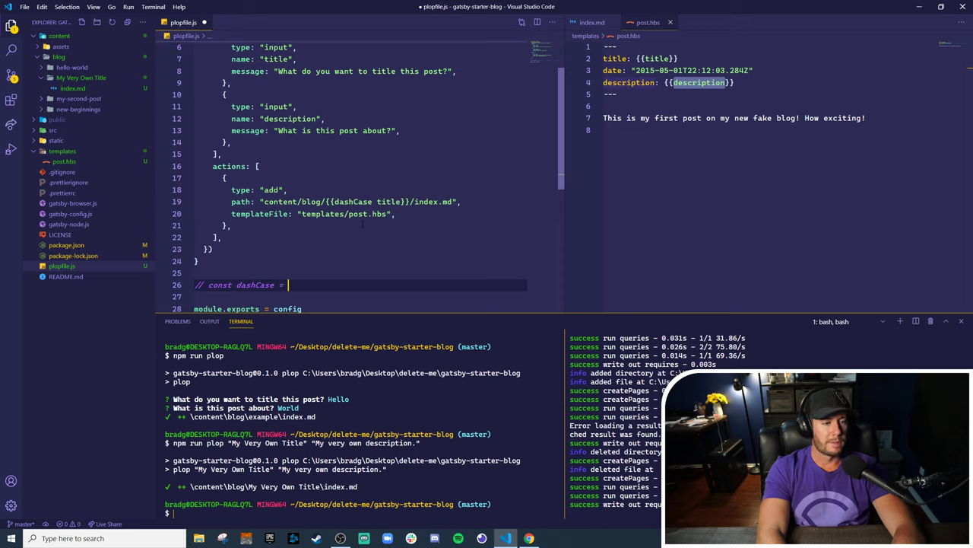
type("t")
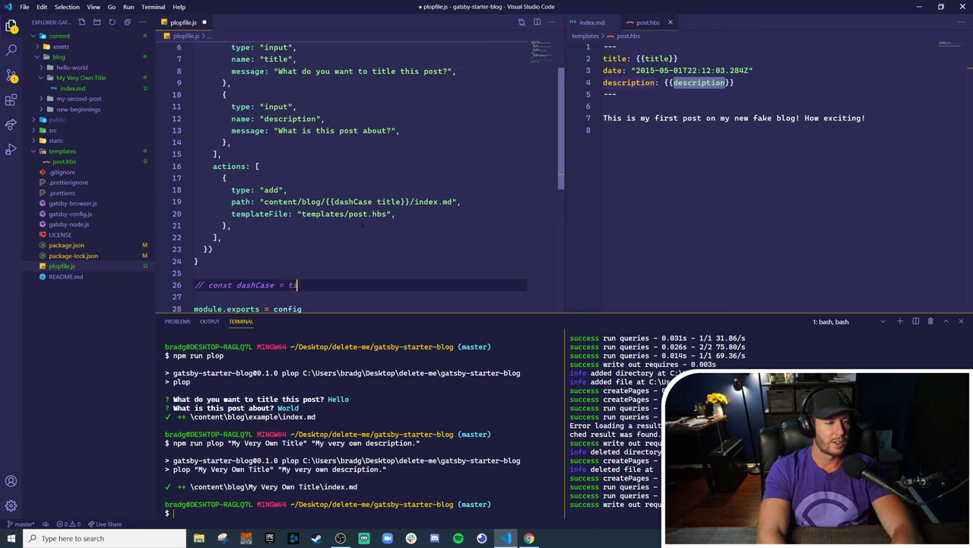
type("title =>")
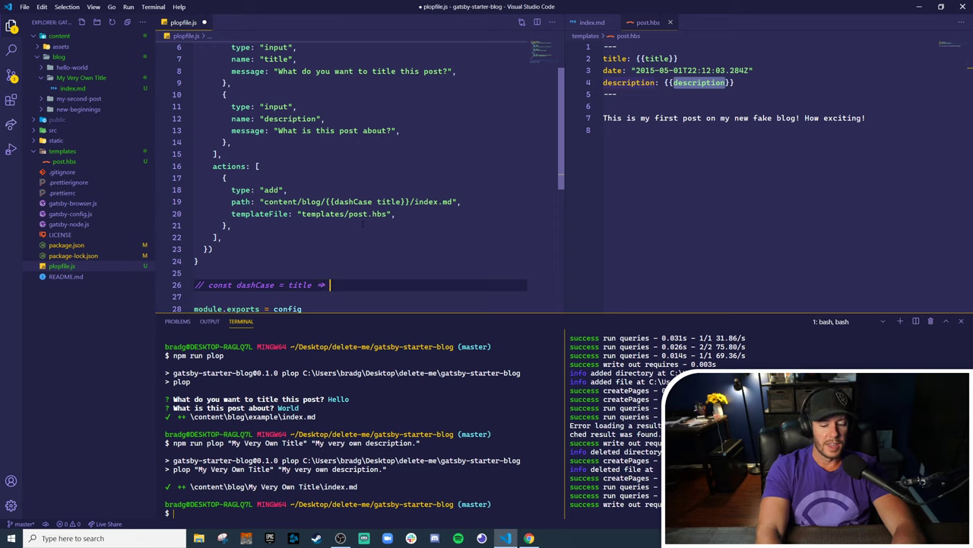
type("{...}")
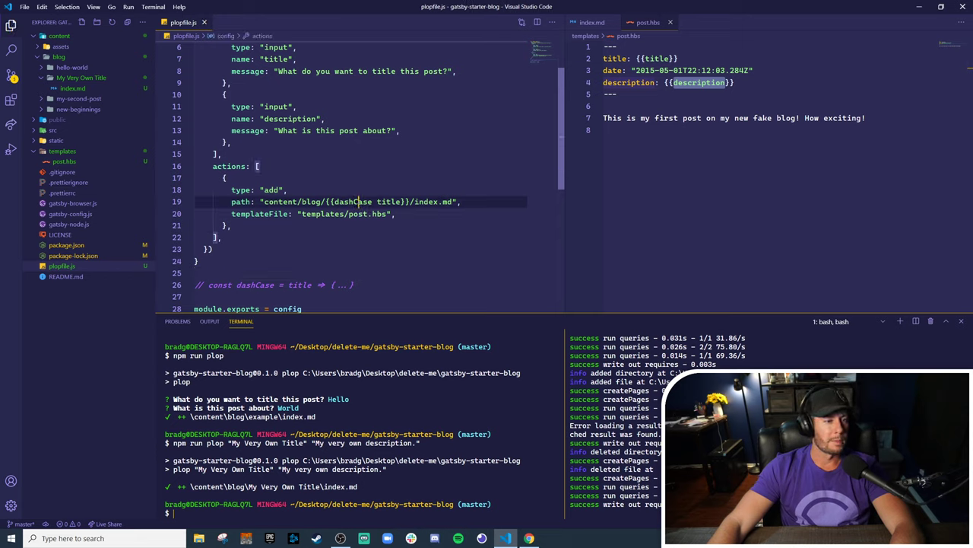
Rerun plop with the same title and description, creating content/blog/my-very-own-title/index.md
double_click(353, 201)
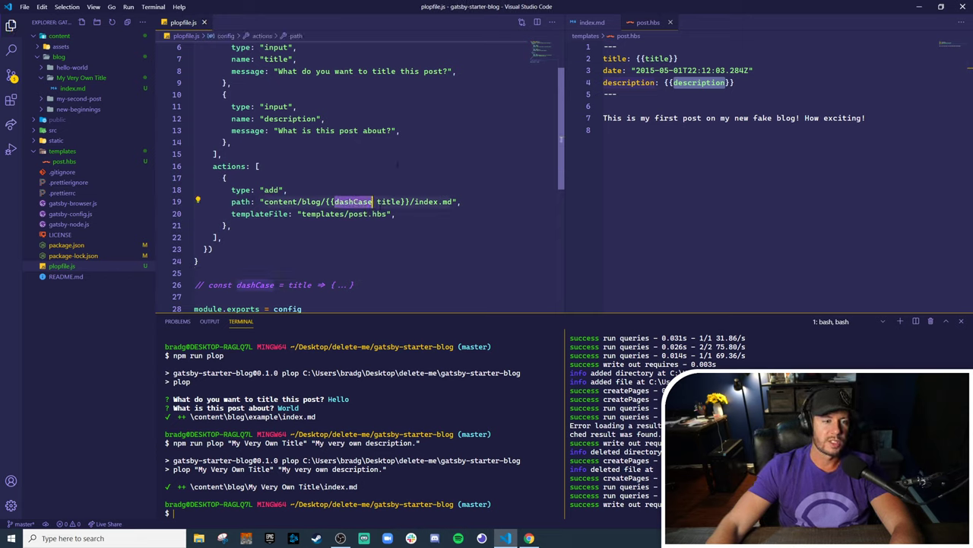
type("npm run plop \"My Very Own Title\" \"My very own description.\"")
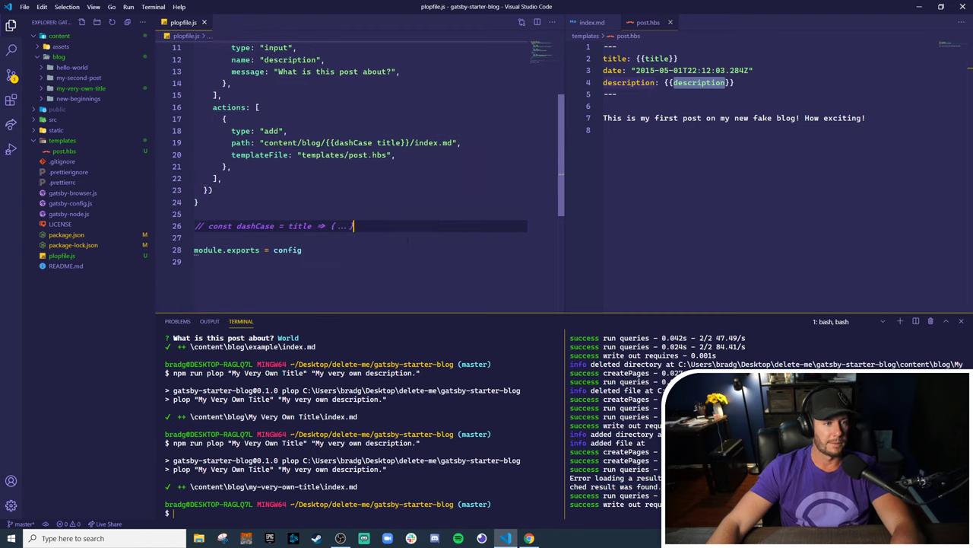
Copy the hardcoded date value from post.hbs for reuse in the plopfile
scroll("up", 3)
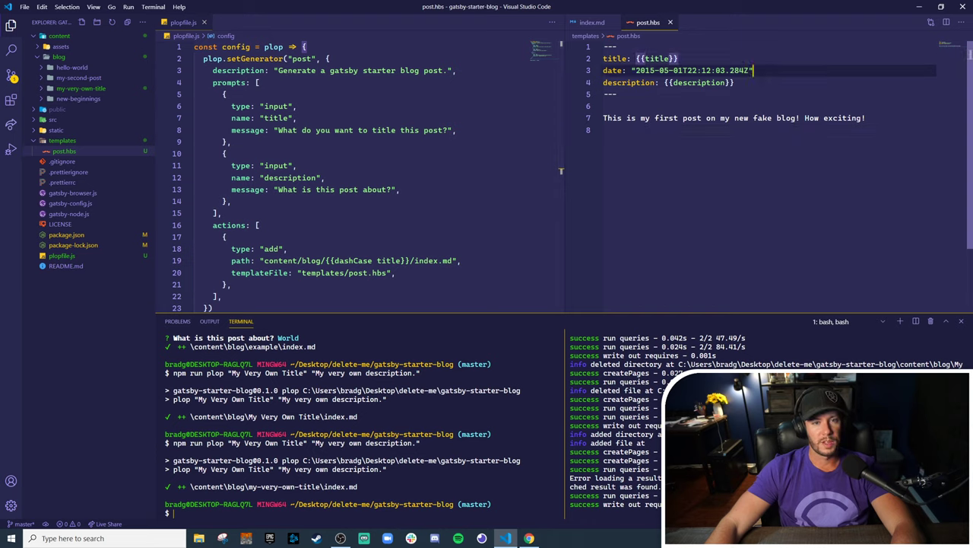
double_click(692, 70)
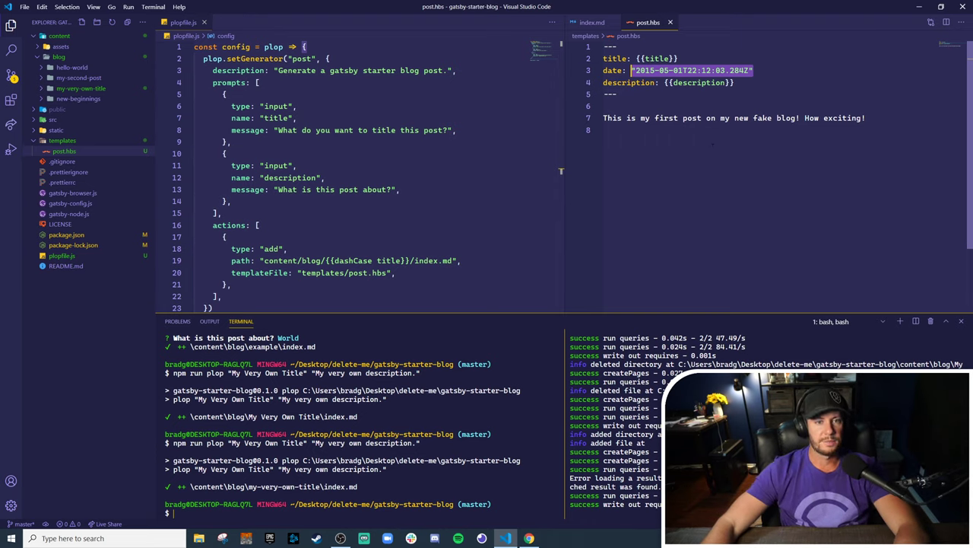
scroll("down", 3)
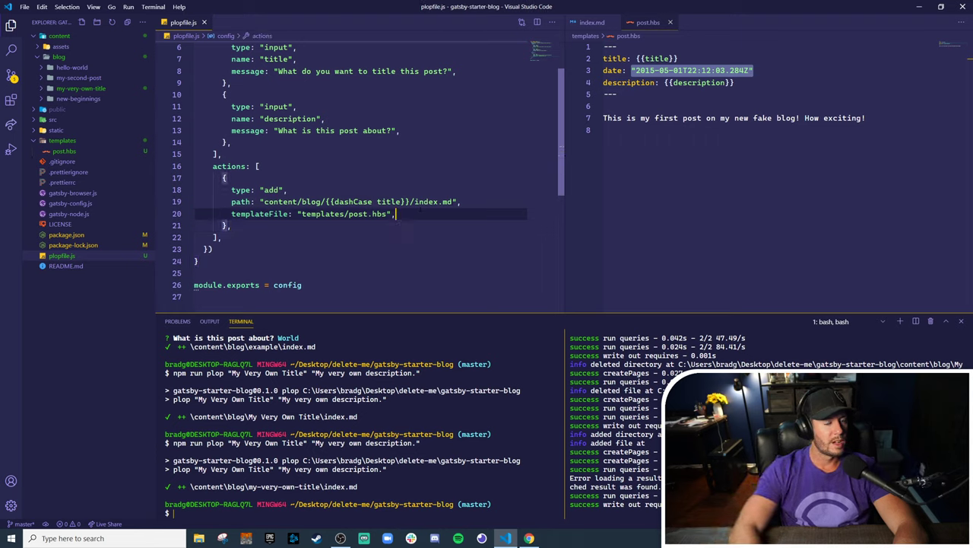
scroll("up", 3)
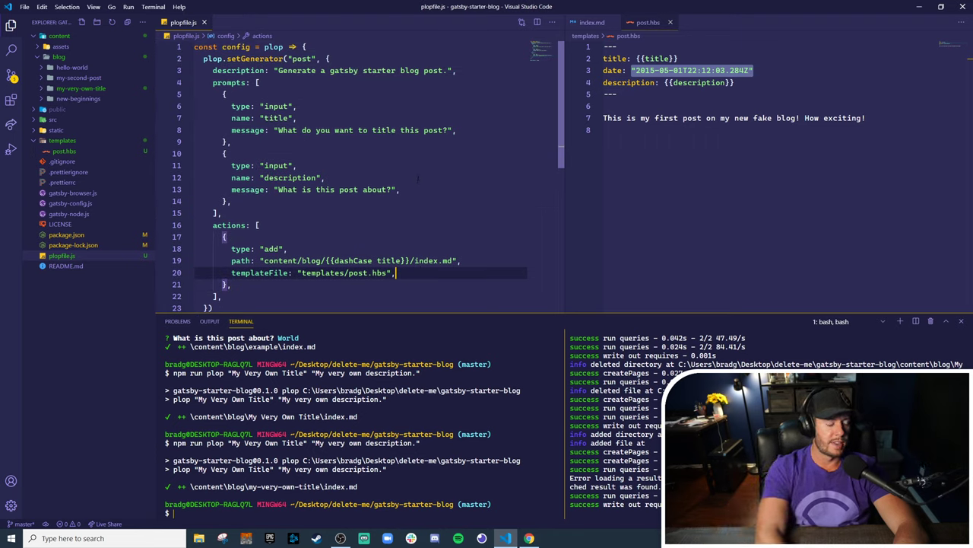
Add data: { date: "2020-07-09T22:12:03.284Z" } to the add action
type("data:")
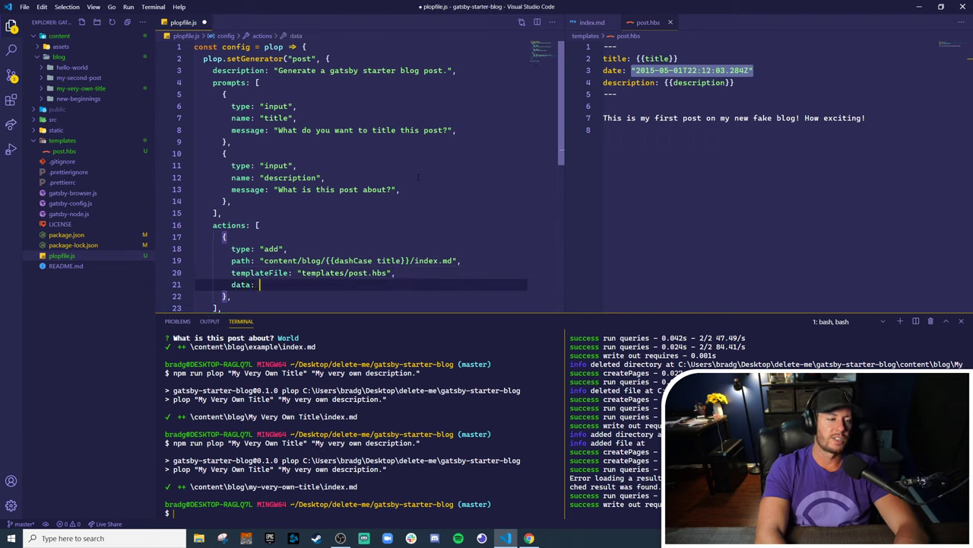
type("{}")
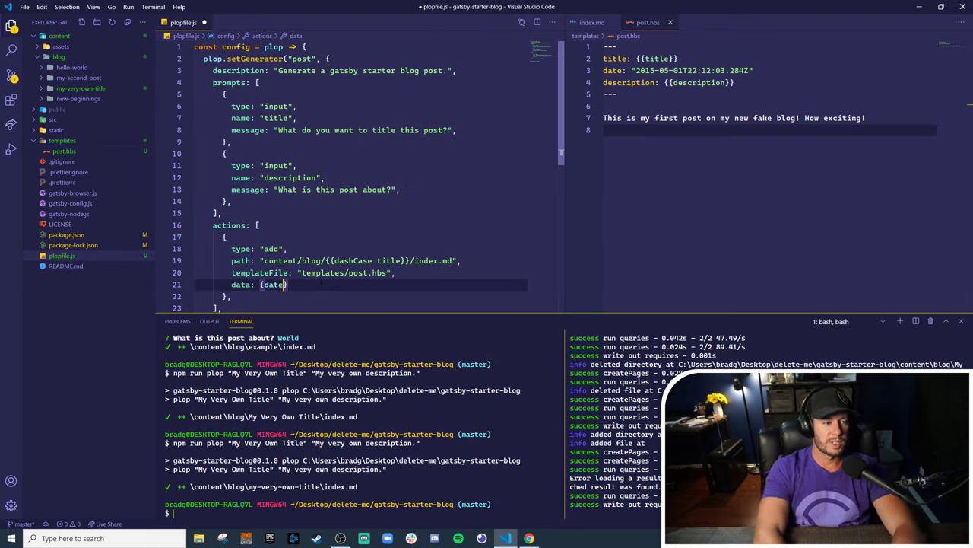
type(":")
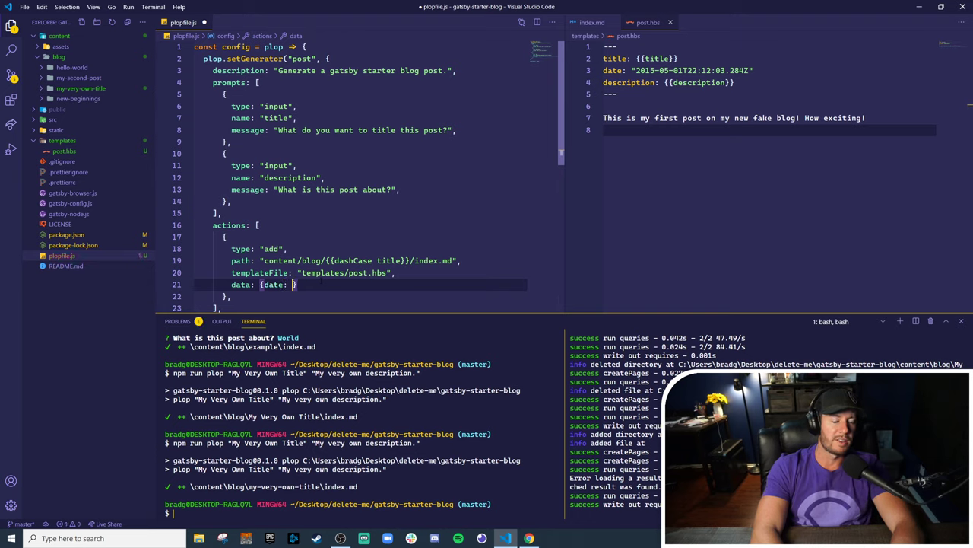
type("\"2020-05-01T22:12:03.284Z")
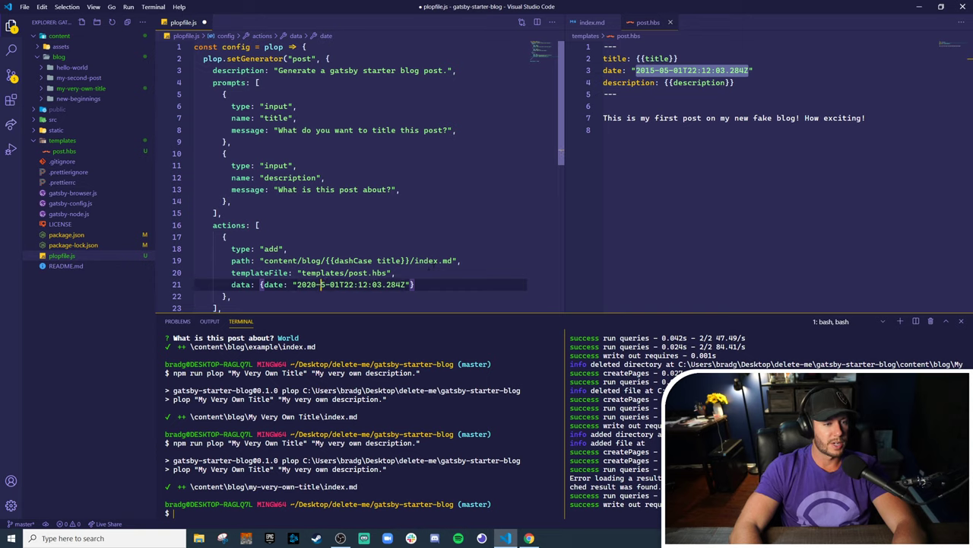
type("07-0")
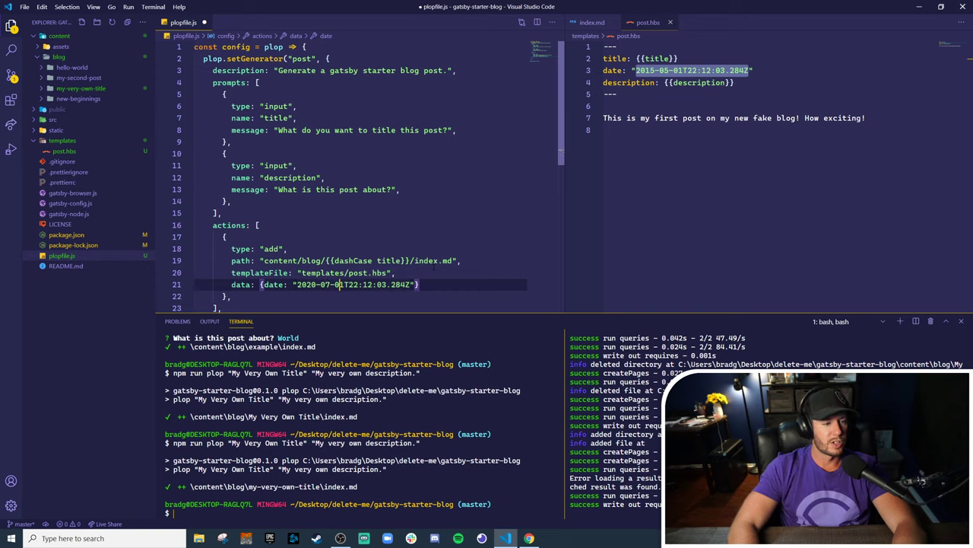
type("9")
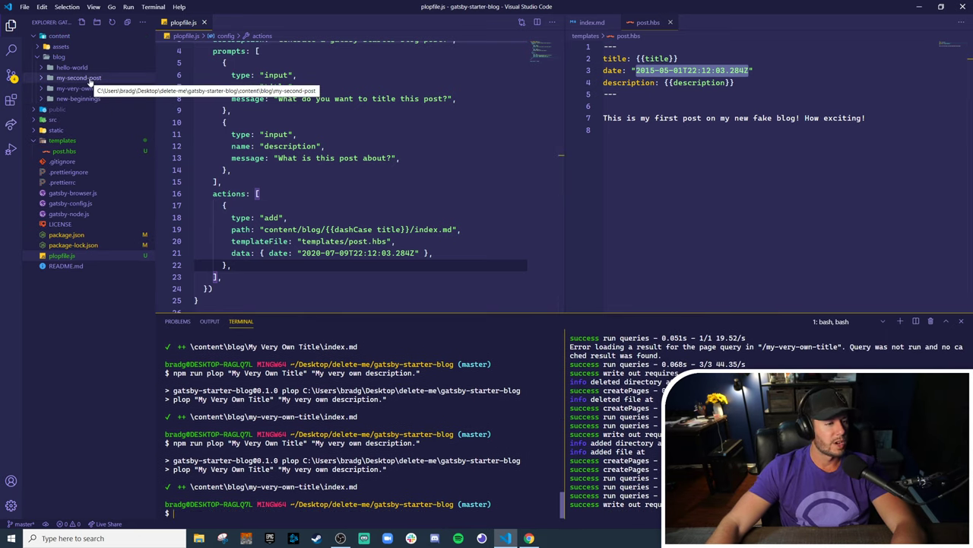
Check the generated index.md, replace post.hbs's fixed date with {{date}}, and return to plopfile.js
left_click(81, 89)
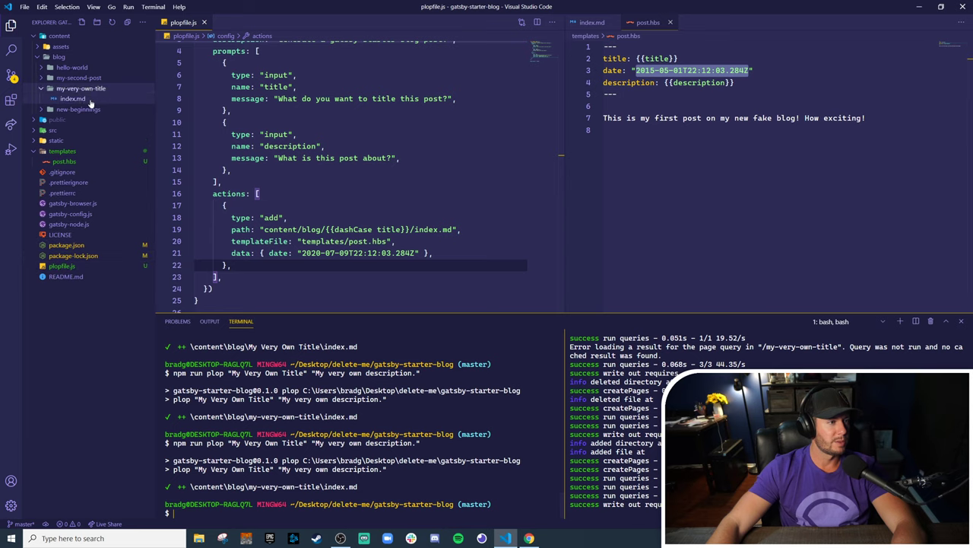
left_click(73, 99)
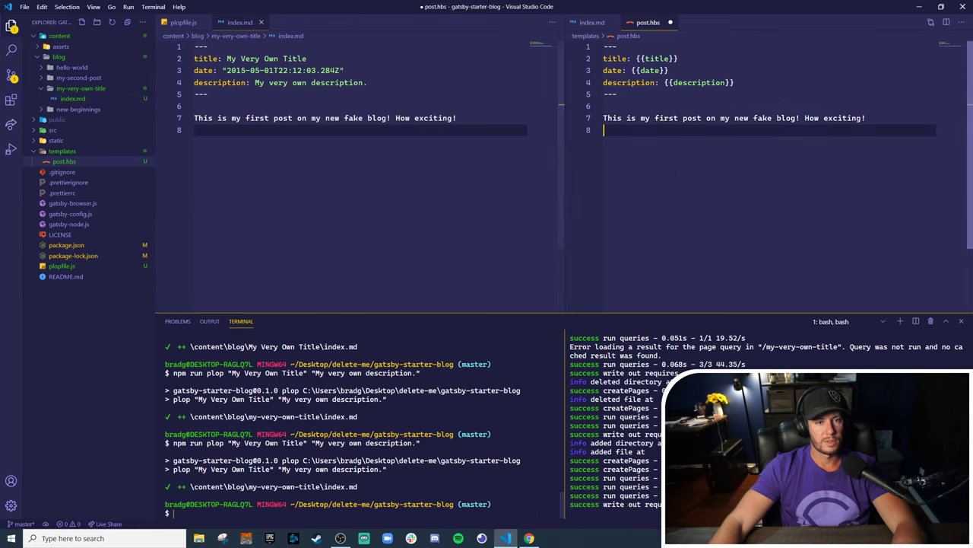
left_click(647, 70)
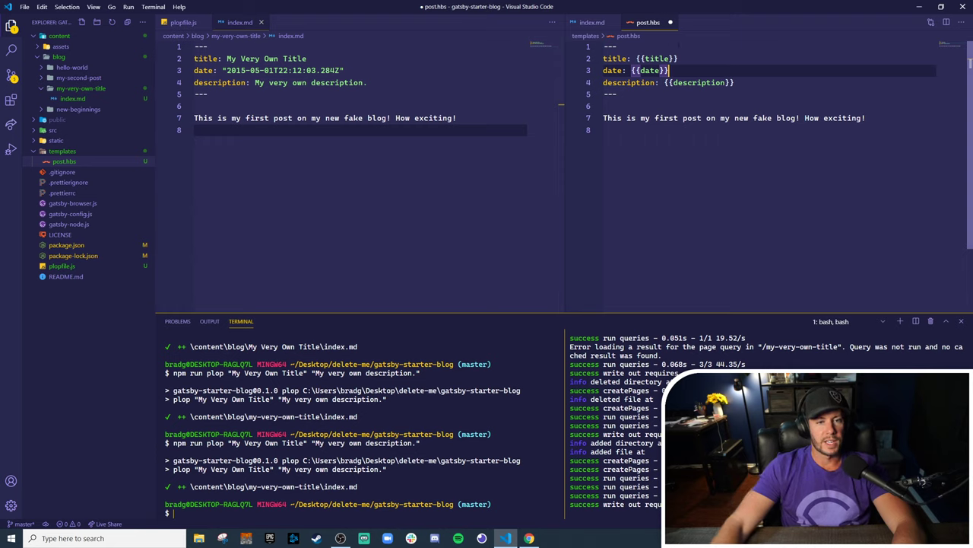
double_click(646, 70)
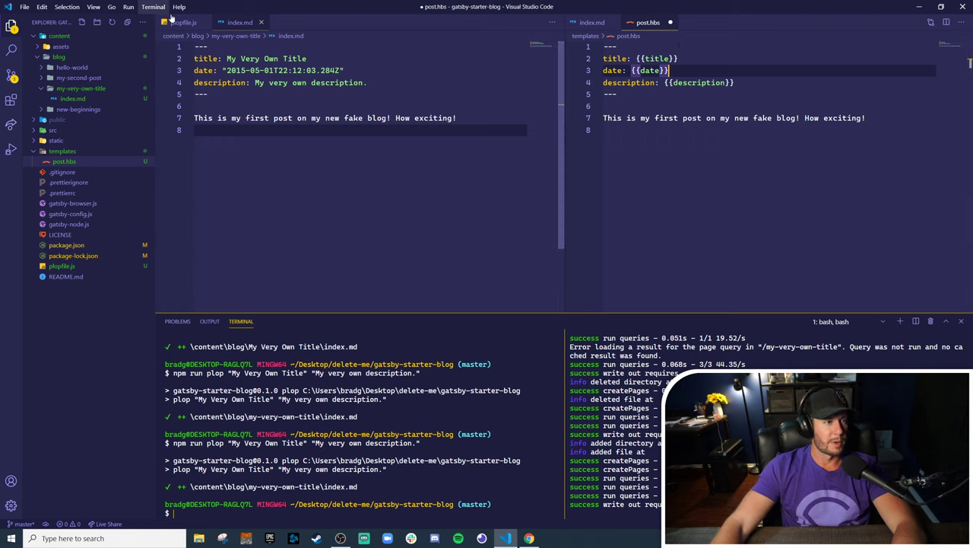
left_click(183, 21)
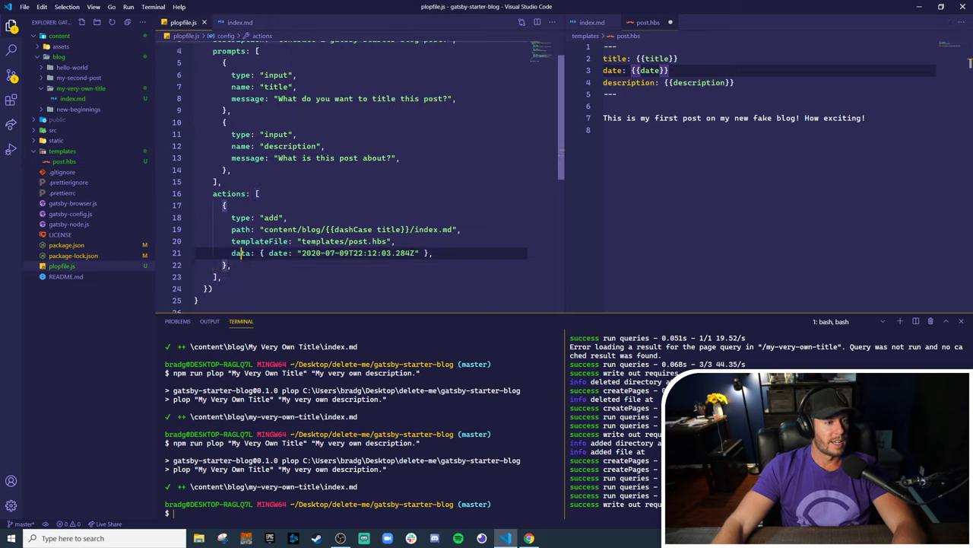
double_click(242, 253)
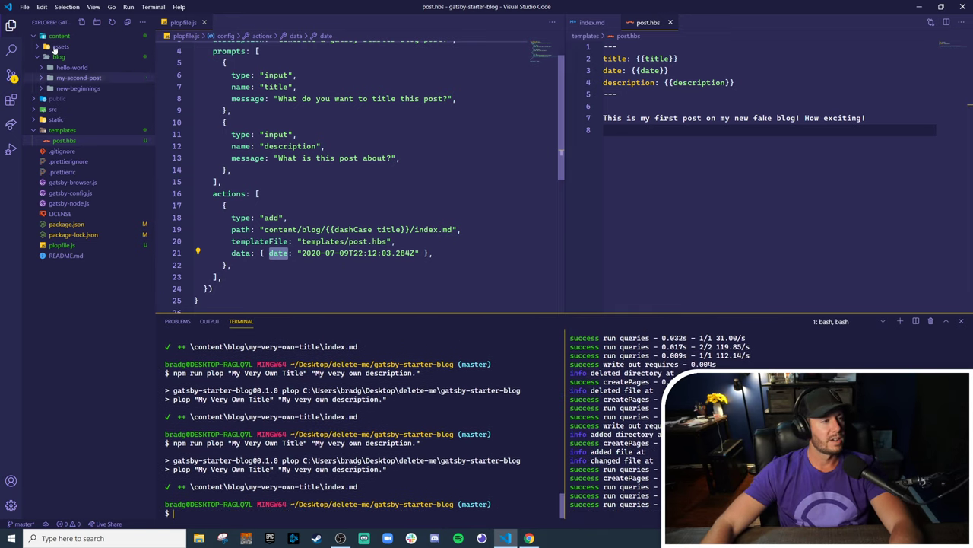
Confirm the regenerated my-very-own-title index.md shows date 2020-07-09T22:12:03.284Z
left_click(80, 87)
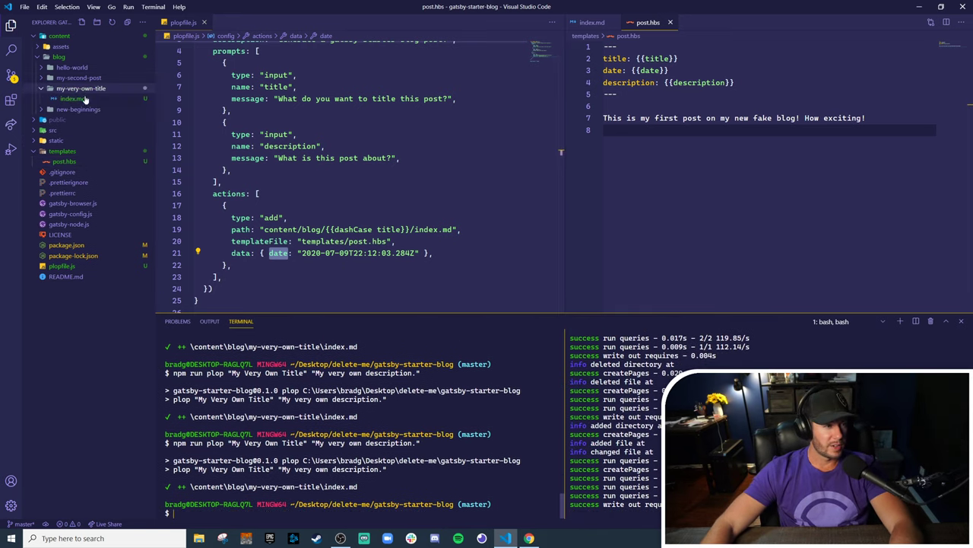
left_click(73, 98)
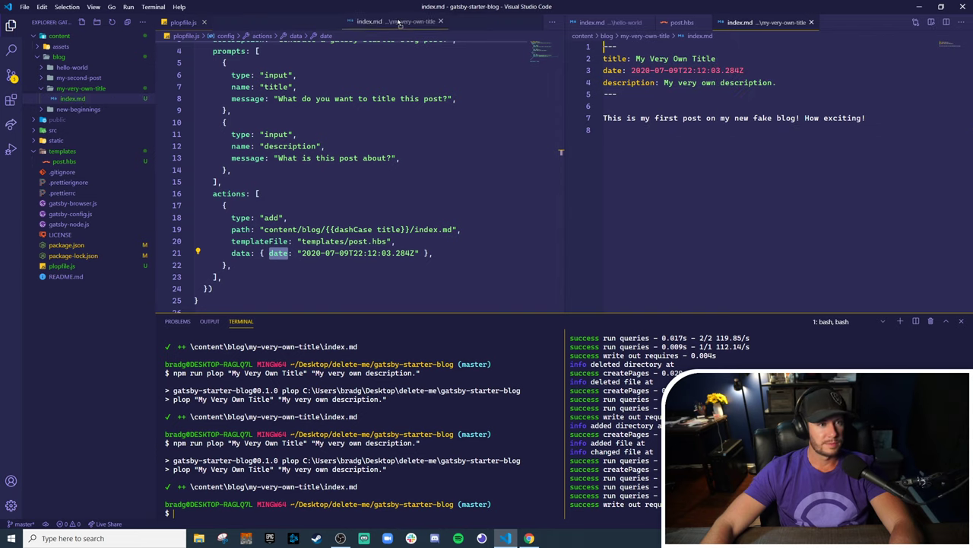
left_click(240, 23)
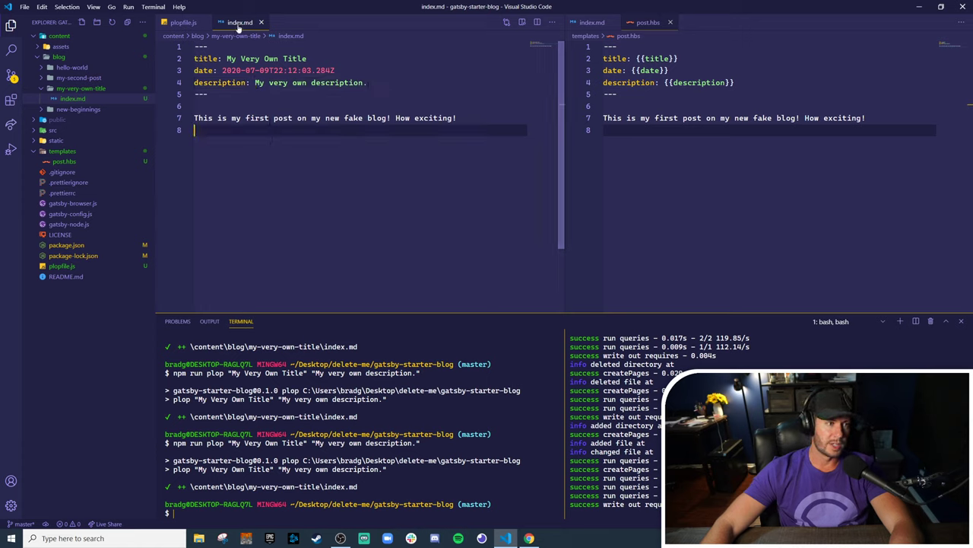
left_click(182, 22)
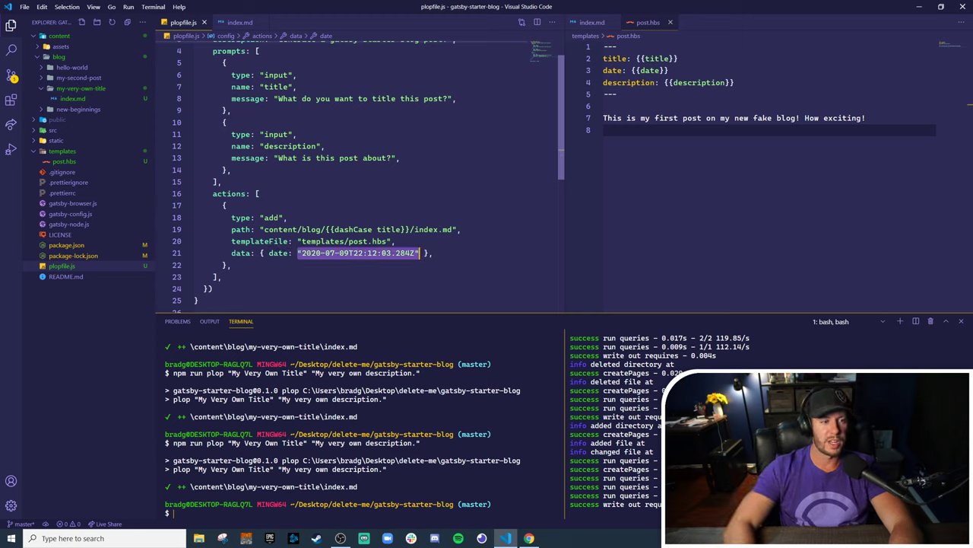
Set the data date to new Date().toISOString() and rerun the generator
key("Delete")
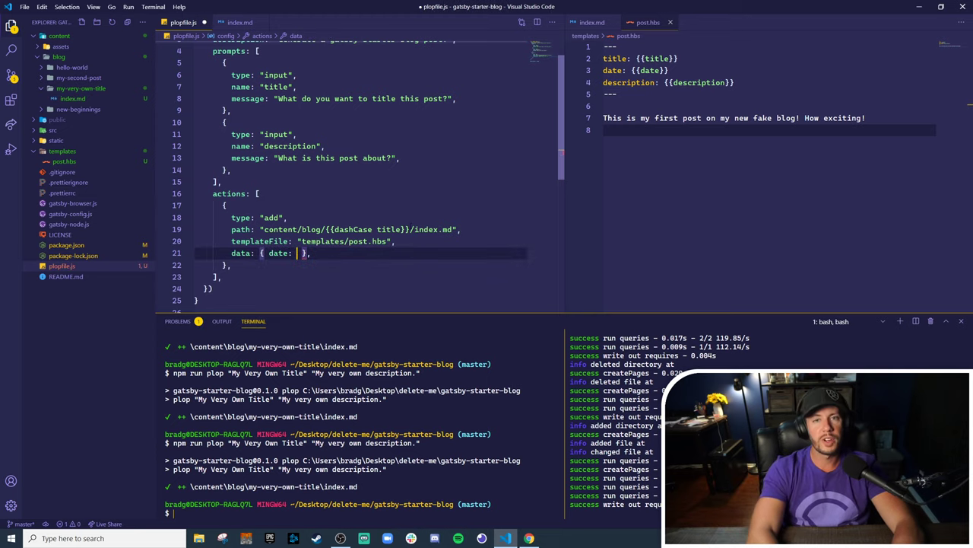
type("new Date(")
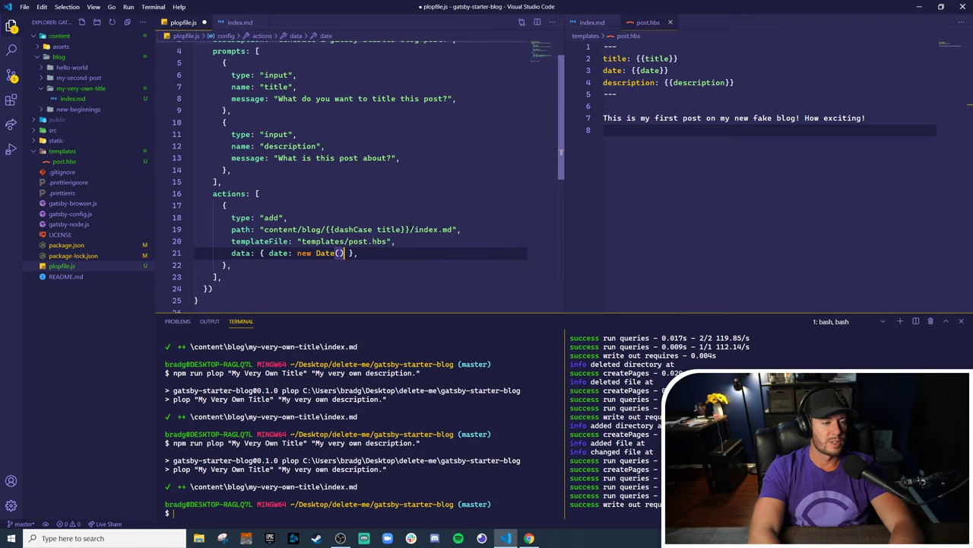
type(".toISOString()")
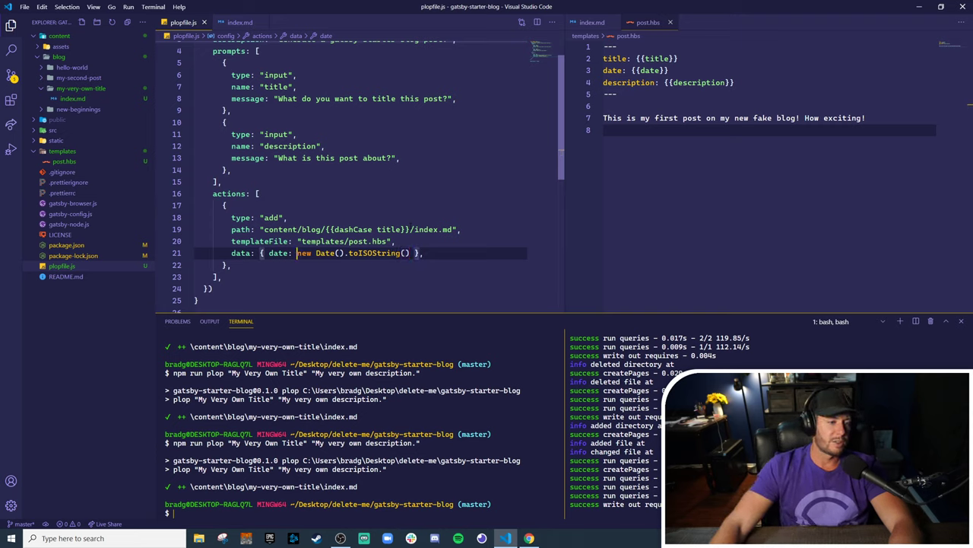
left_click(222, 277)
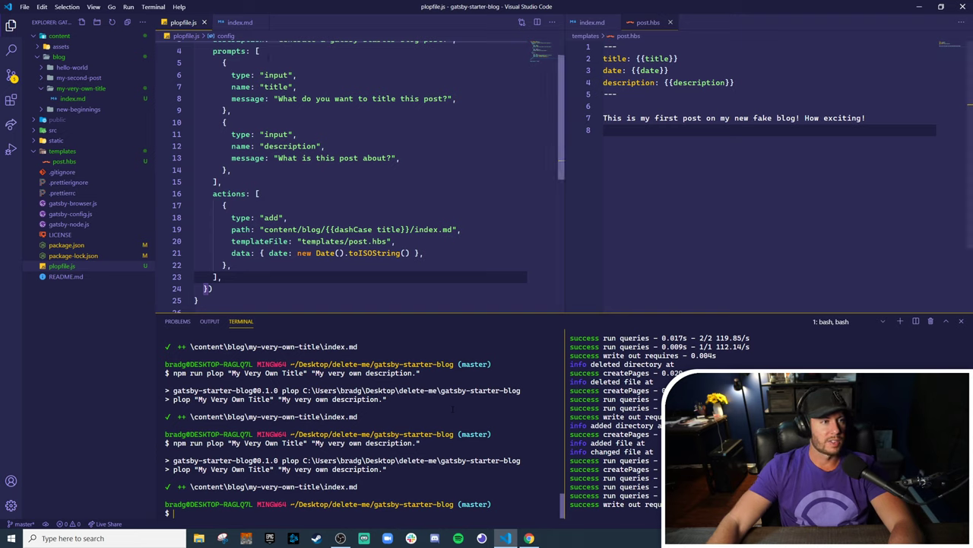
left_click(240, 23)
type("npm run plop \"My Very Own Title\" \"My very own description.\"")
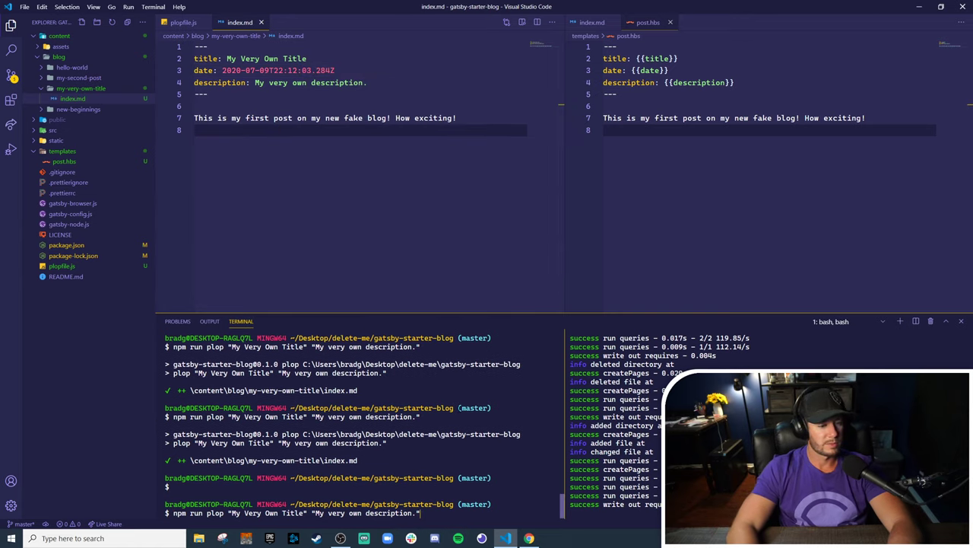
Rerun npm run plop, remove the existing post folder, and regenerate the post with today's date
key("Return")
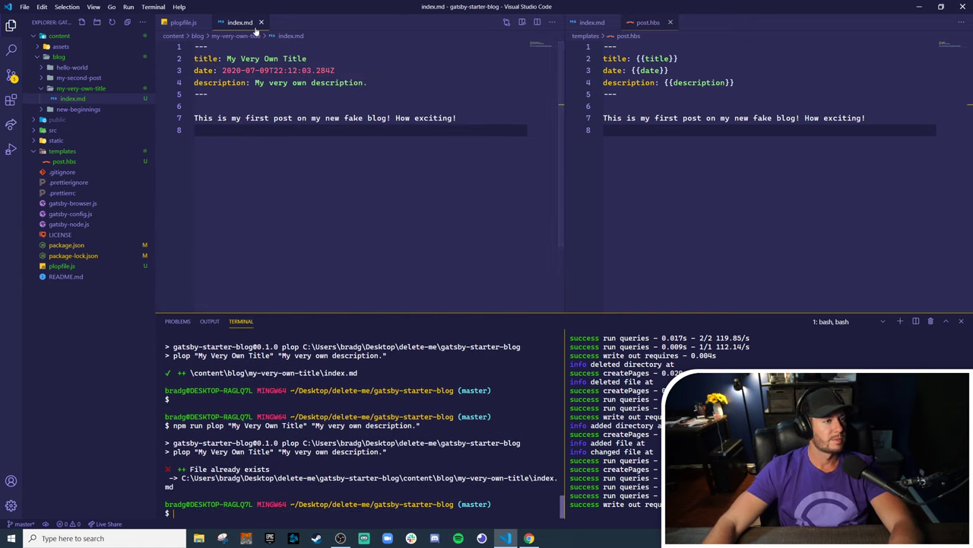
right_click(61, 266)
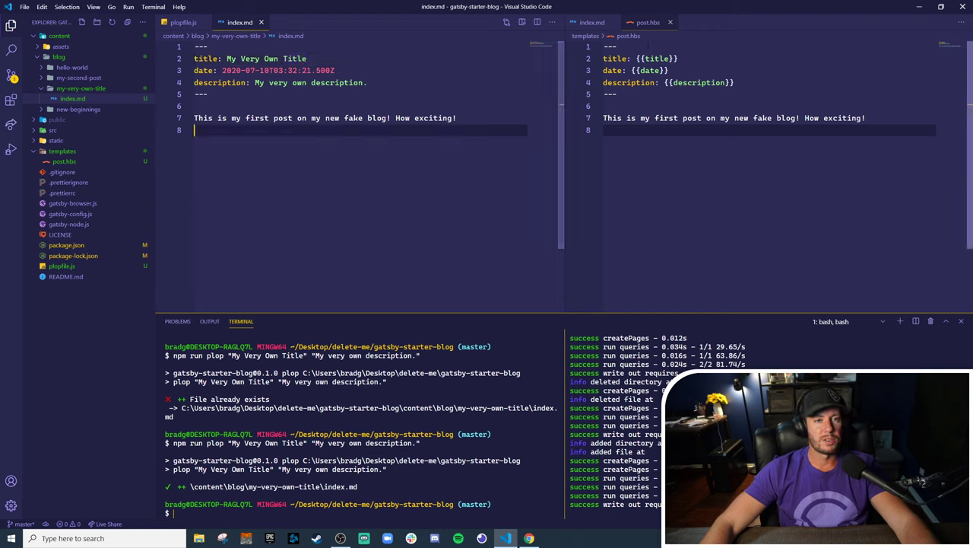
left_click(182, 23)
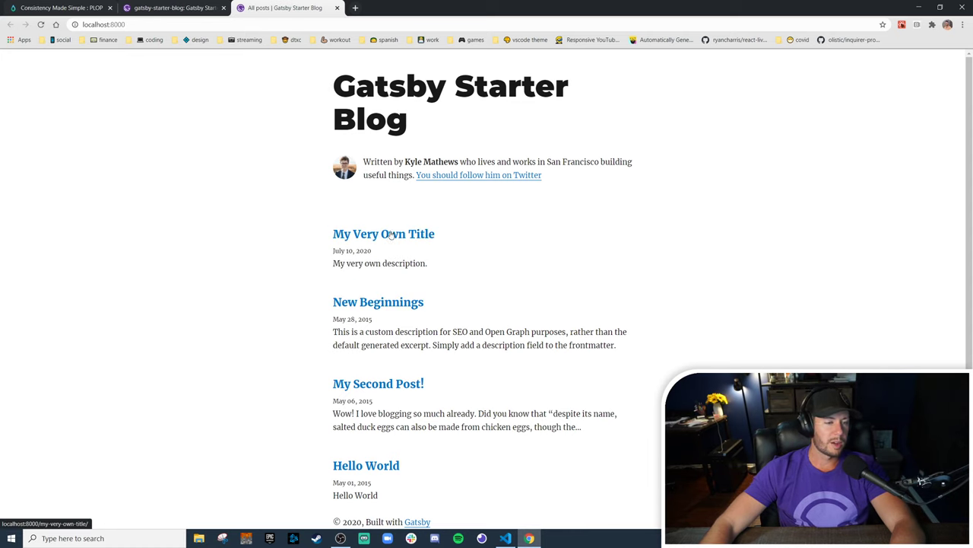
mouse_move(399, 235)
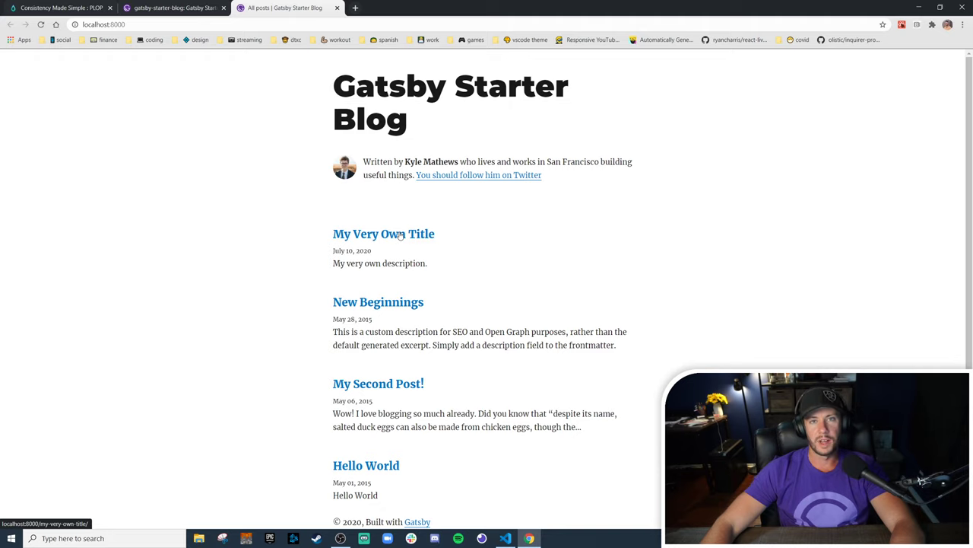
View the My Very Own Title post in the browser, dated July 10, 2020, and highlight its intro line
left_click(383, 234)
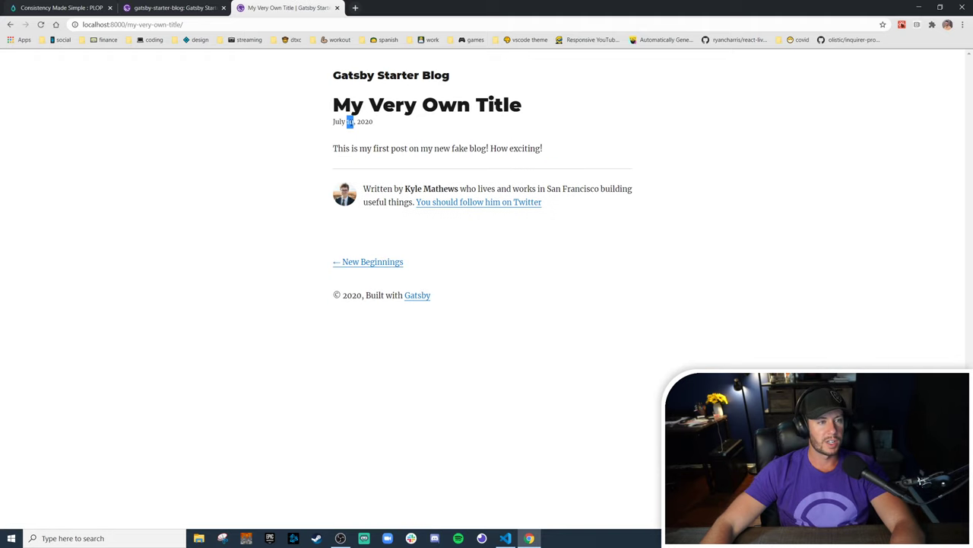
triple_click(438, 149)
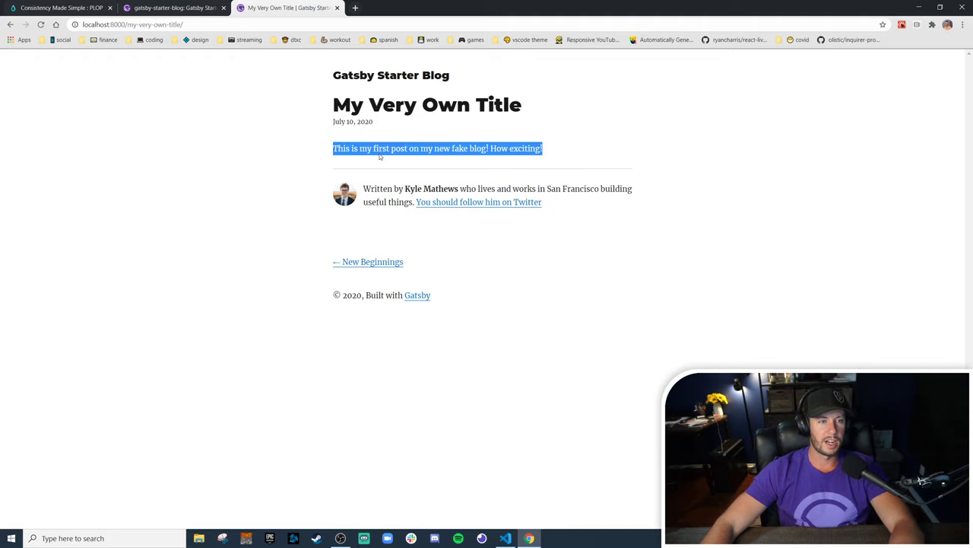